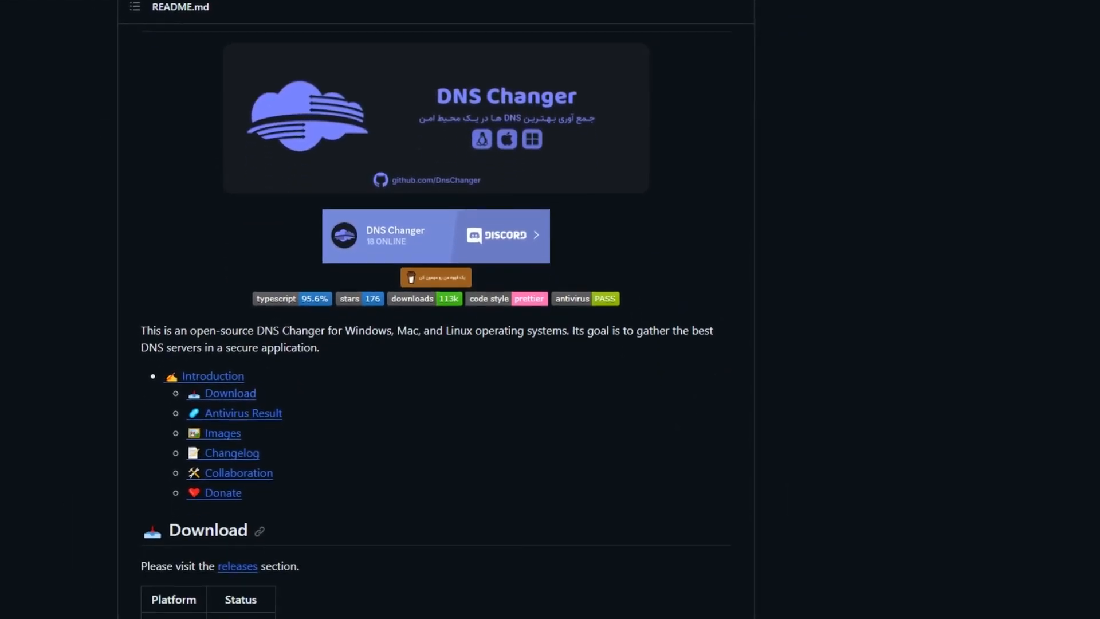
# - Reach the DNS Changer releases page on GitHub and its Windows x64 2.1.11 download assets
pyautogui.scroll(-3)
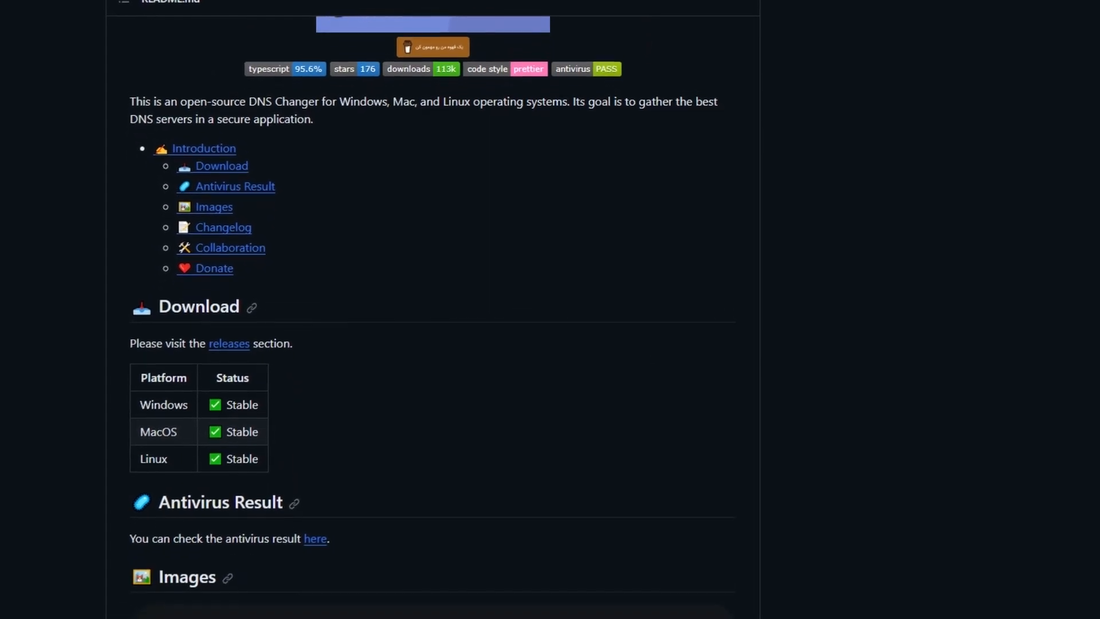
pyautogui.scroll(-3)
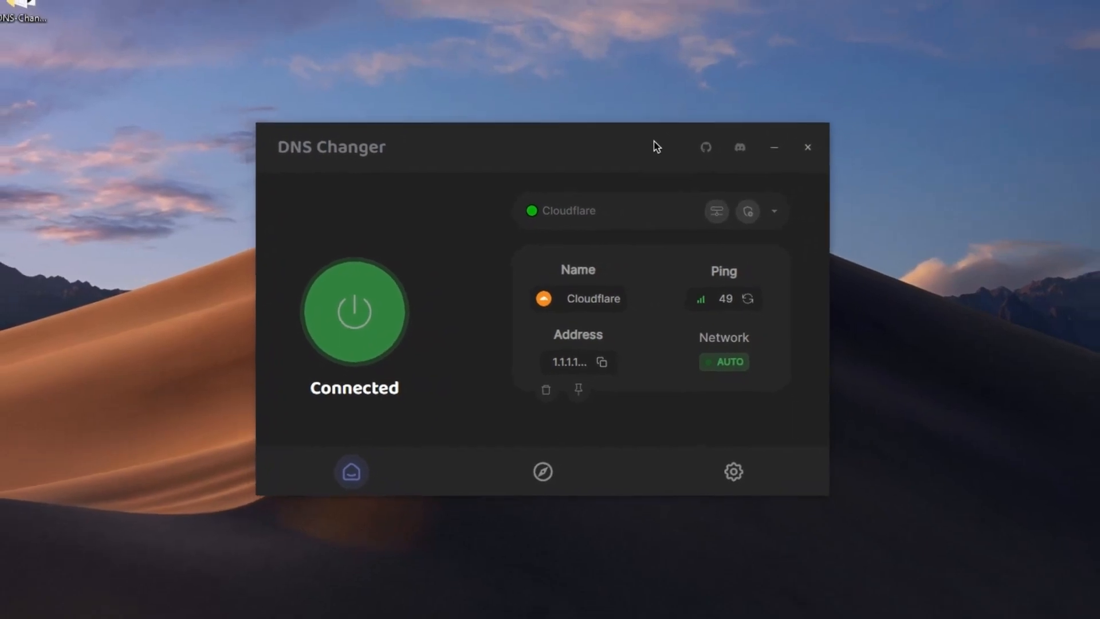
pyautogui.click(705, 147)
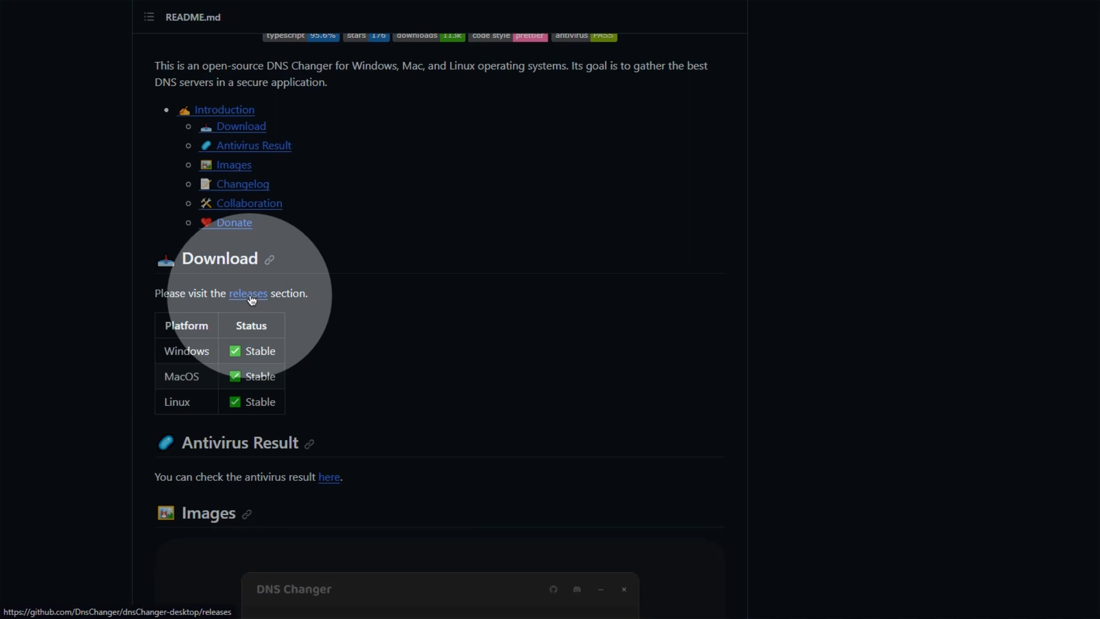
pyautogui.click(247, 293)
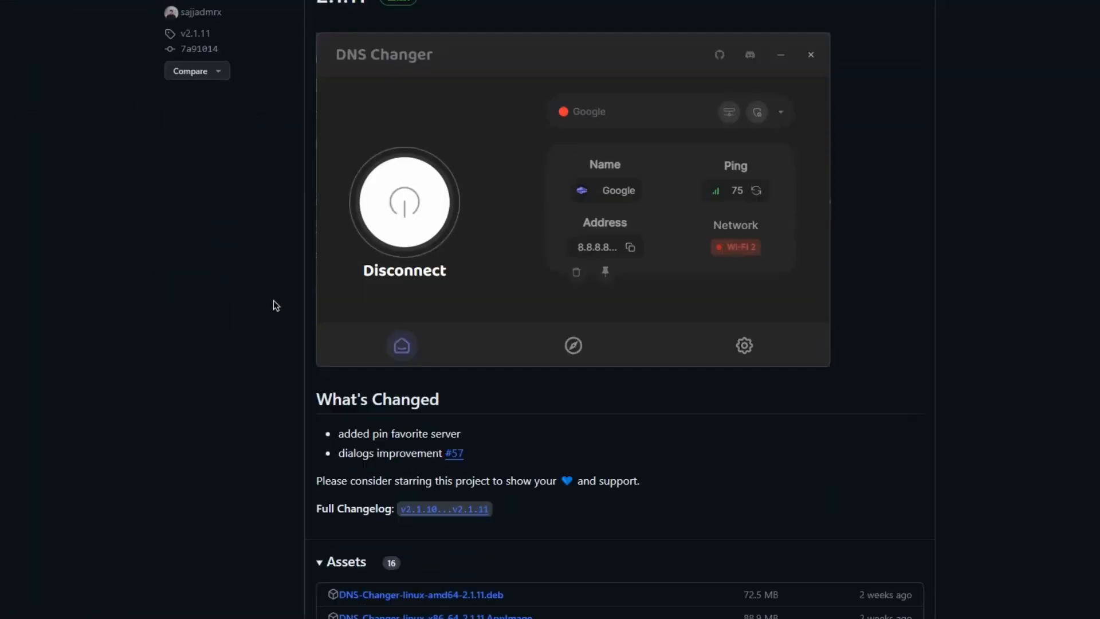
pyautogui.scroll(-3)
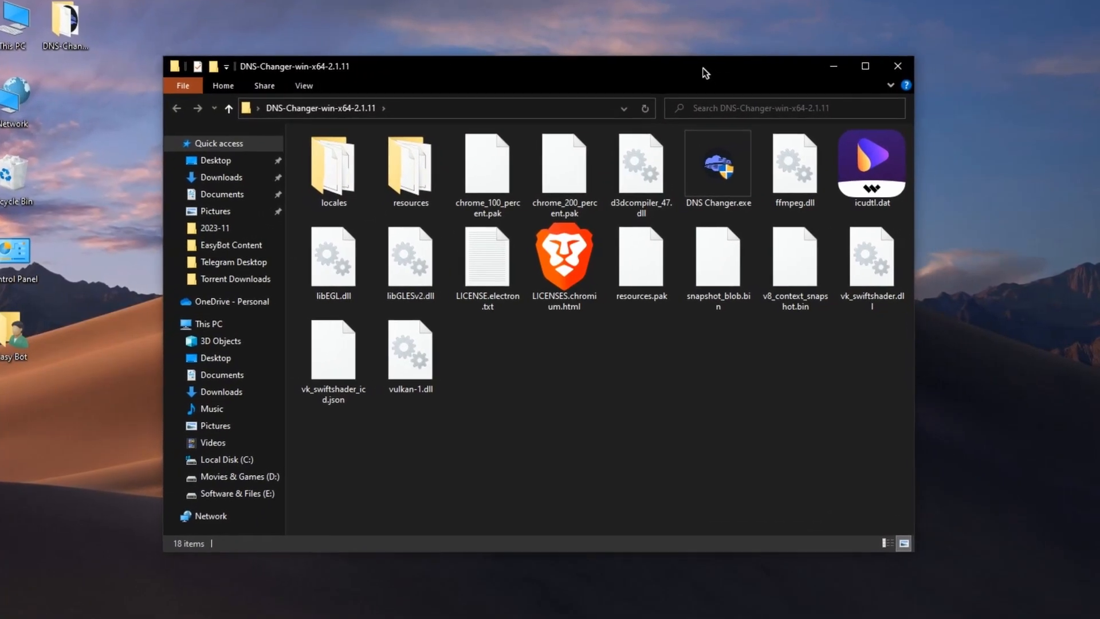
pyautogui.moveTo(717, 165)
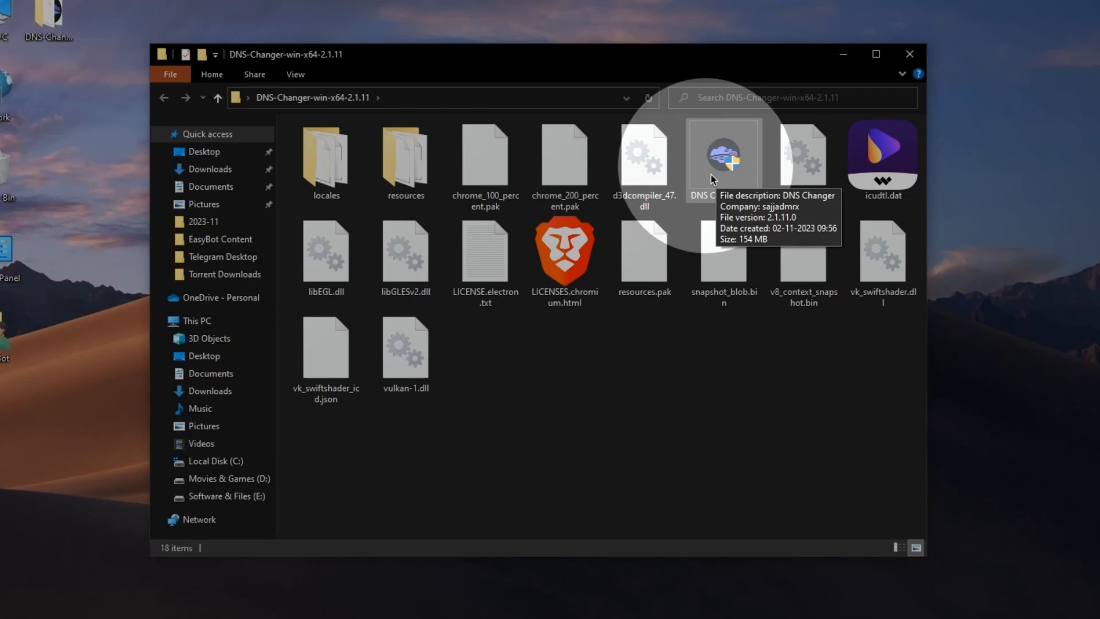
# - Launch DNS Changer.exe, choose the Cloudflare server (1.1.1.1) and connect to it
pyautogui.doubleClick(724, 158)
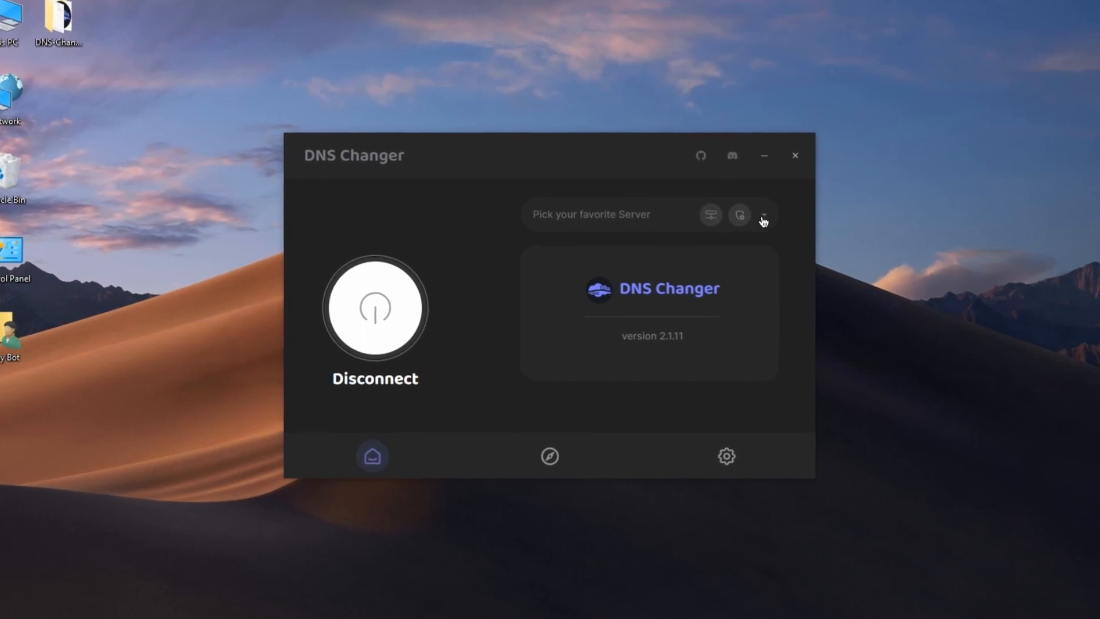
pyautogui.click(764, 215)
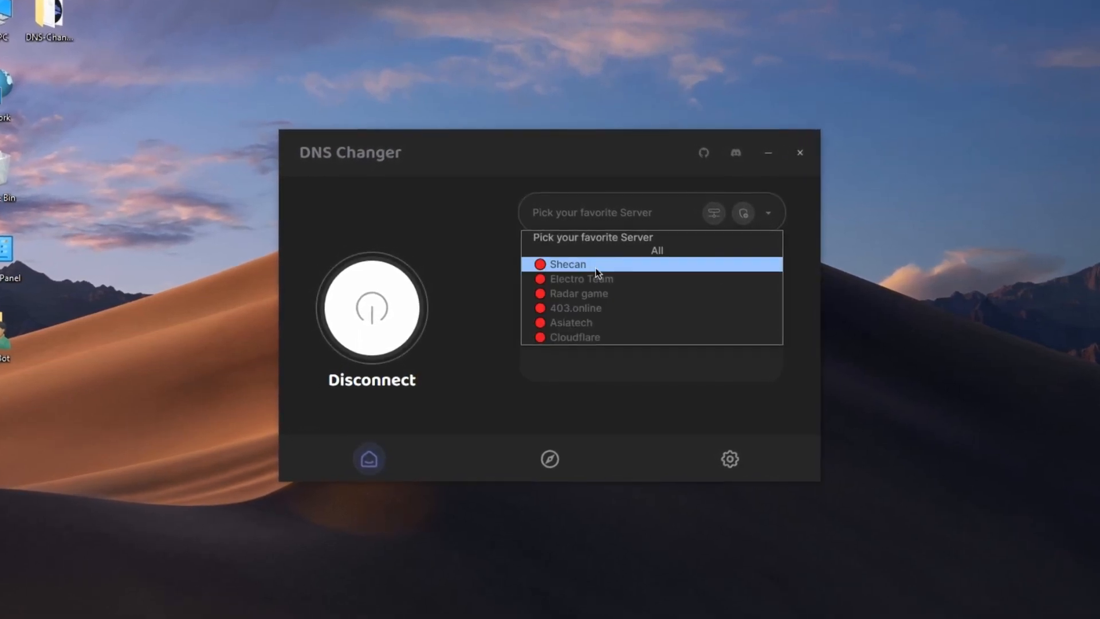
pyautogui.click(574, 337)
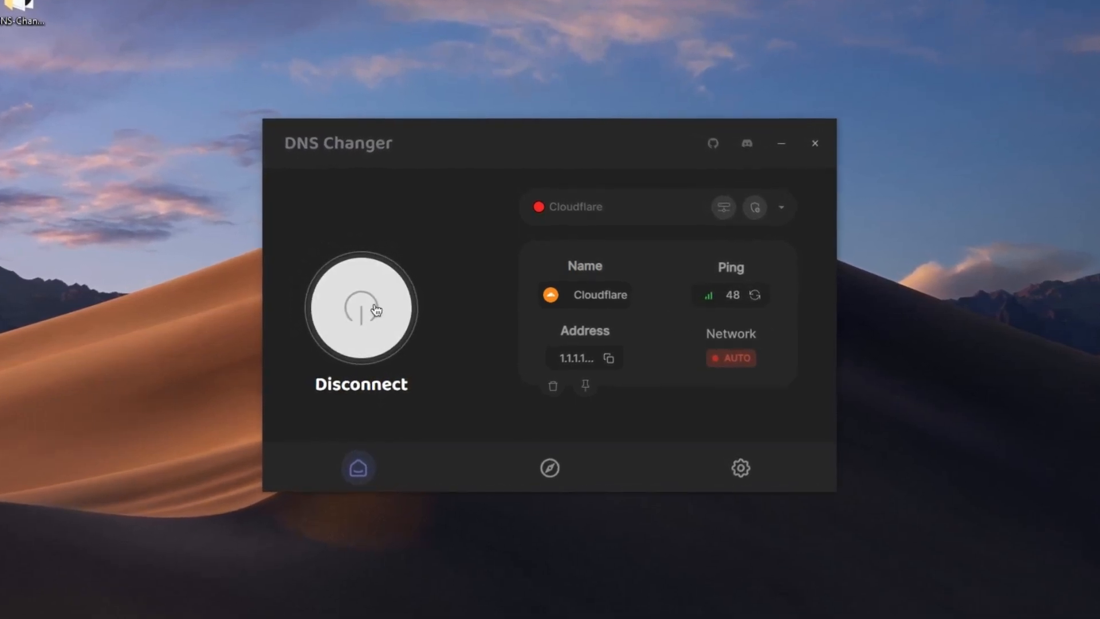
pyautogui.click(360, 307)
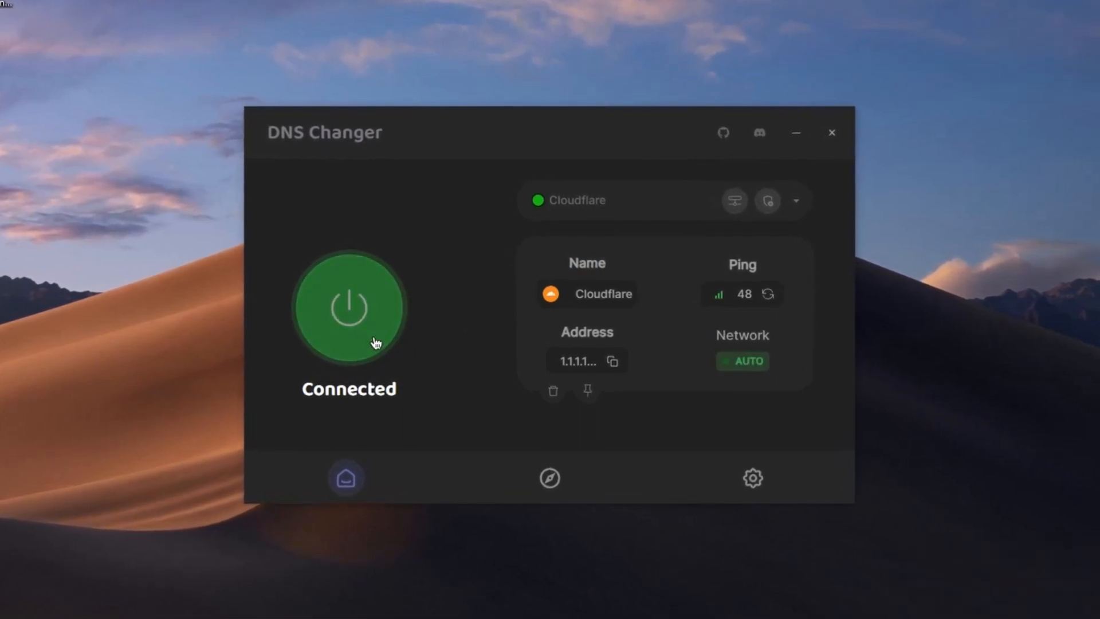
pyautogui.click(349, 307)
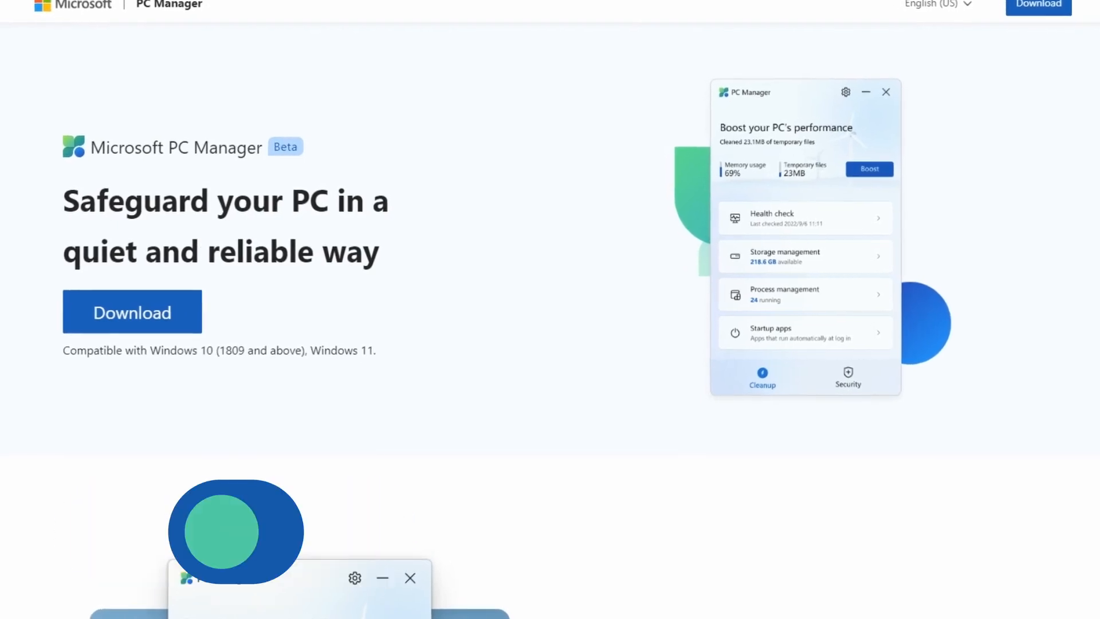
# - Scroll through the feature sections of the Microsoft PC Manager website
pyautogui.scroll(-3)
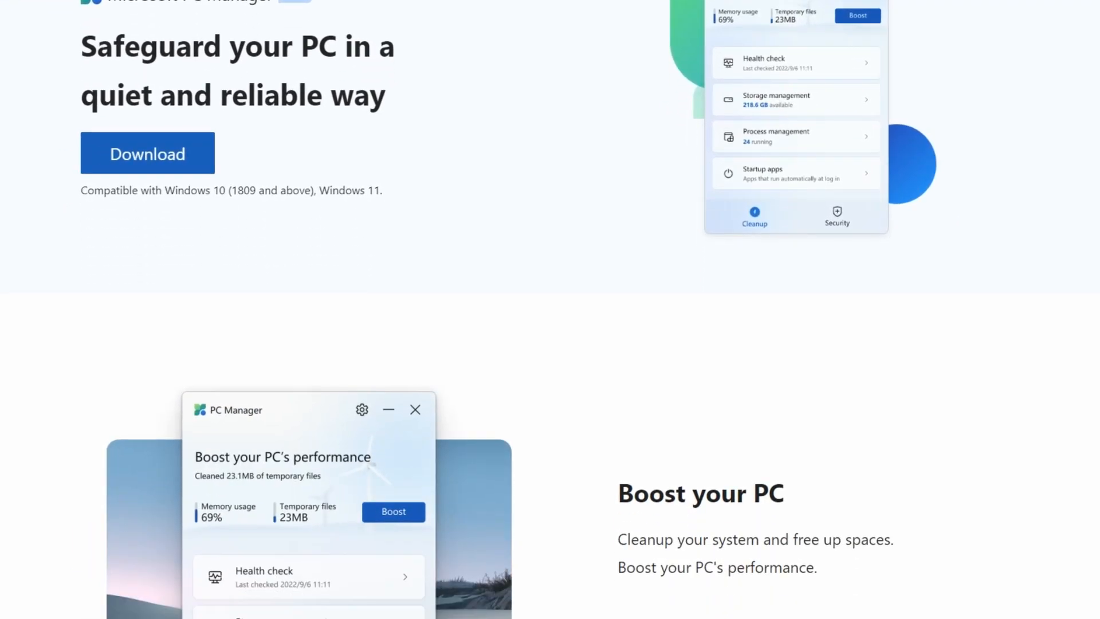
pyautogui.scroll(-3)
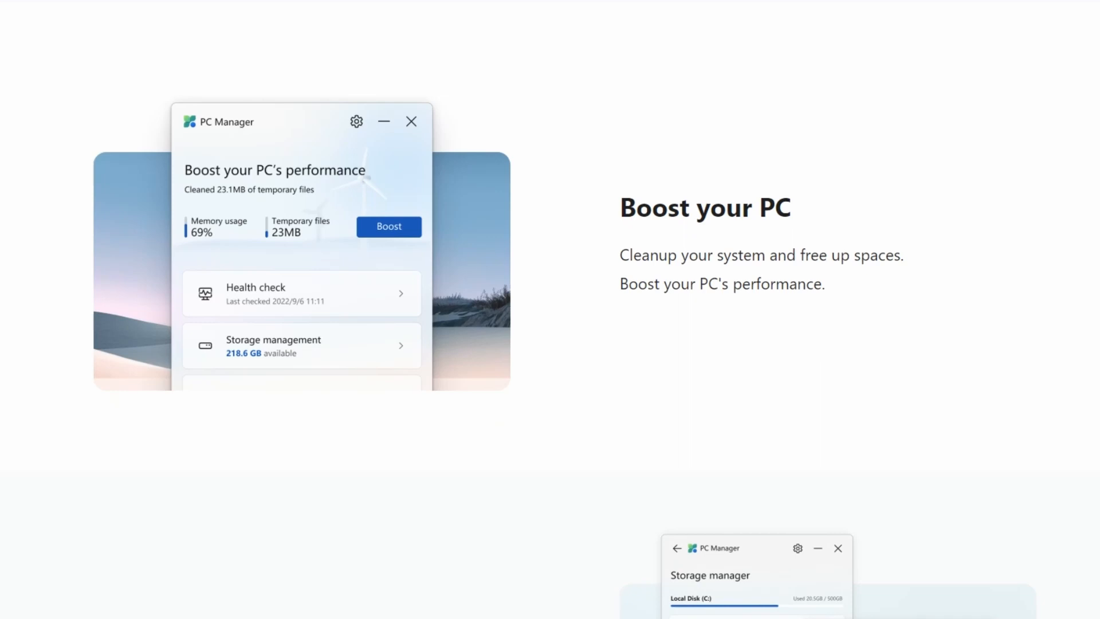
pyautogui.scroll(-3)
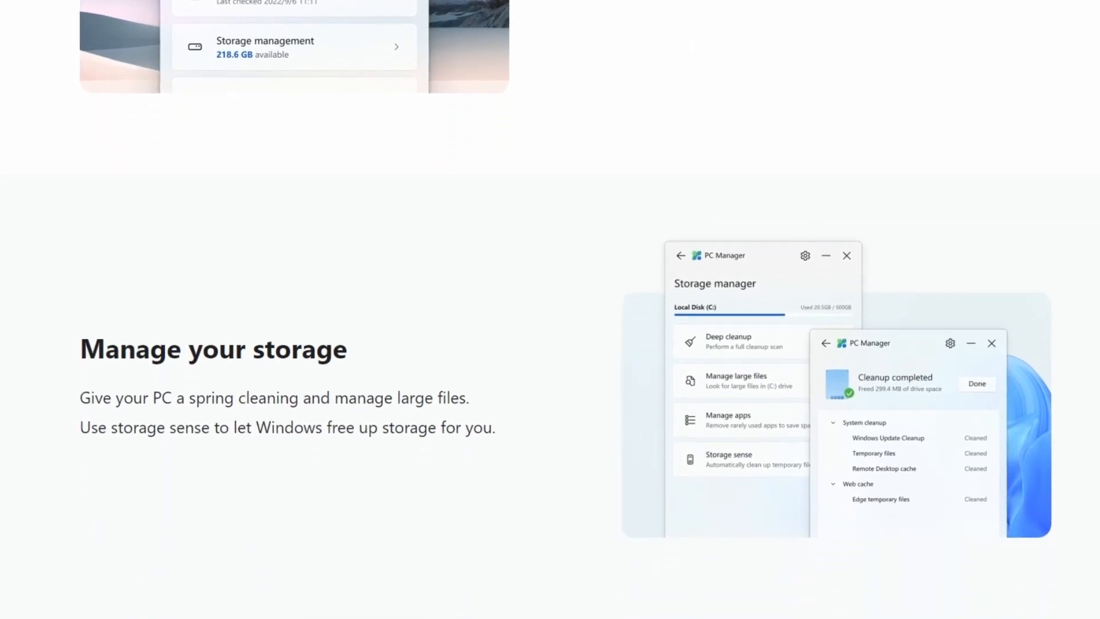
pyautogui.scroll(-3)
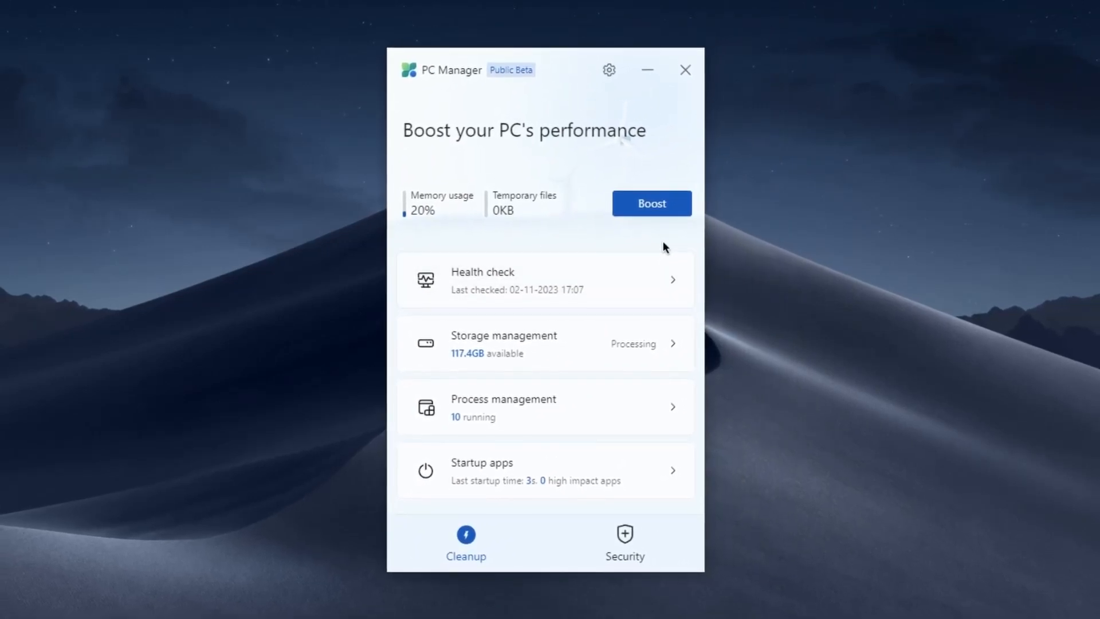
# - Run a cleanup with all System cleanup items selected, freeing 157.0 MB, and dismiss the report
pyautogui.click(465, 542)
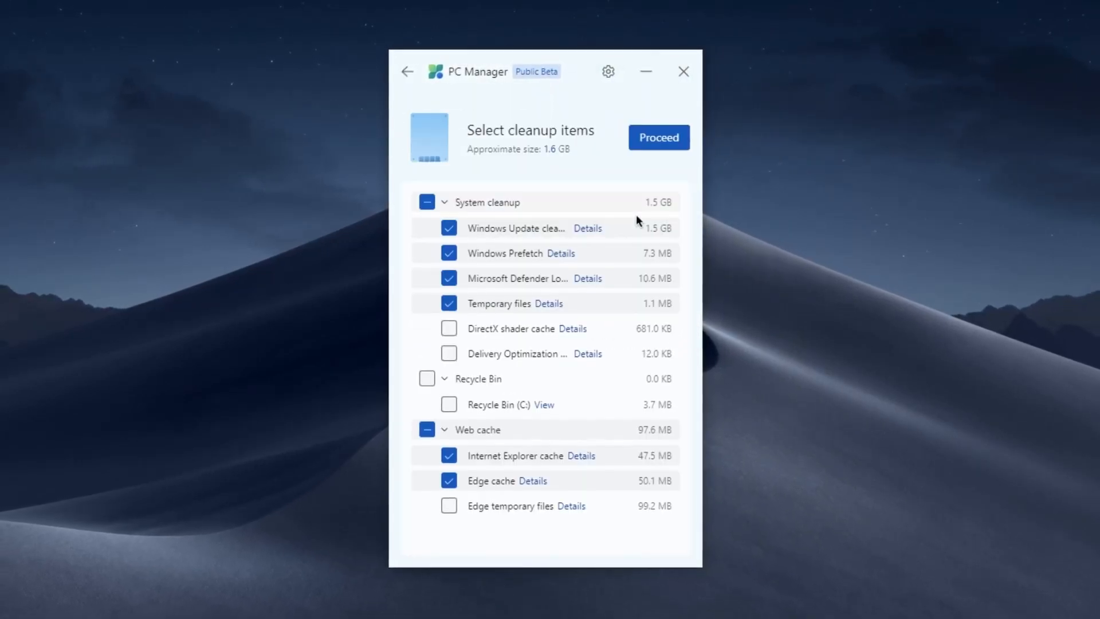
pyautogui.click(428, 202)
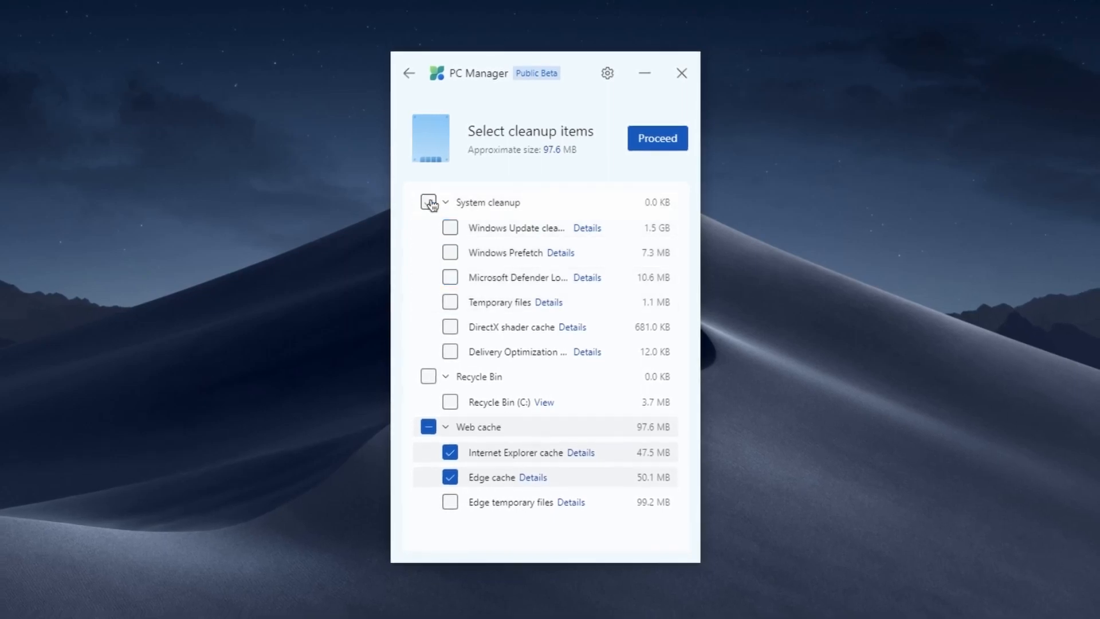
pyautogui.click(430, 201)
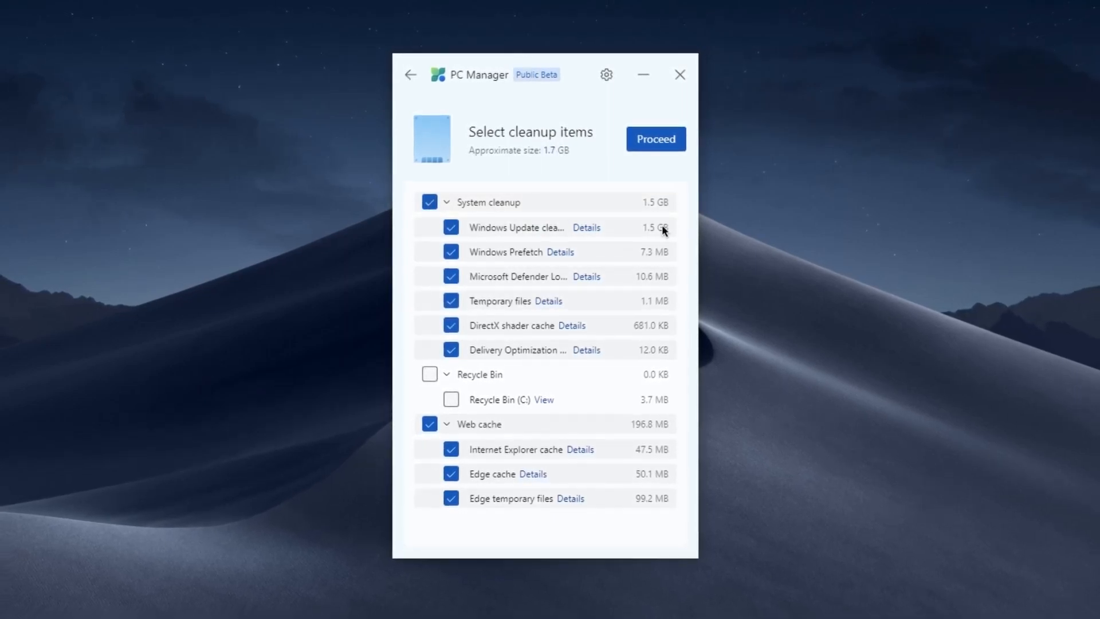
pyautogui.click(655, 138)
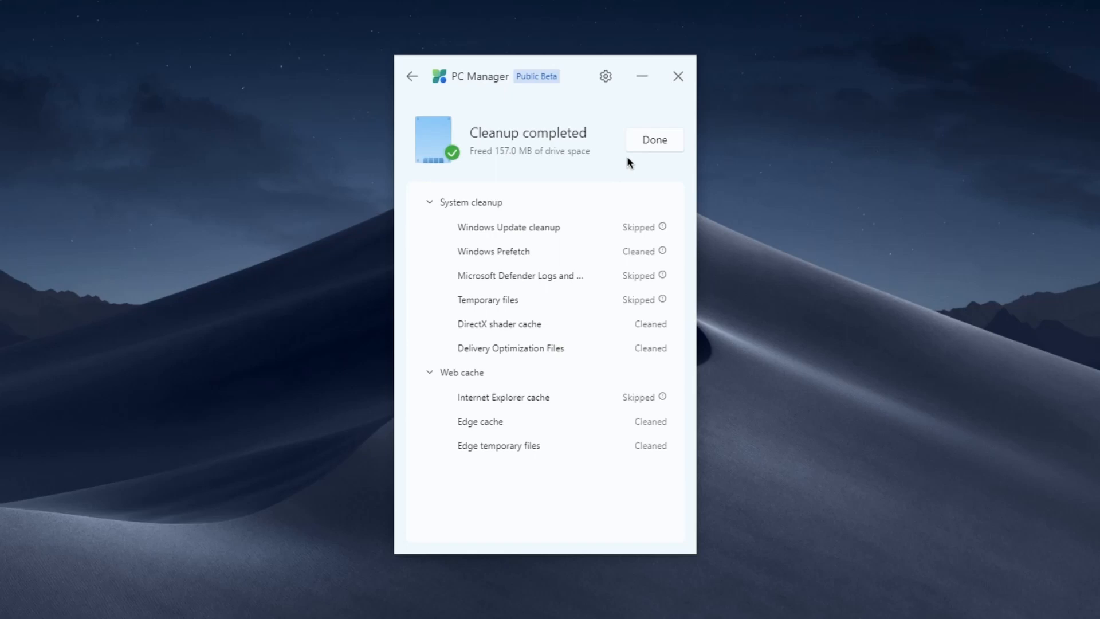
pyautogui.click(652, 140)
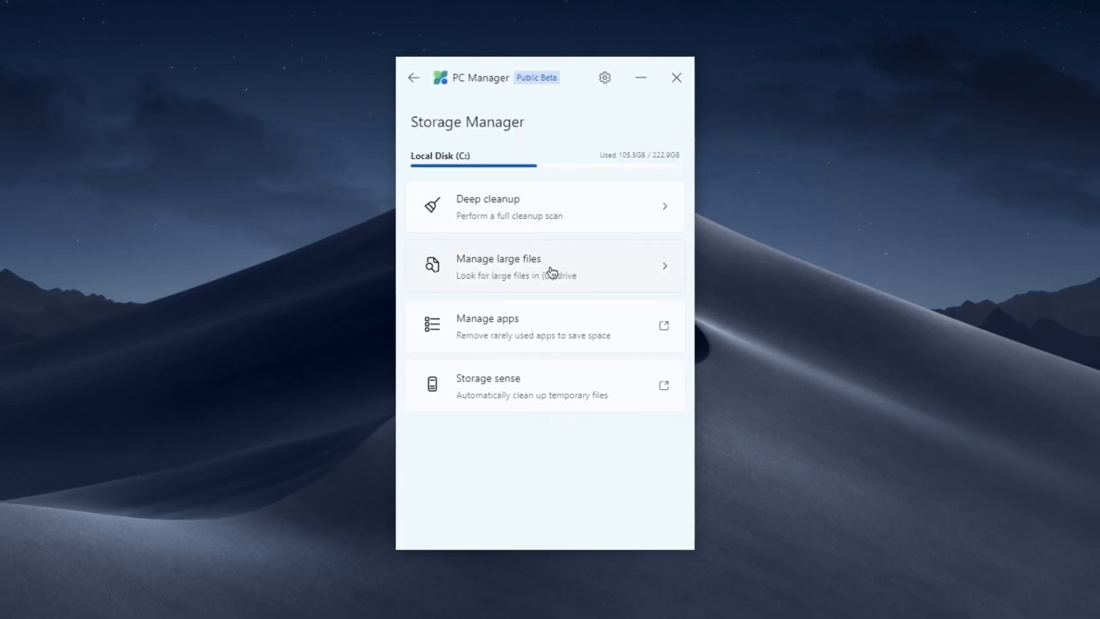
# - Look through the Storage and Process management lists in PC Manager
pyautogui.click(543, 266)
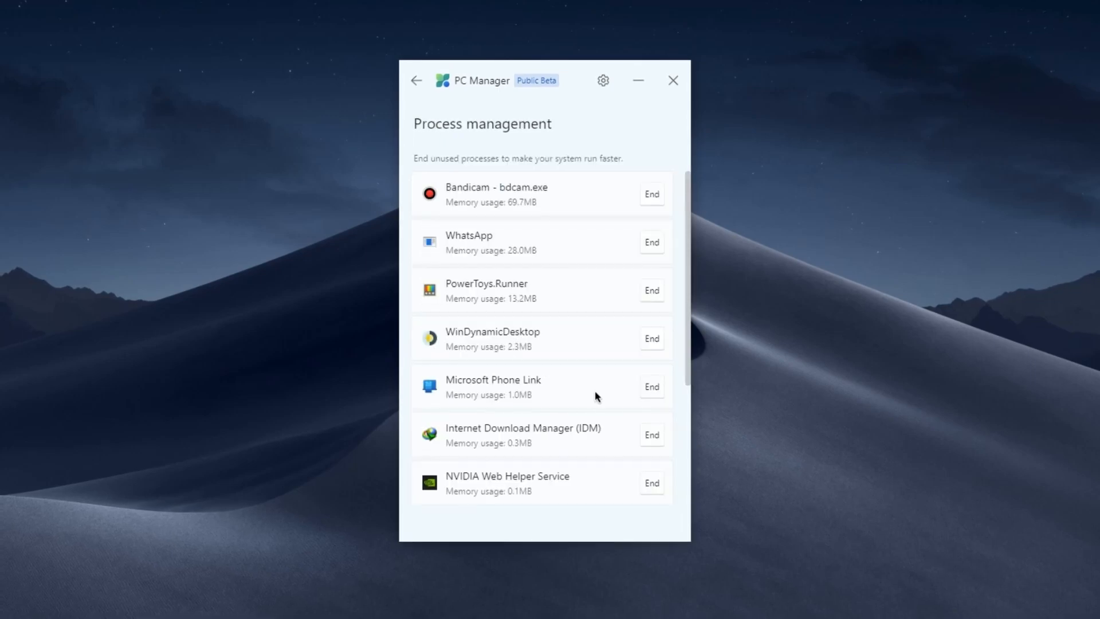
pyautogui.scroll(-3)
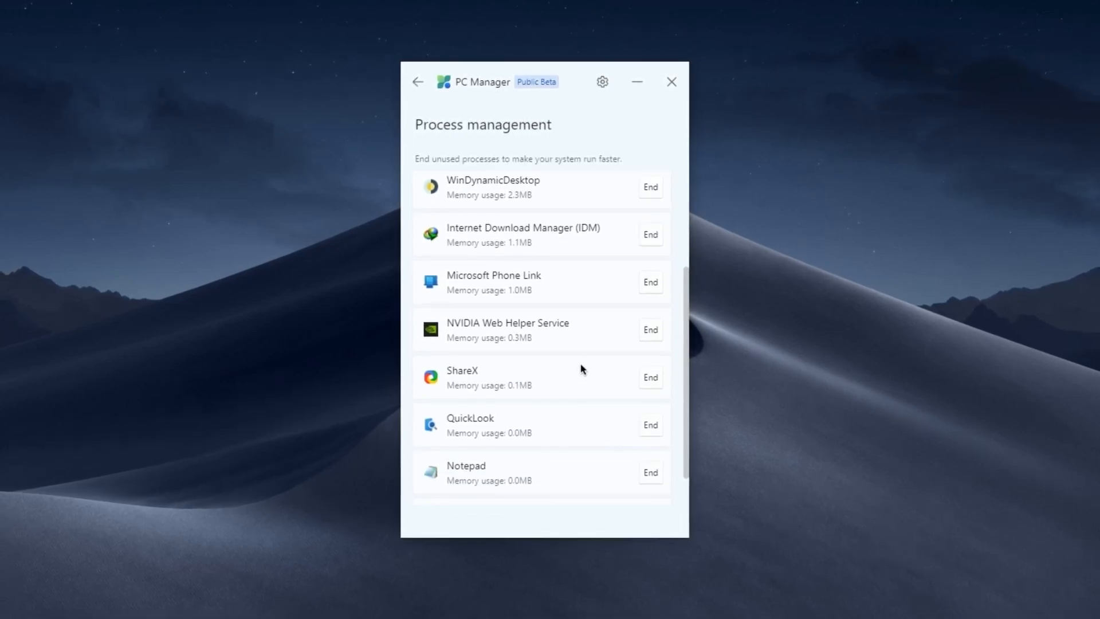
pyautogui.scroll(3)
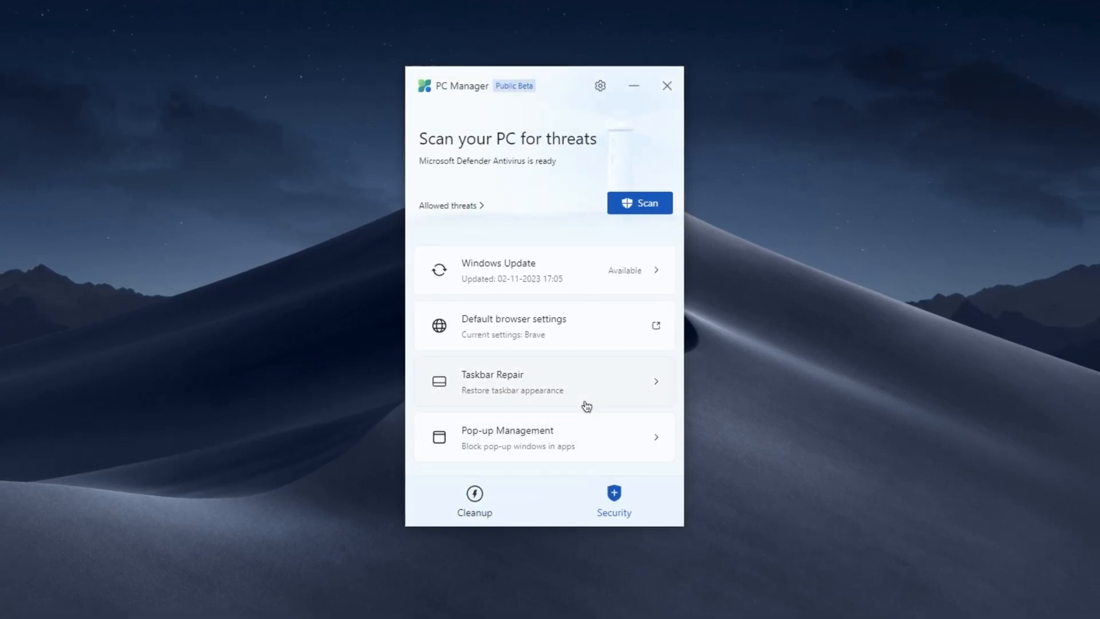
pyautogui.moveTo(511, 269)
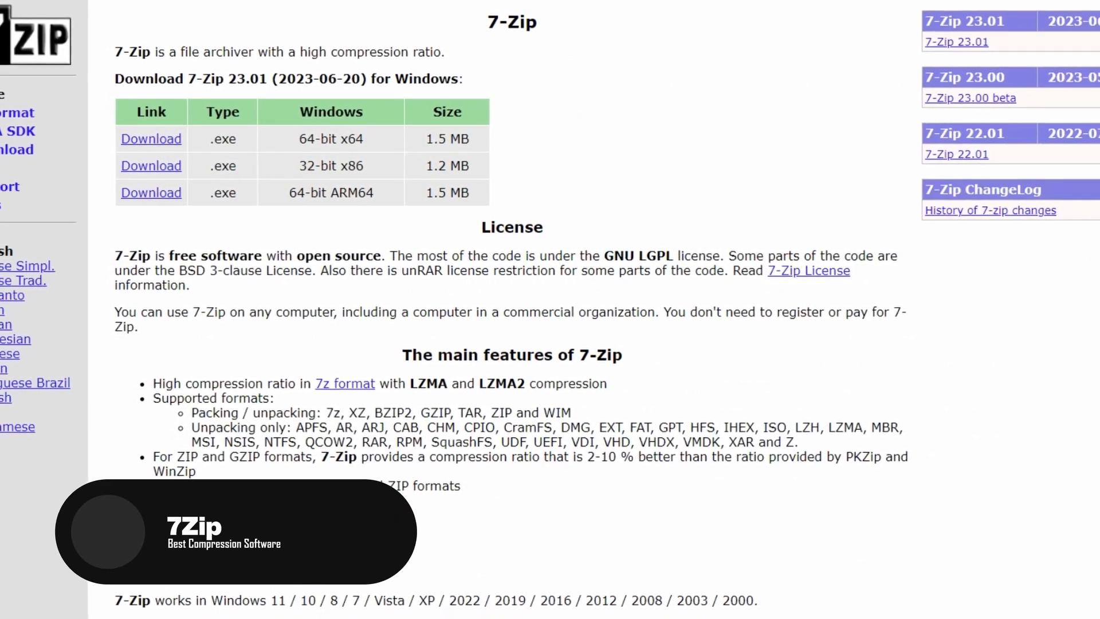
pyautogui.scroll(-3)
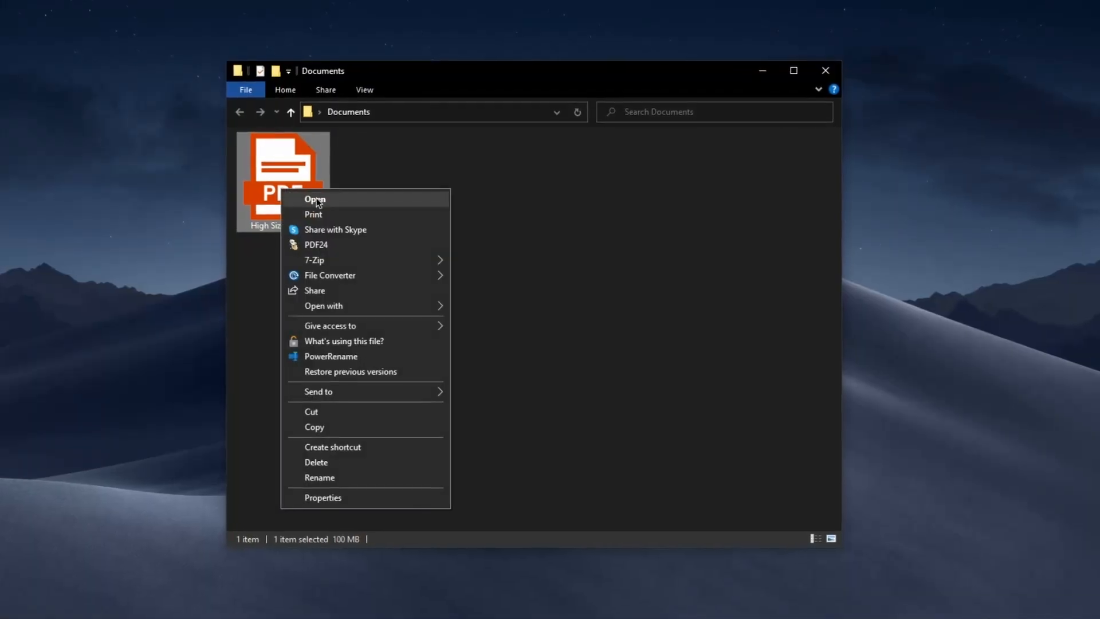
pyautogui.click(314, 260)
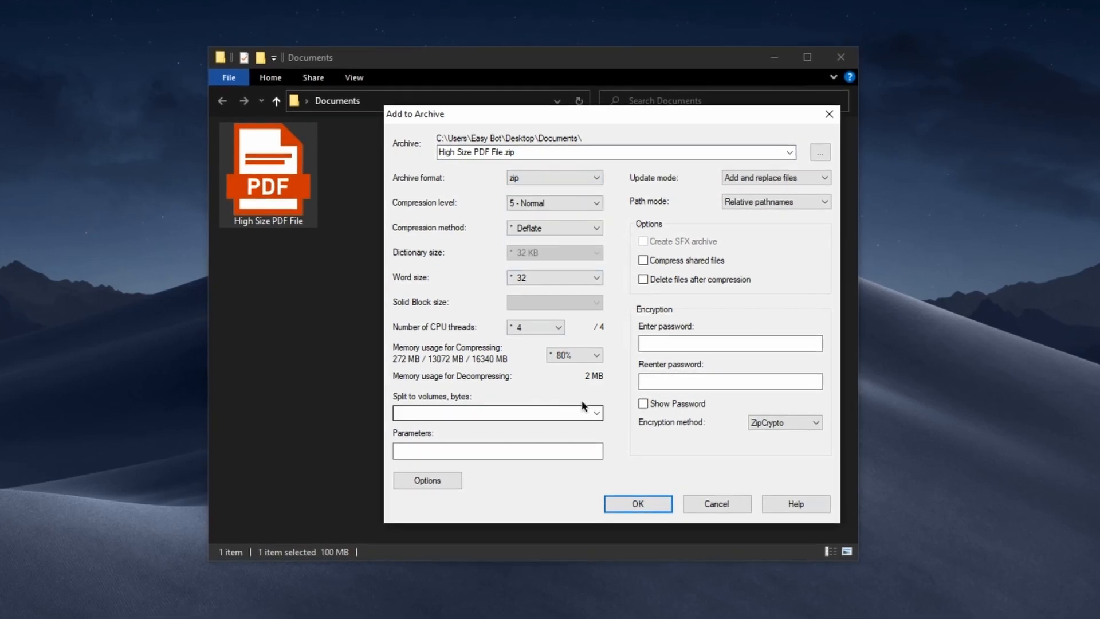
pyautogui.click(636, 504)
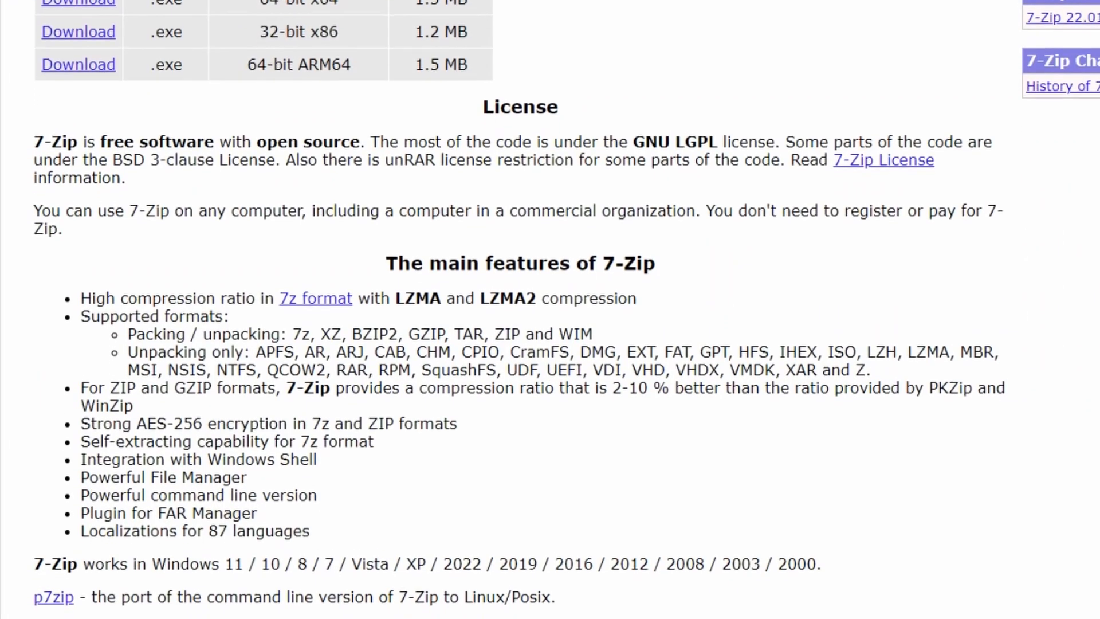
pyautogui.scroll(-3)
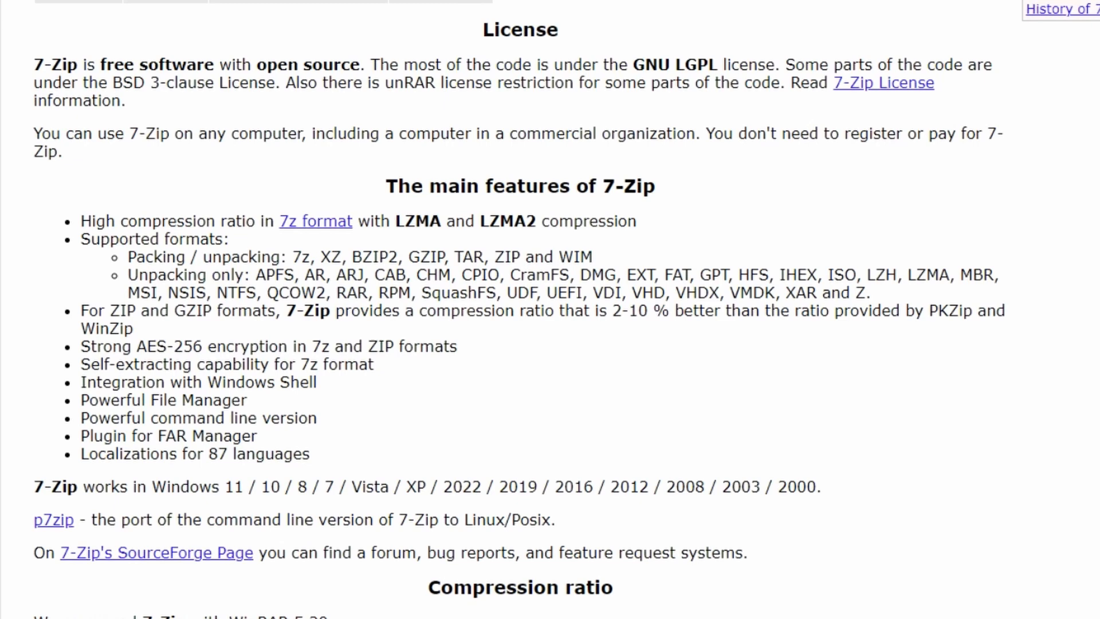
pyautogui.scroll(-3)
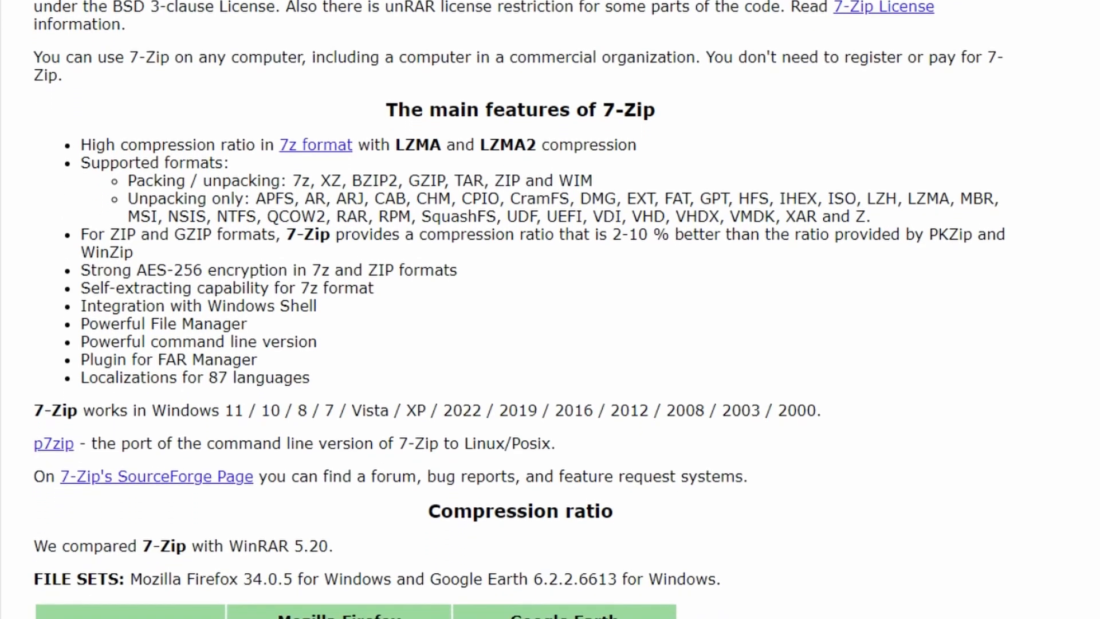
pyautogui.scroll(-3)
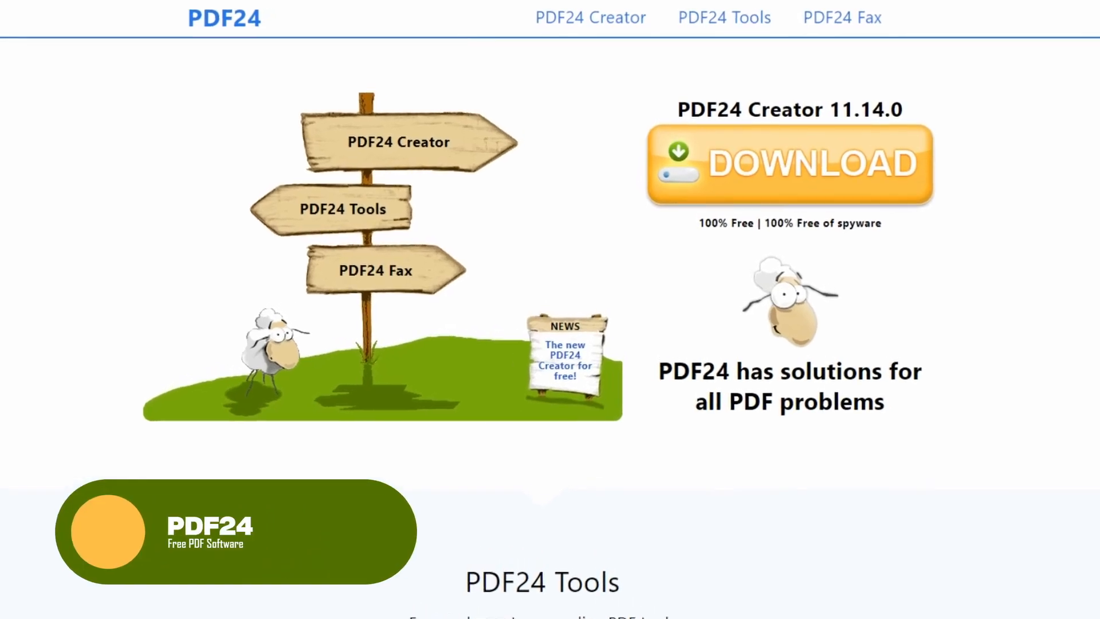
pyautogui.scroll(-3)
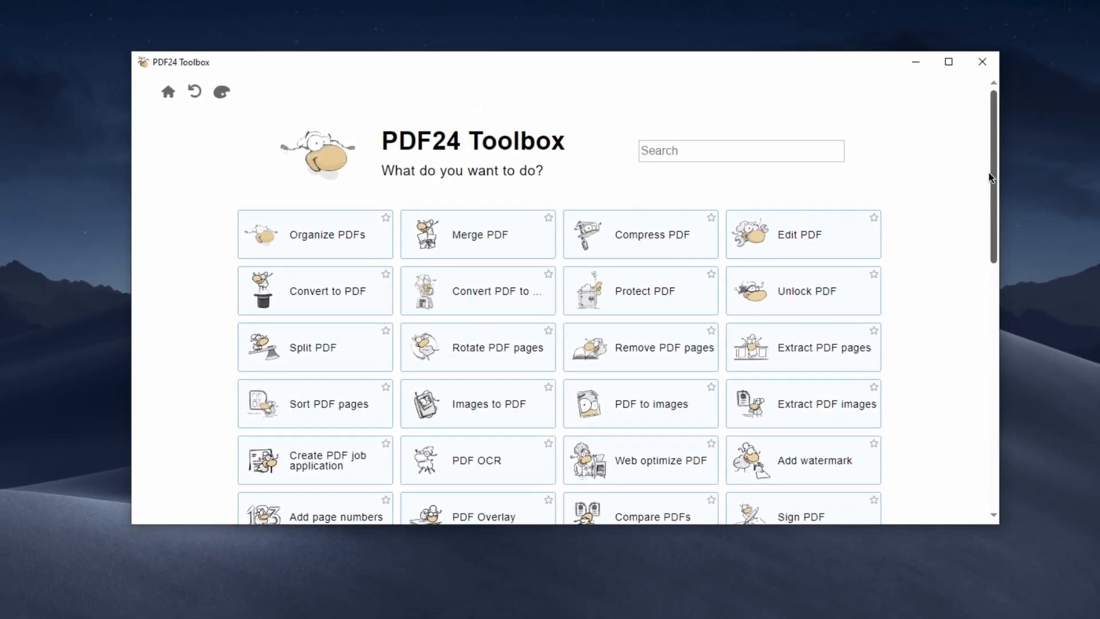
pyautogui.scroll(-3)
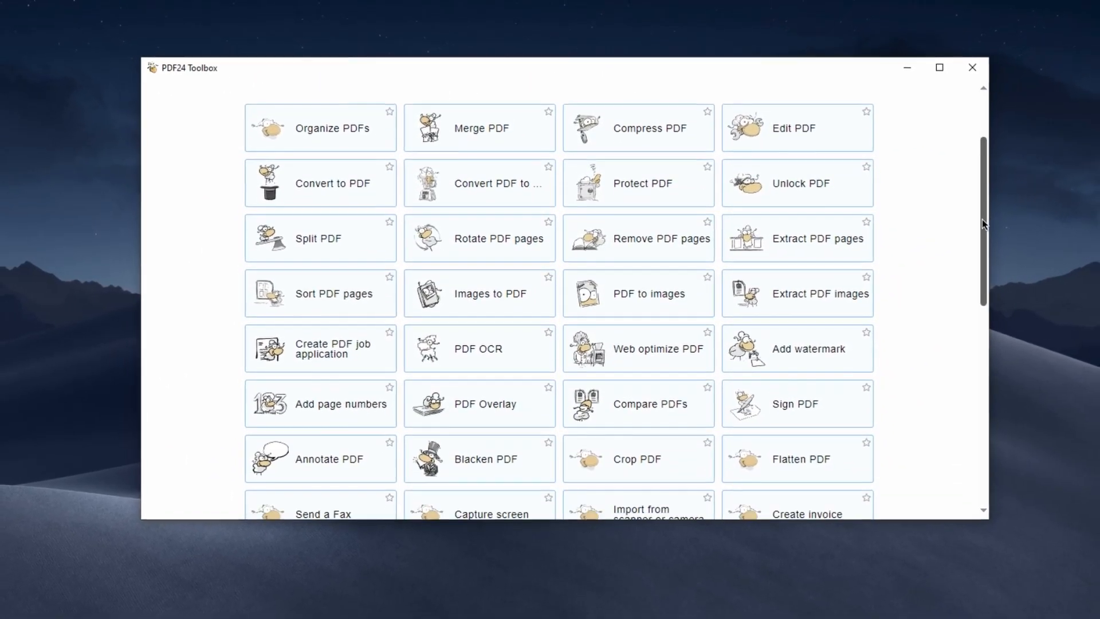
pyautogui.scroll(-3)
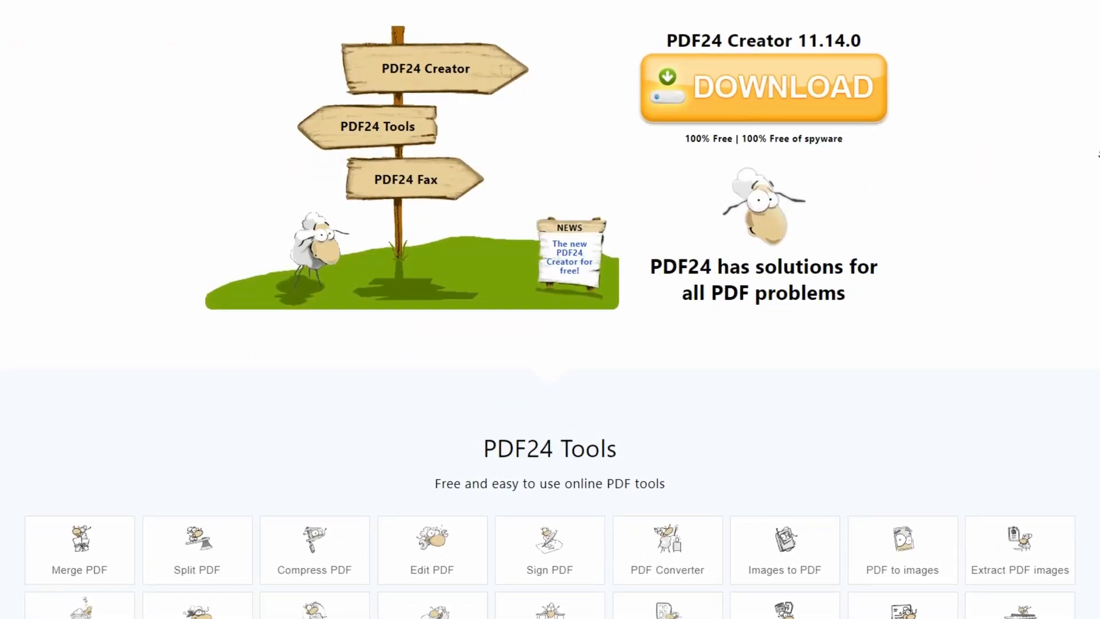
pyautogui.scroll(-3)
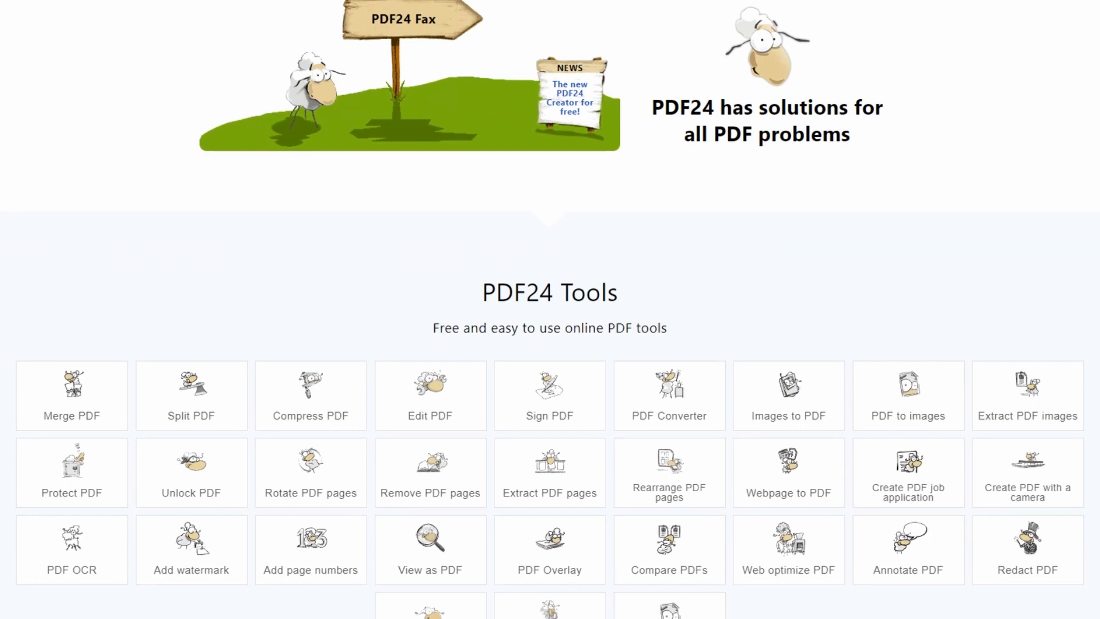
pyautogui.scroll(-3)
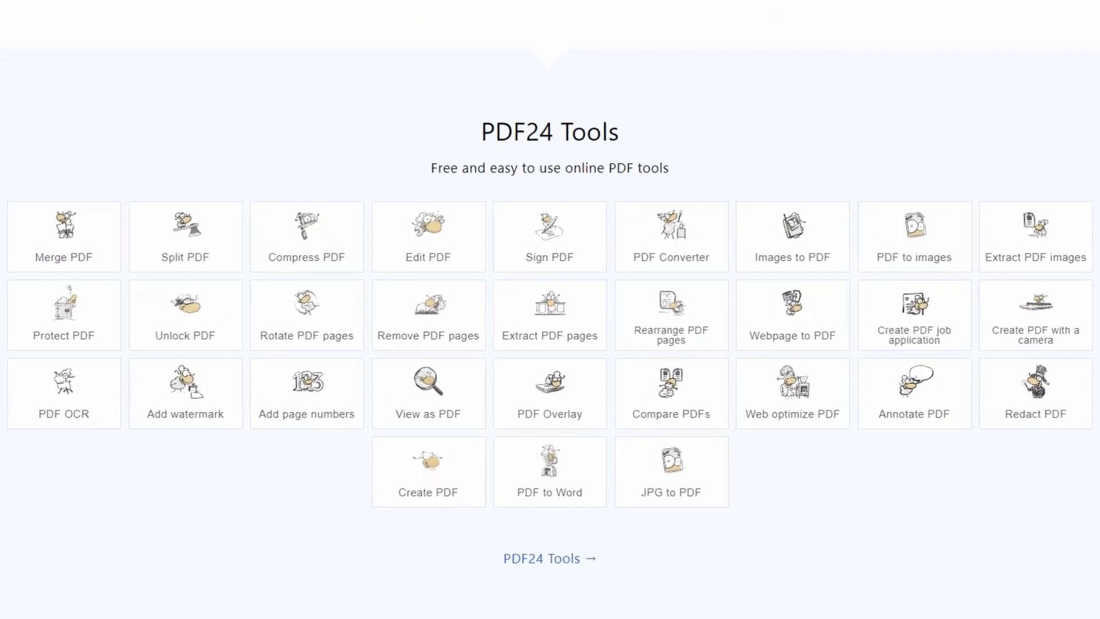
pyautogui.scroll(-3)
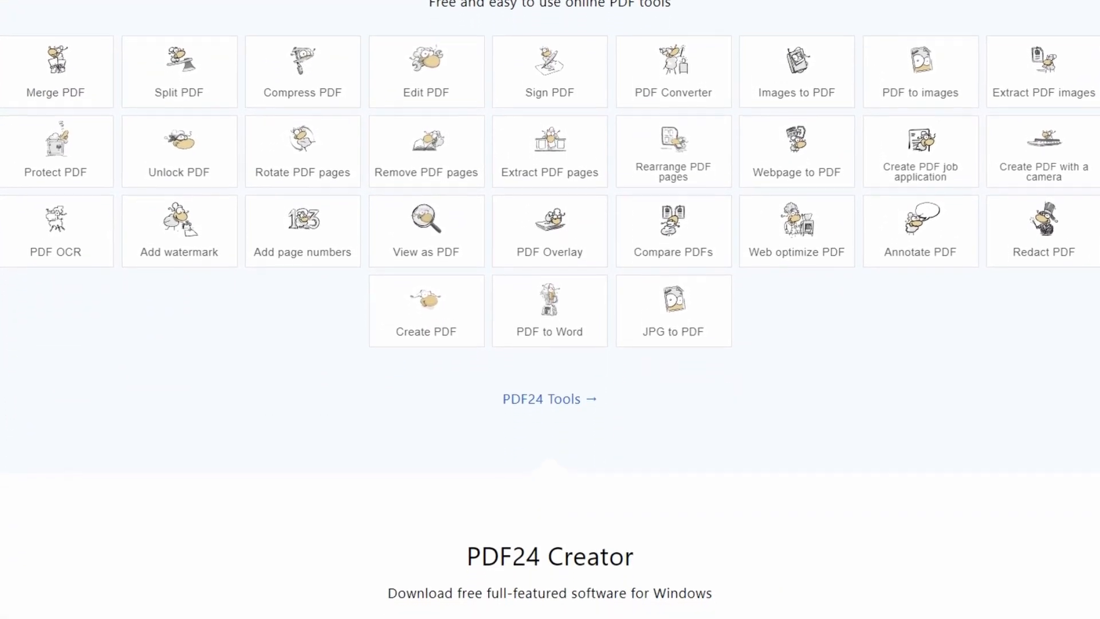
pyautogui.scroll(-3)
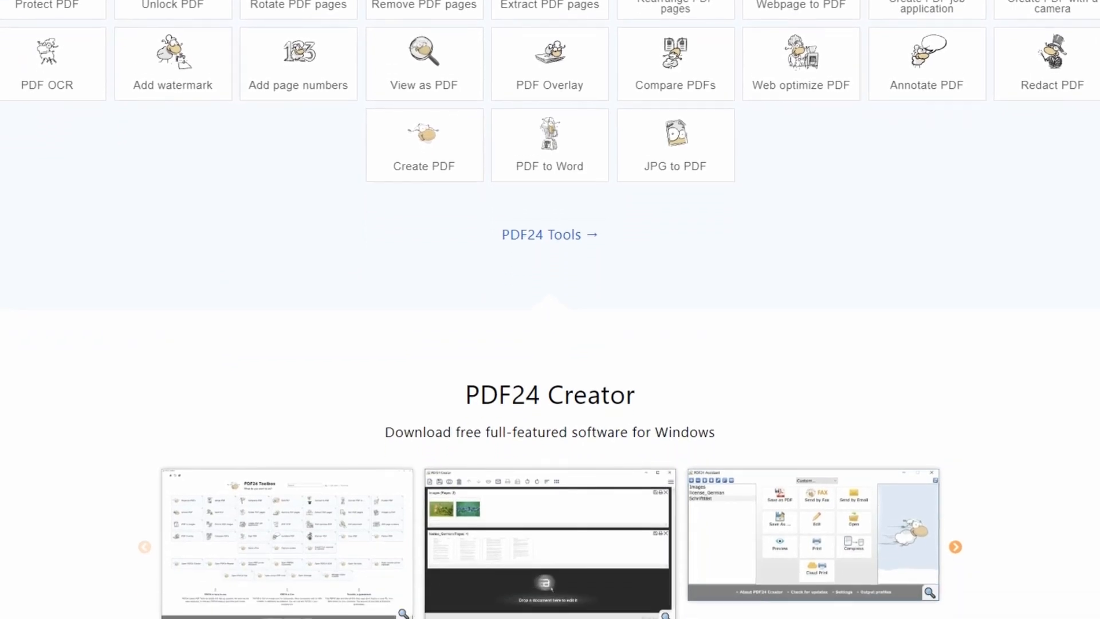
pyautogui.scroll(-3)
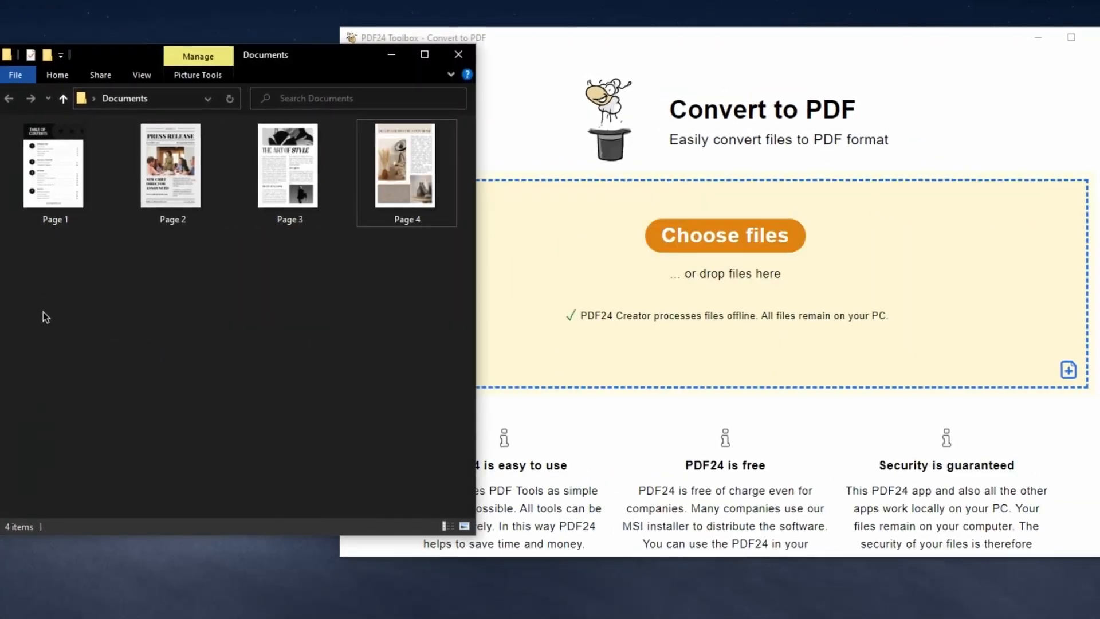
pyautogui.click(724, 234)
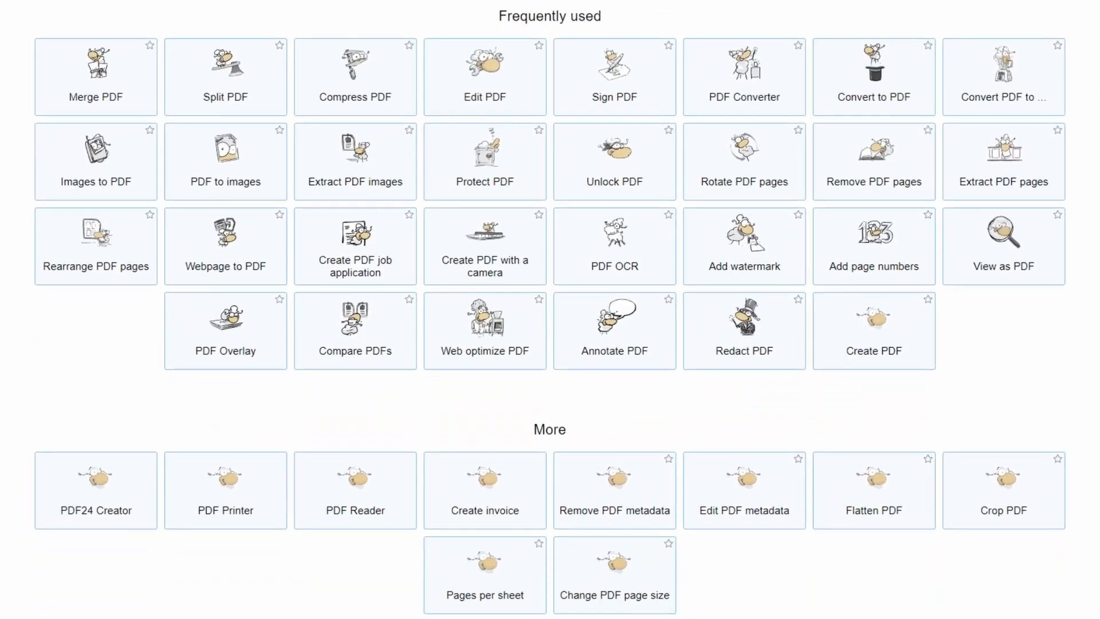
pyautogui.scroll(-3)
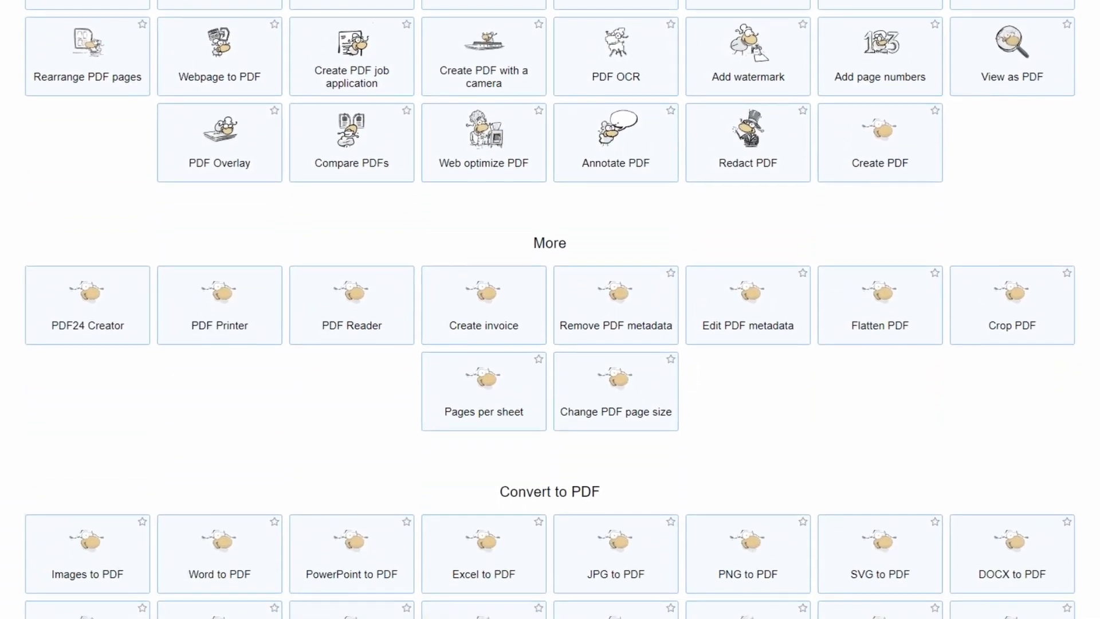
pyautogui.scroll(-3)
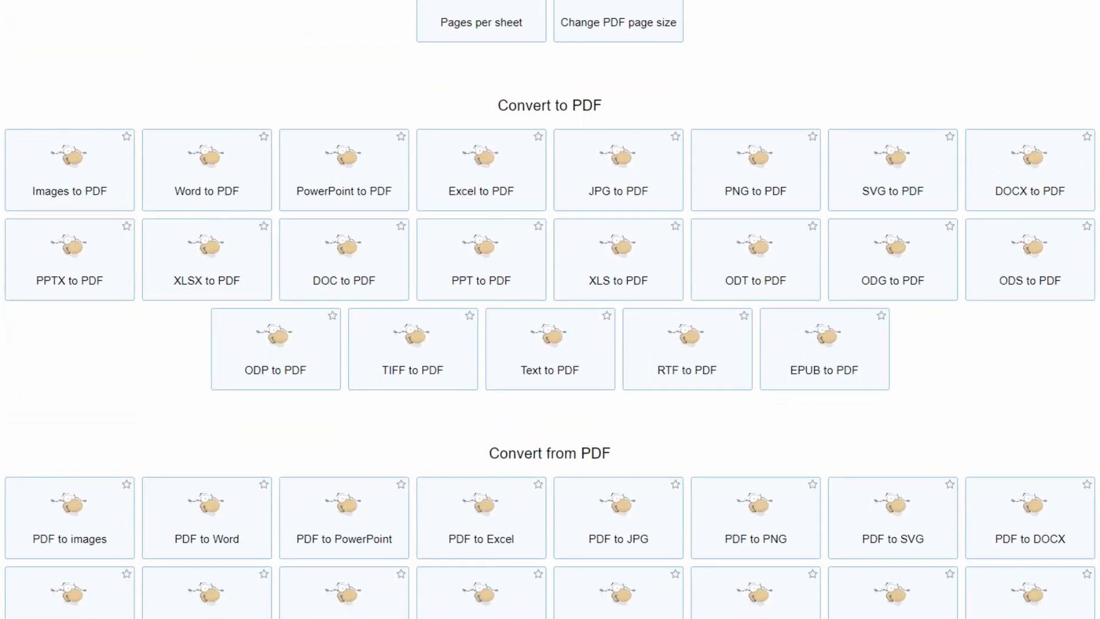
pyautogui.scroll(-3)
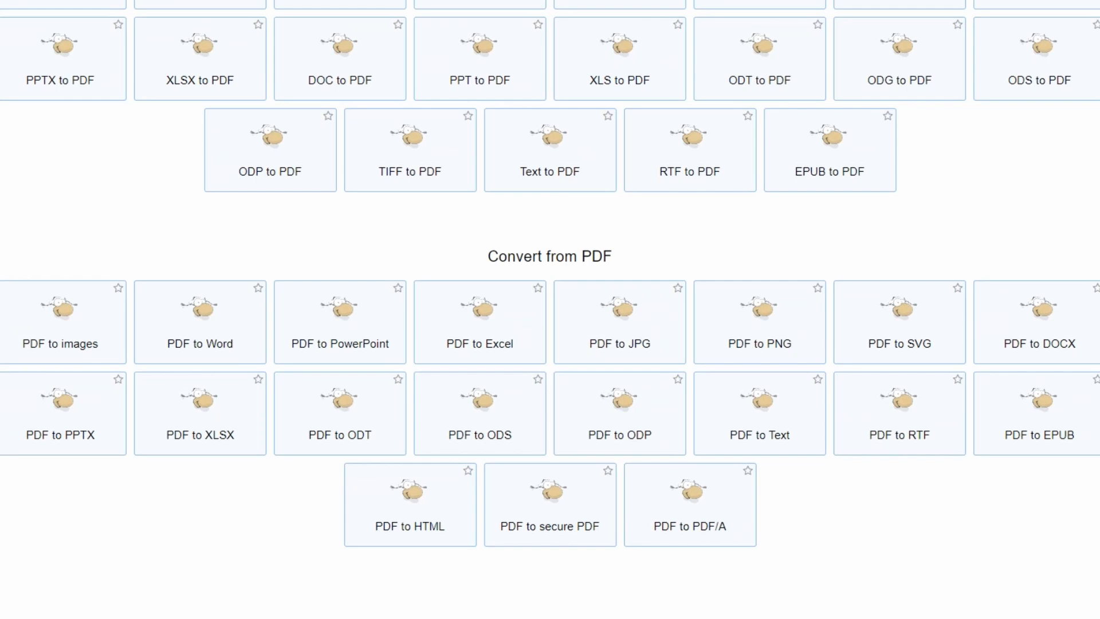
pyautogui.scroll(3)
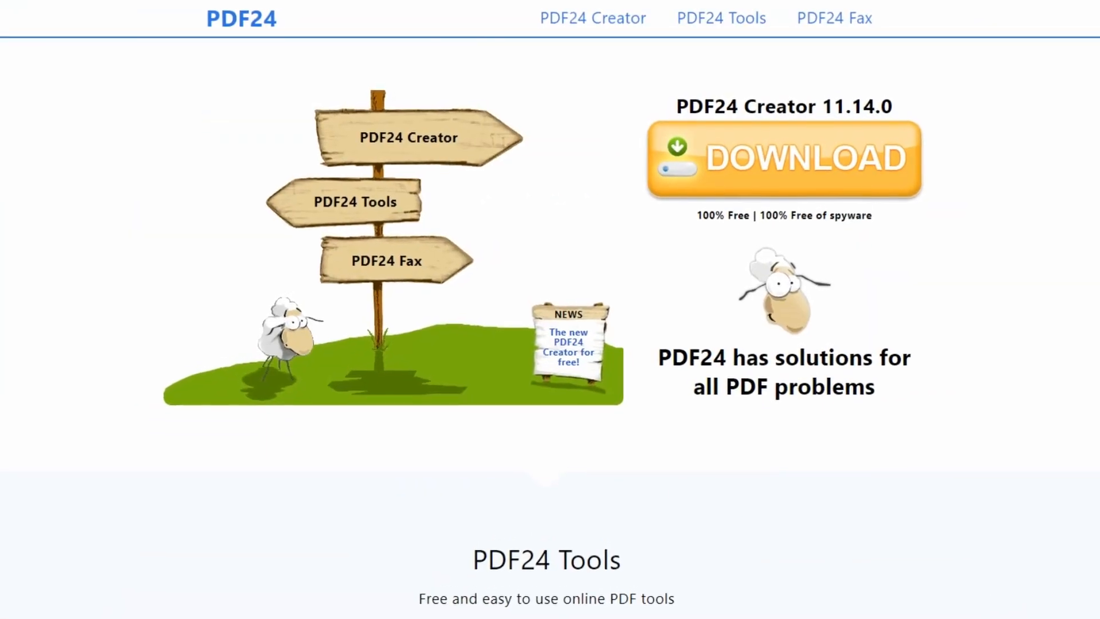
pyautogui.scroll(-3)
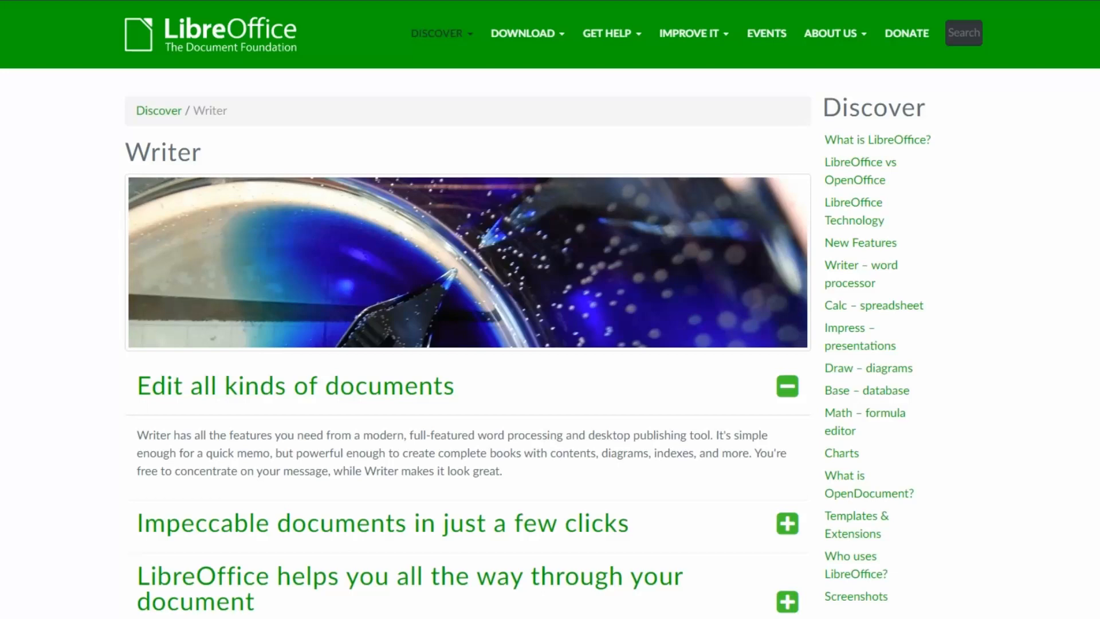
# - Browse the LibreOffice Impress and Screenshots pages
pyautogui.click(848, 336)
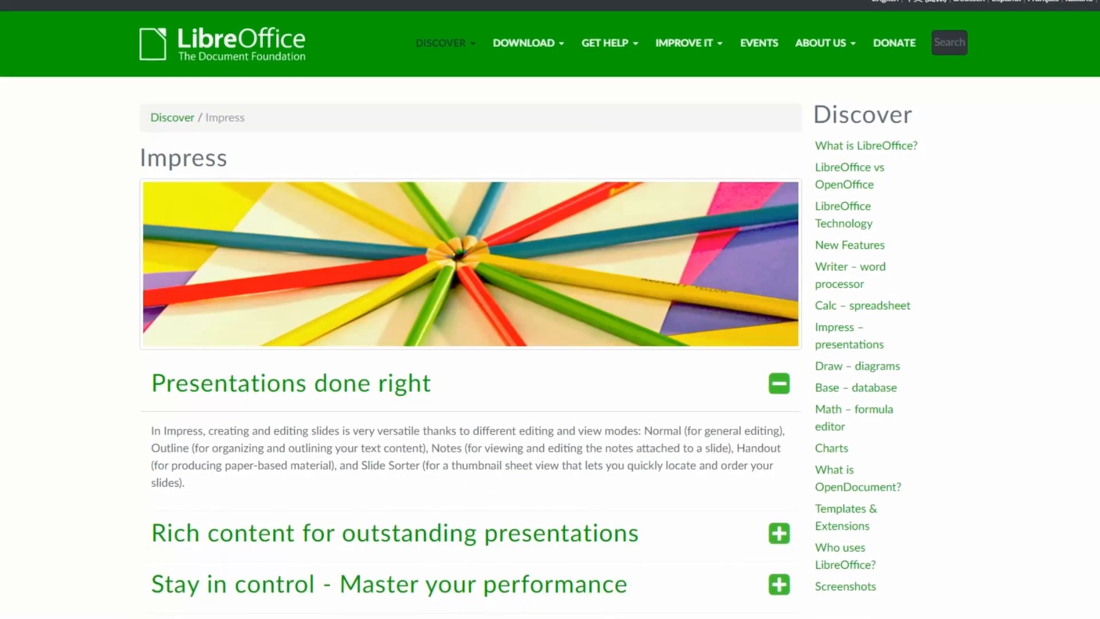
pyautogui.click(855, 386)
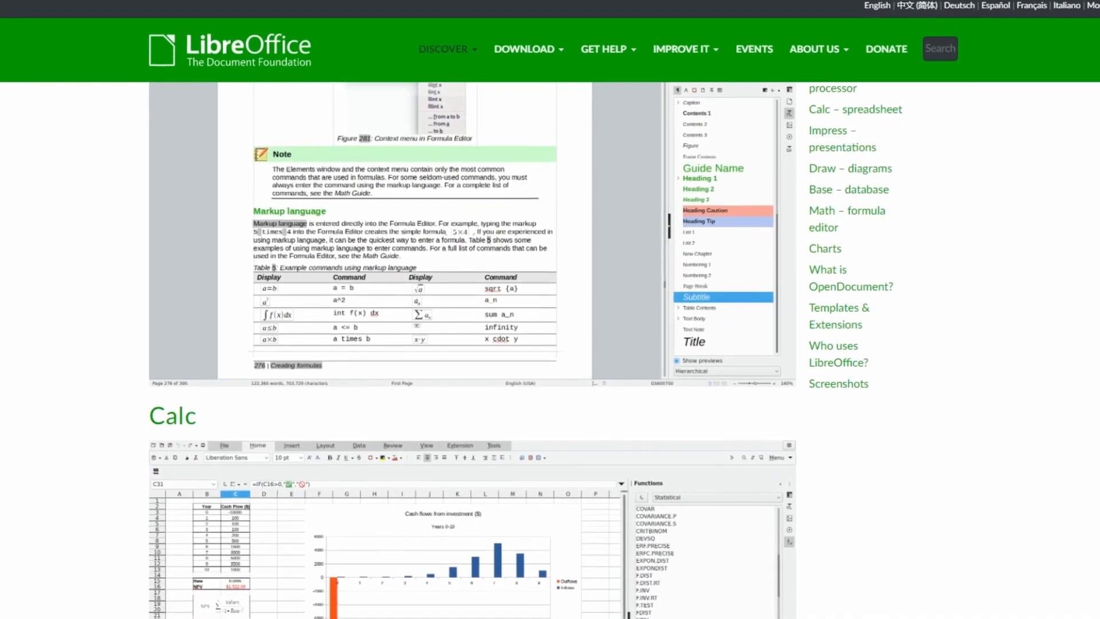
pyautogui.scroll(-3)
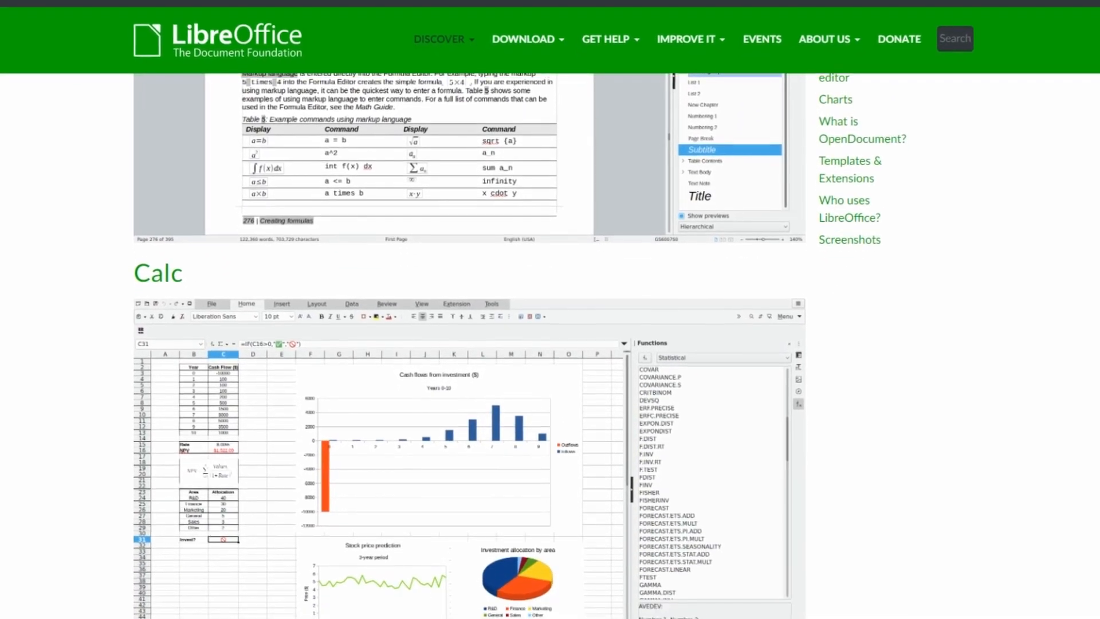
pyautogui.scroll(-3)
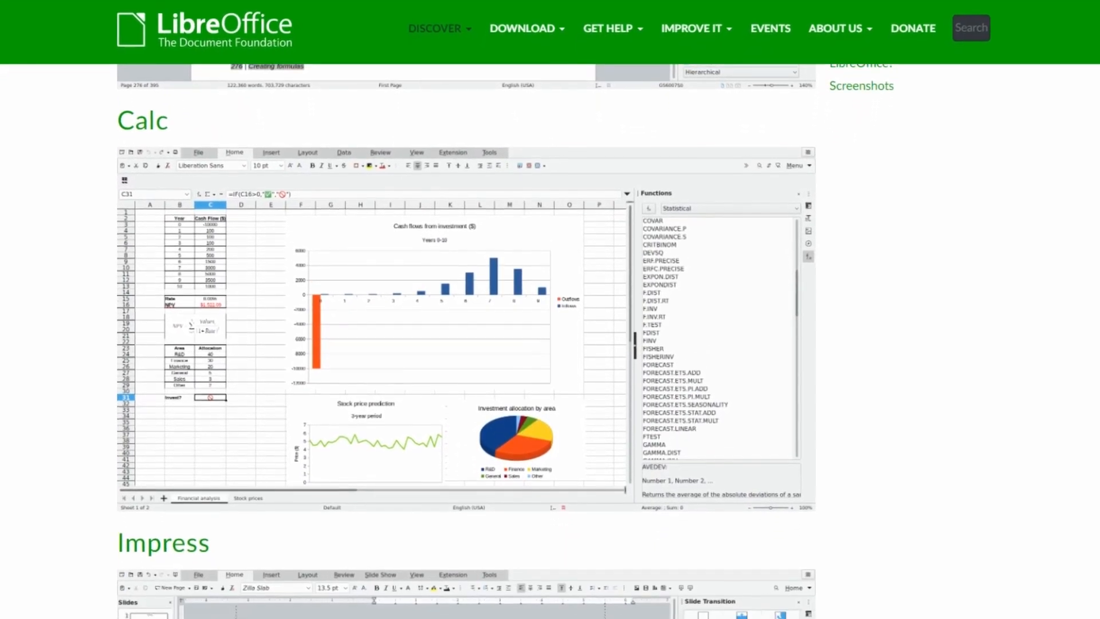
# - Browse the LibreOffice Download and Technology pages before moving to the qBittorrent site
pyautogui.click(522, 28)
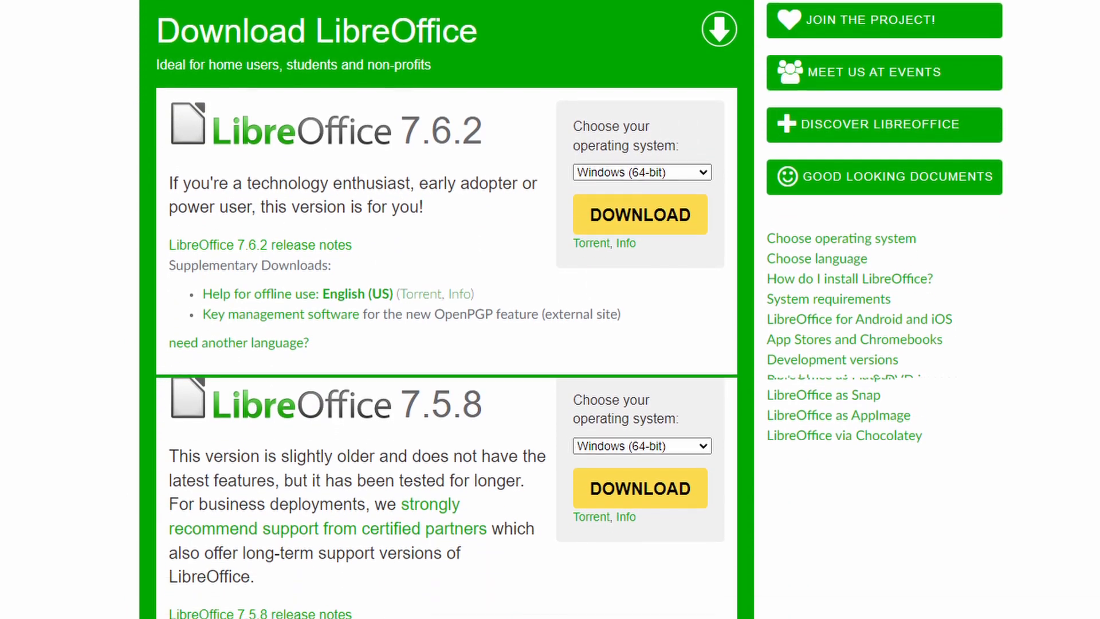
pyautogui.scroll(-3)
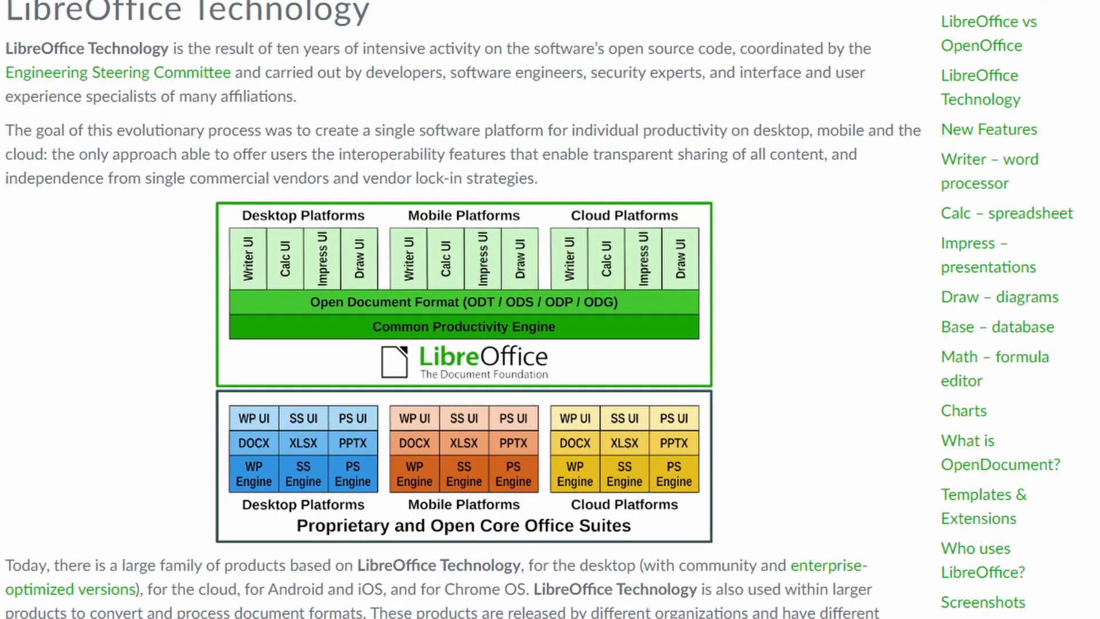
pyautogui.scroll(3)
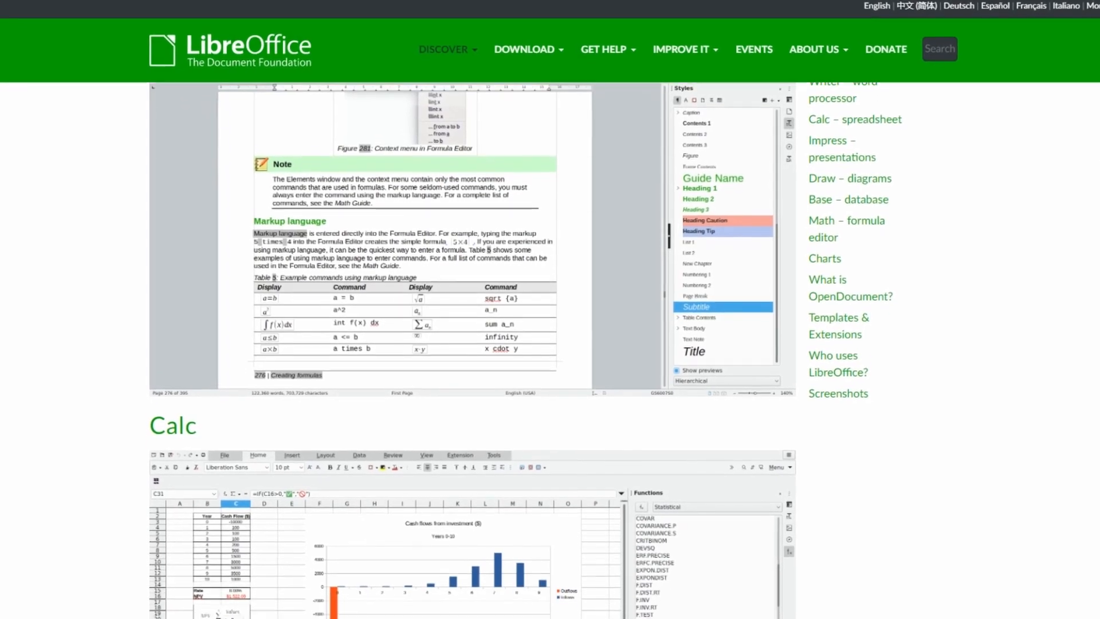
pyautogui.scroll(-3)
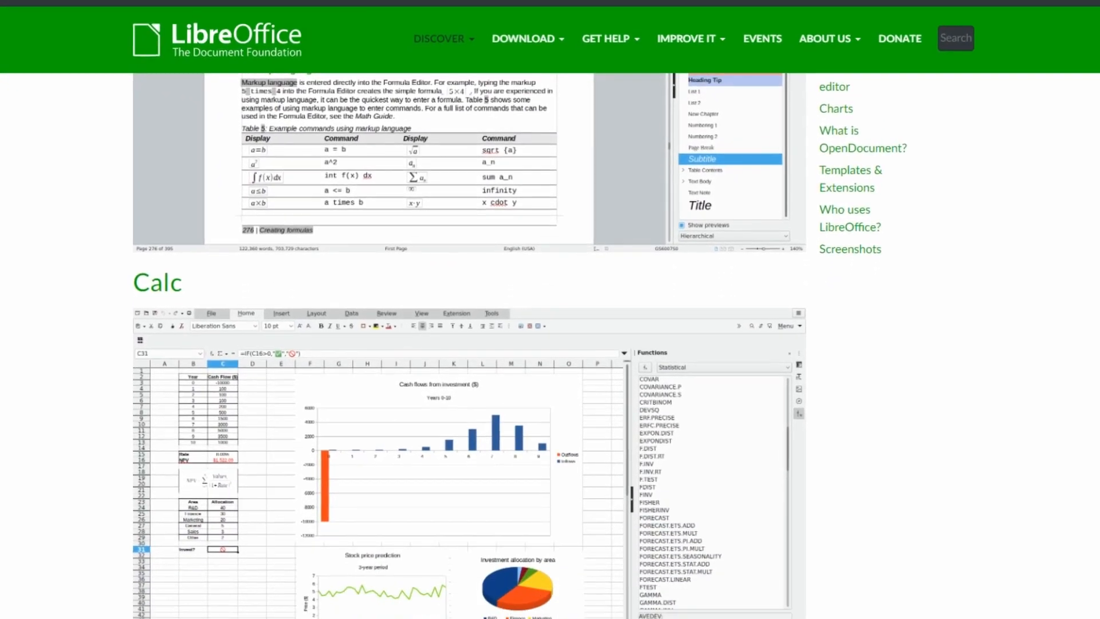
pyautogui.scroll(-3)
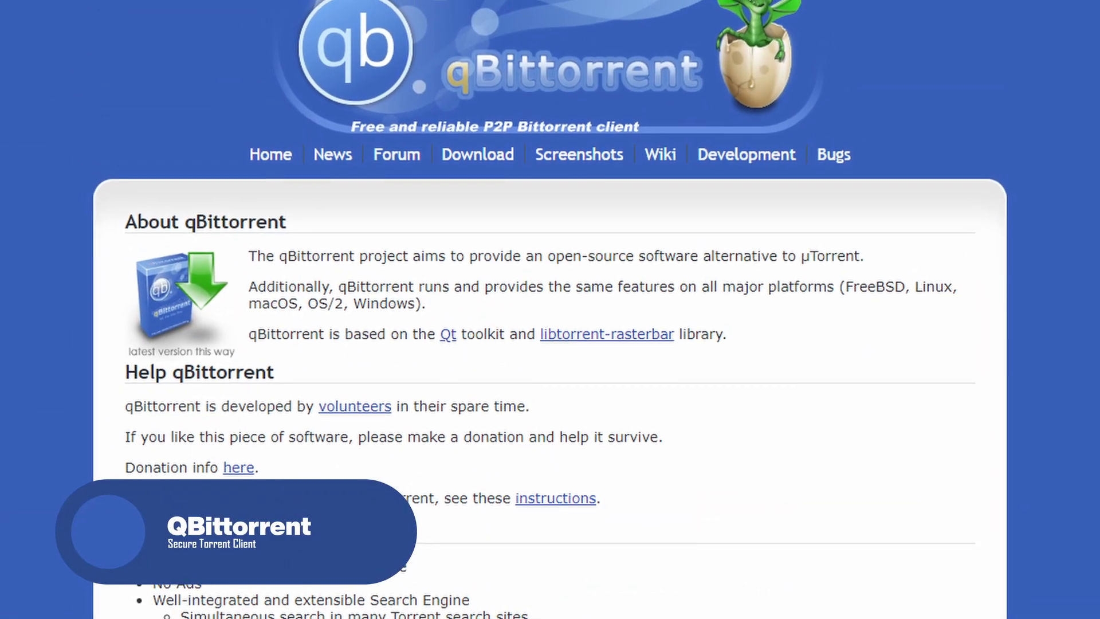
# - Scroll through the qBittorrent homepage's About, Help and Features sections
pyautogui.scroll(3)
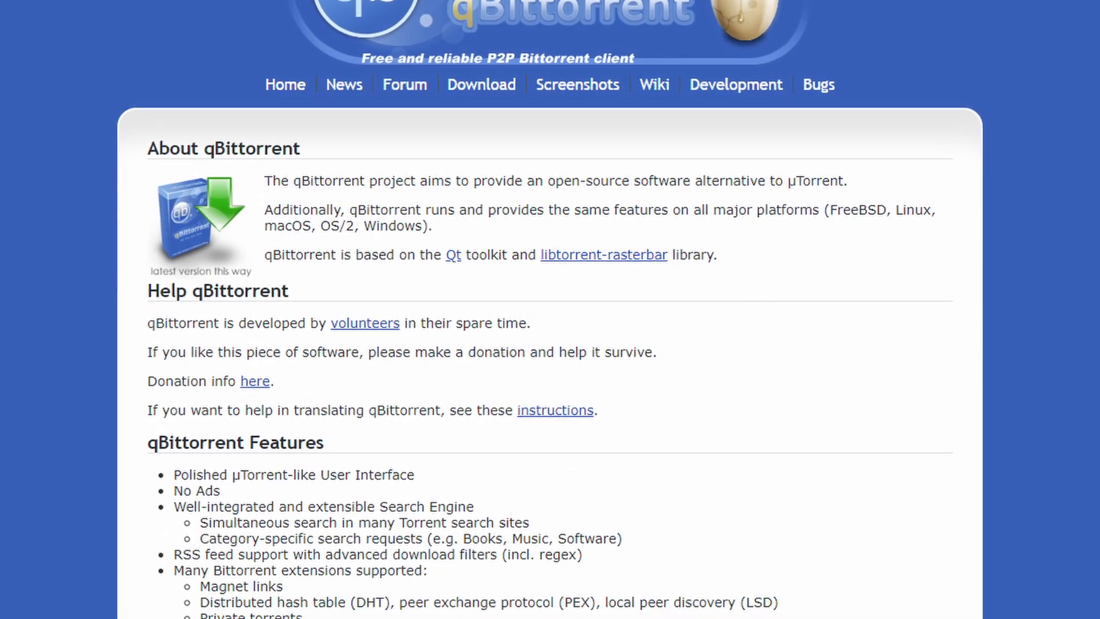
pyautogui.scroll(-3)
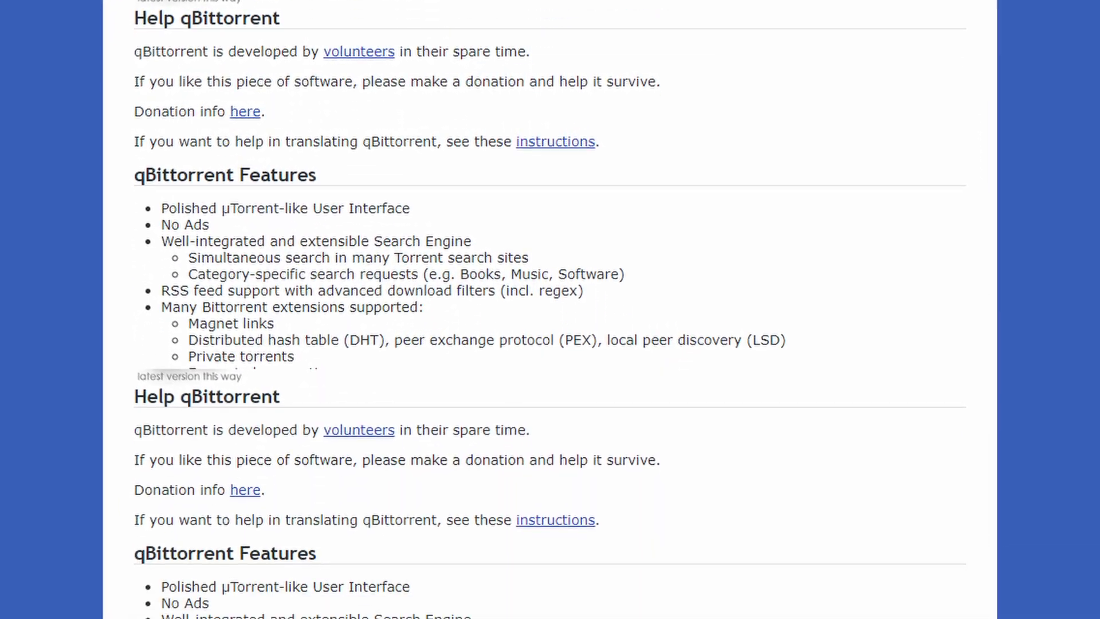
pyautogui.scroll(-3)
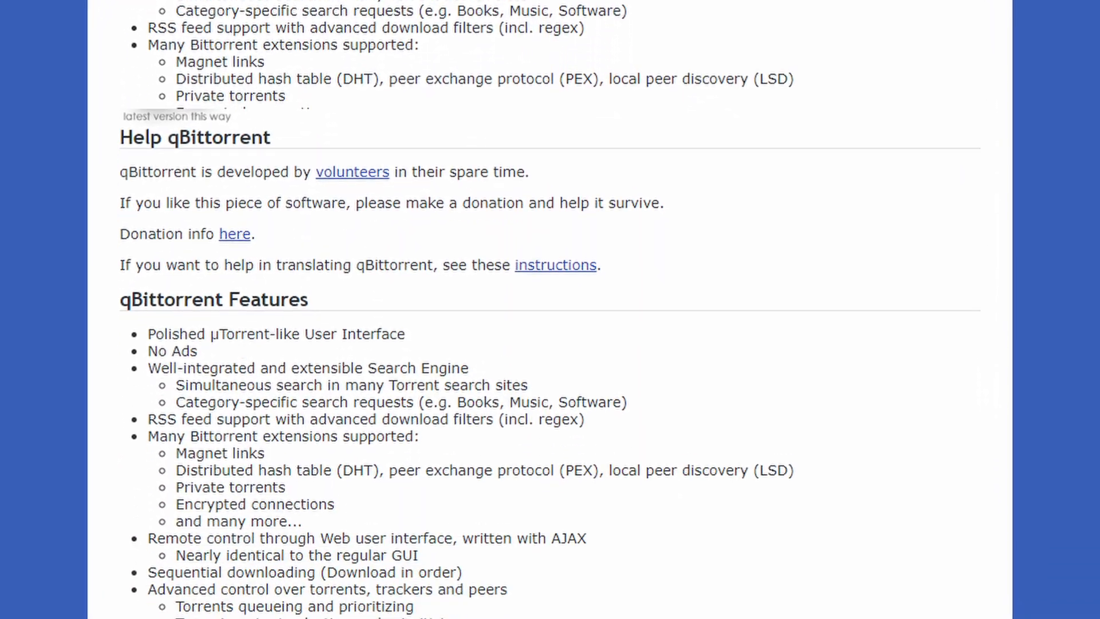
pyautogui.scroll(-3)
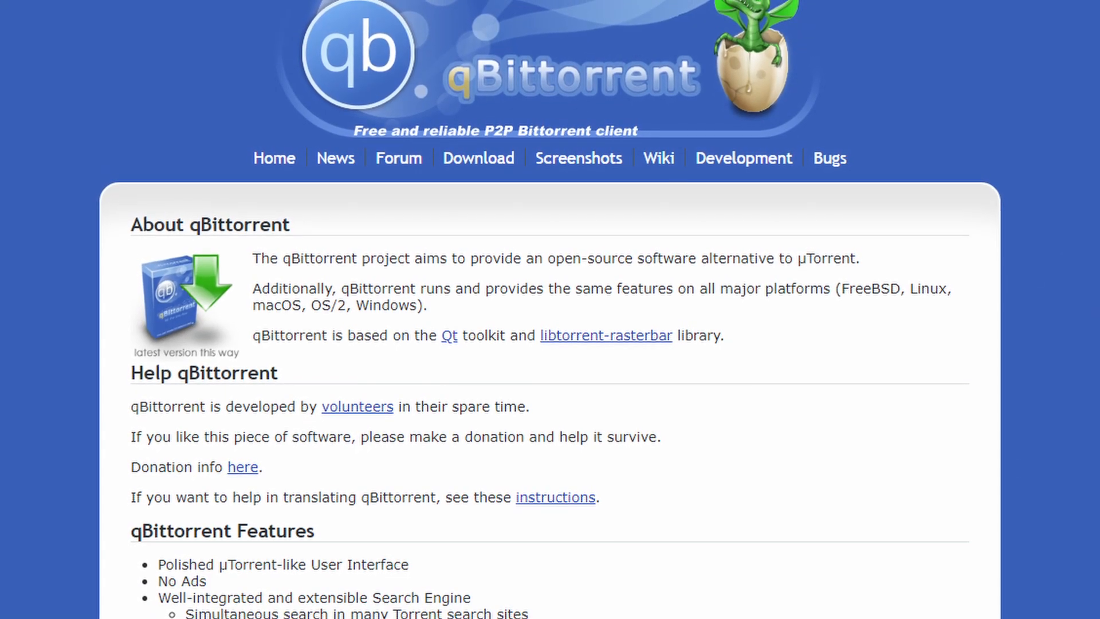
pyautogui.scroll(3)
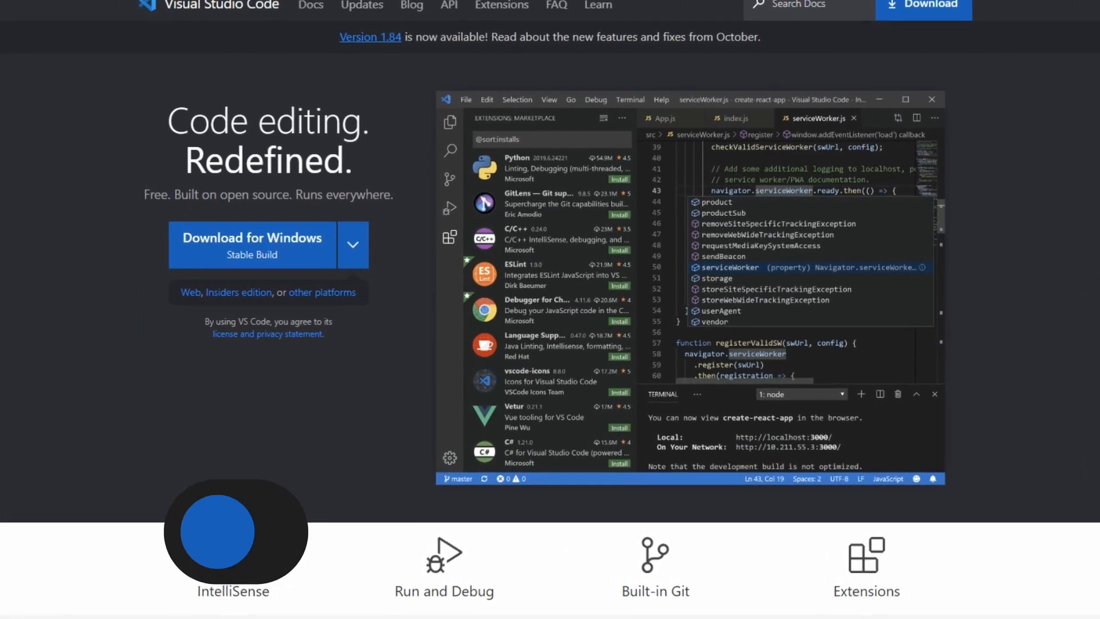
# - Scroll down through the Visual Studio Code homepage's feature sections
pyautogui.scroll(-3)
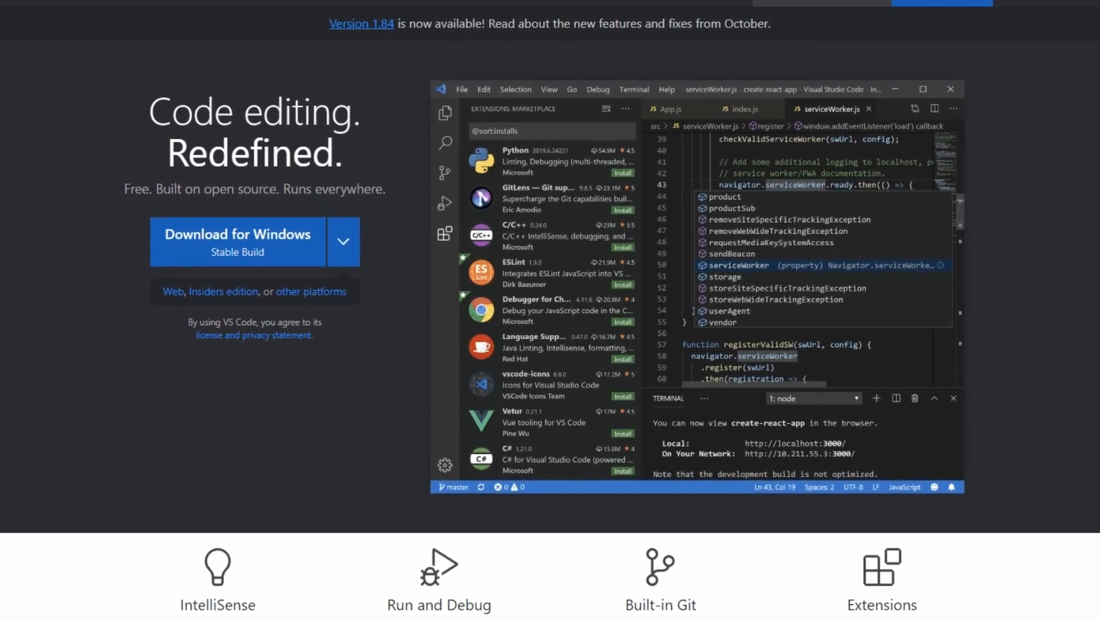
pyautogui.scroll(-3)
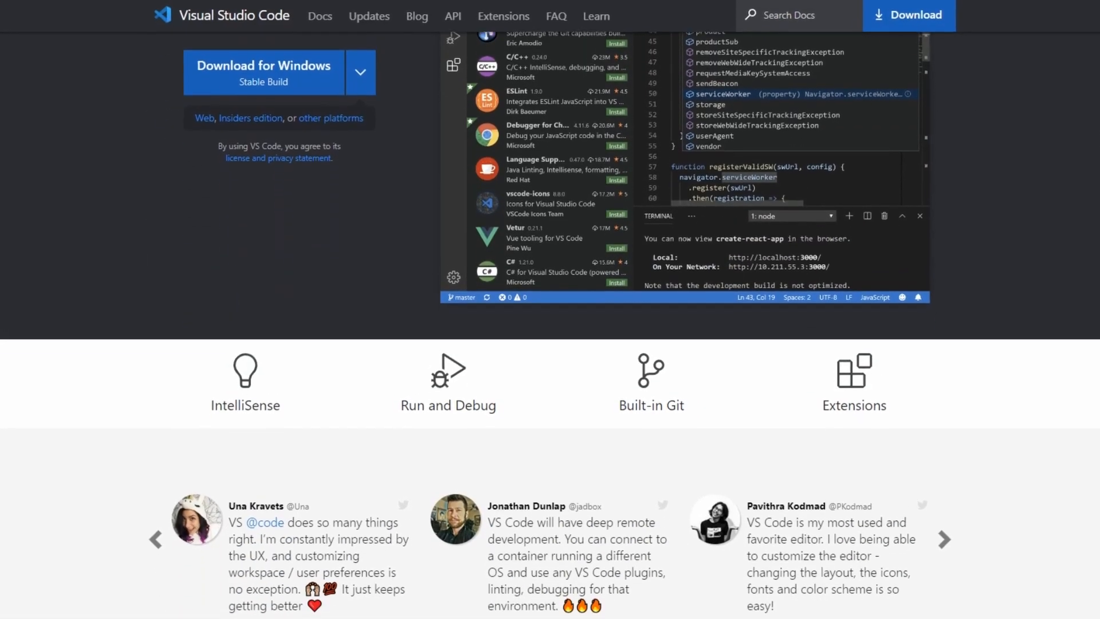
pyautogui.scroll(-3)
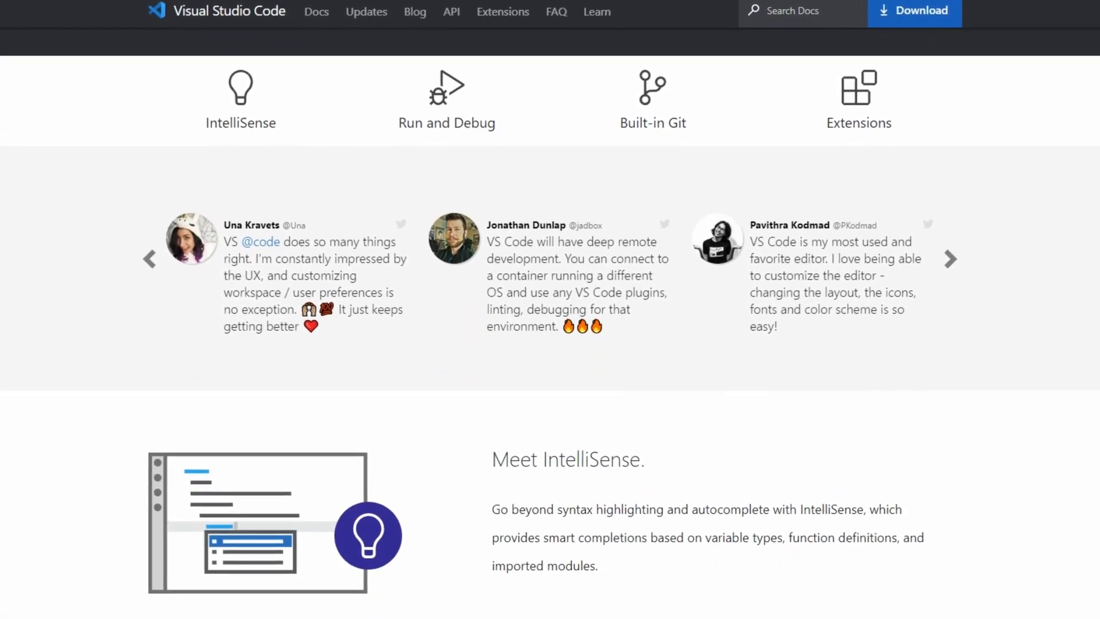
pyautogui.scroll(-3)
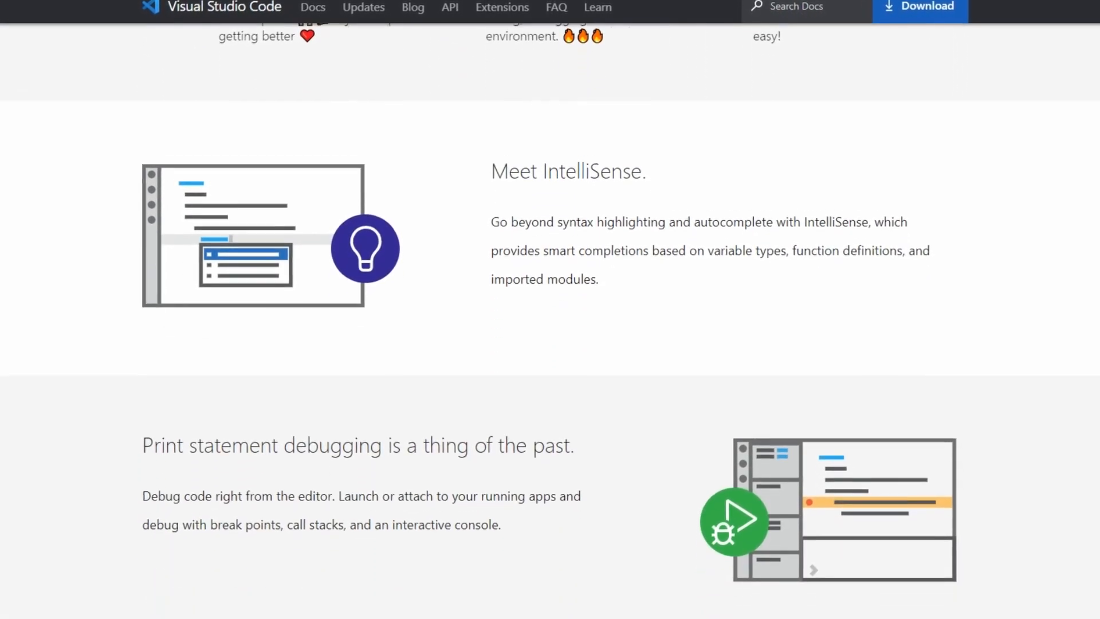
pyautogui.scroll(-3)
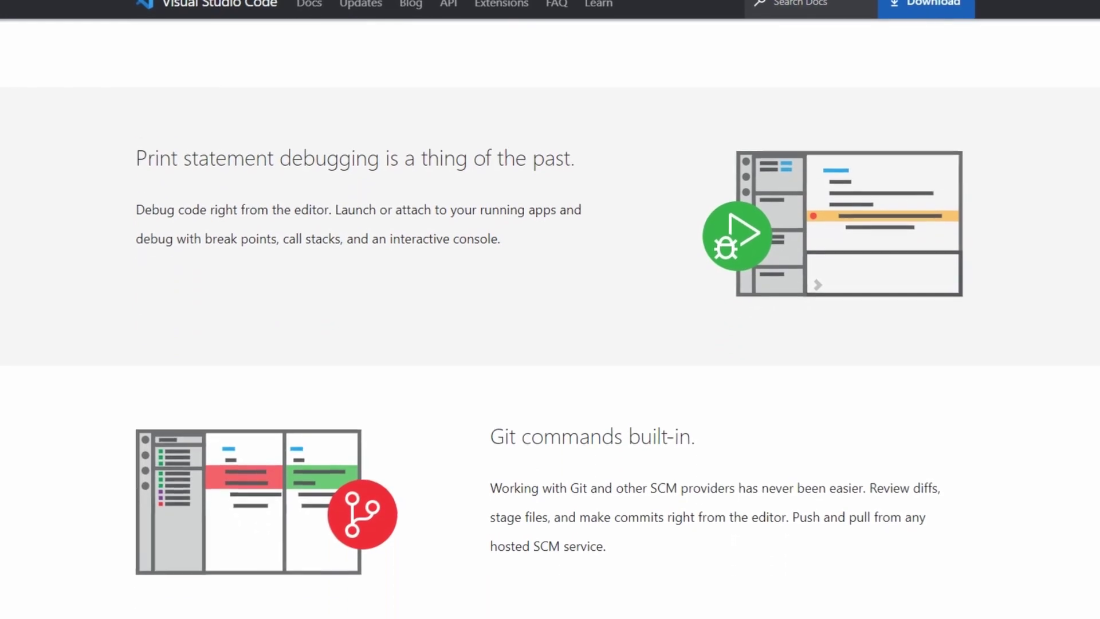
pyautogui.scroll(-3)
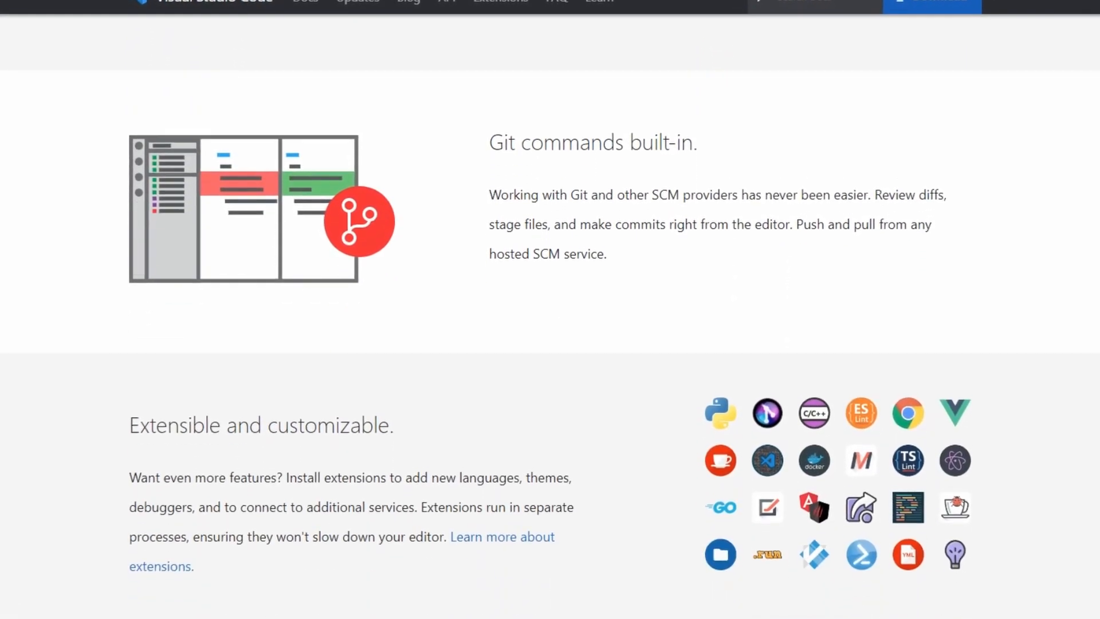
pyautogui.scroll(-3)
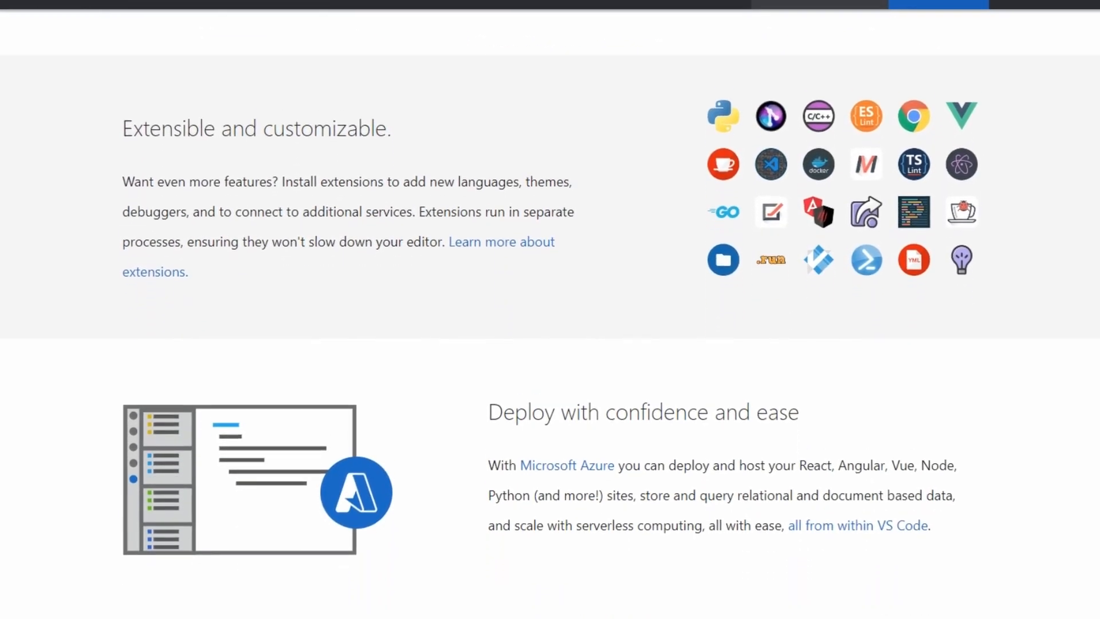
# - Scroll the Extensions marketplace's Featured, Trending and Most Popular lists
pyautogui.scroll(-3)
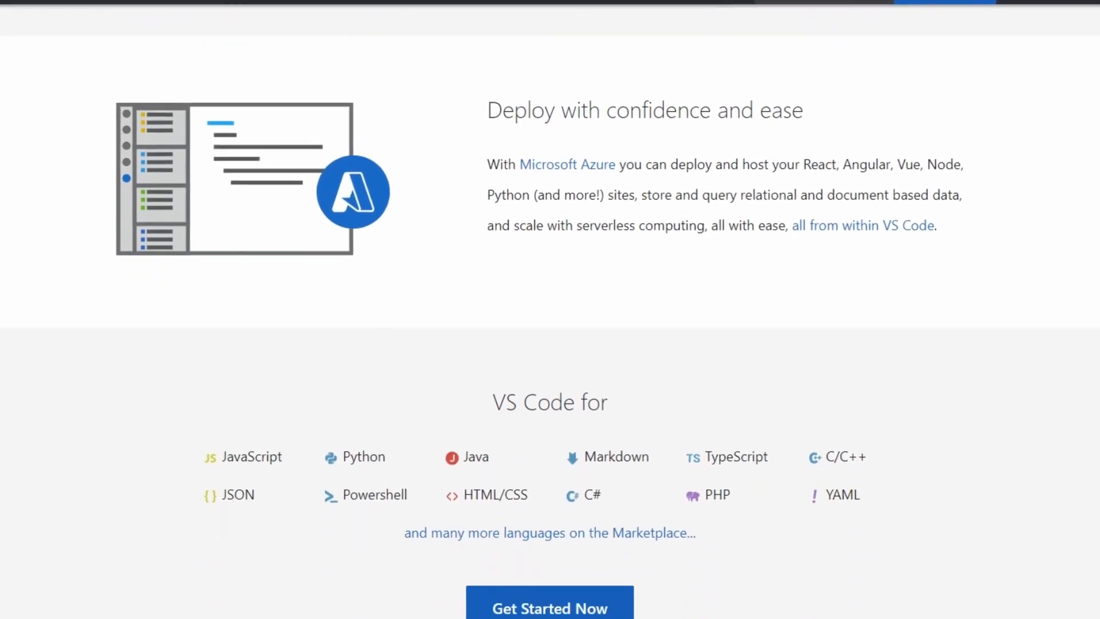
pyautogui.scroll(-3)
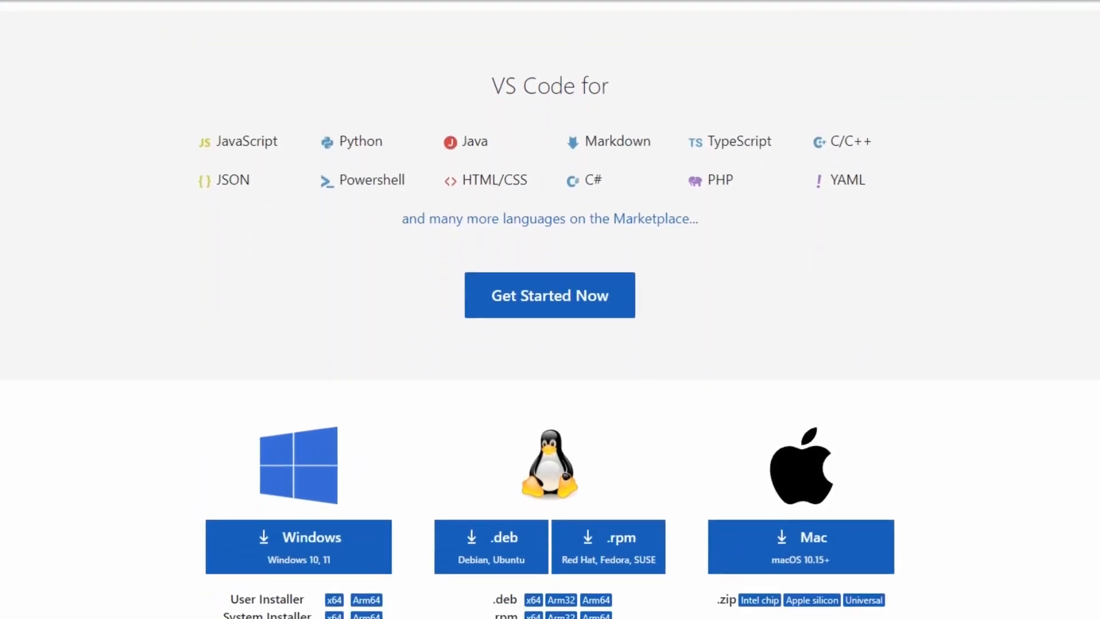
pyautogui.scroll(-3)
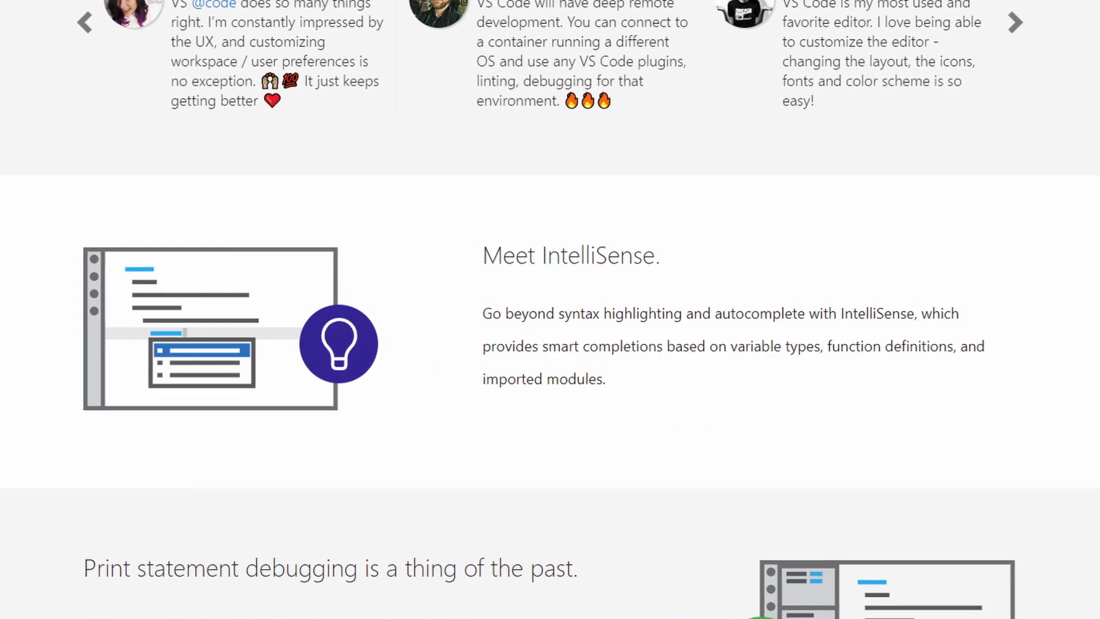
pyautogui.scroll(-3)
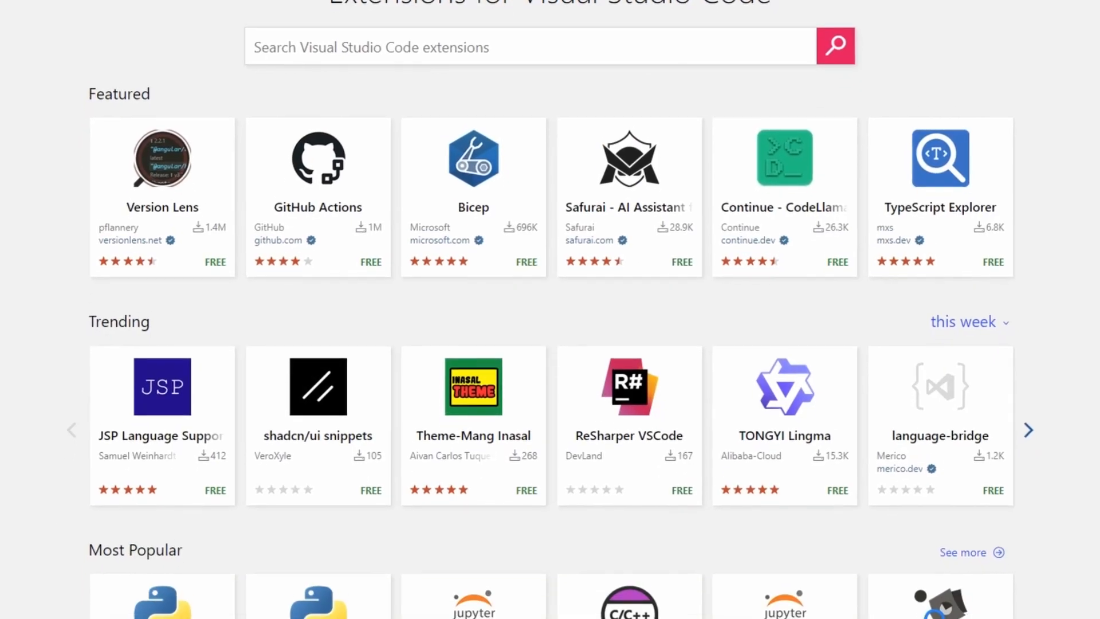
pyautogui.scroll(-3)
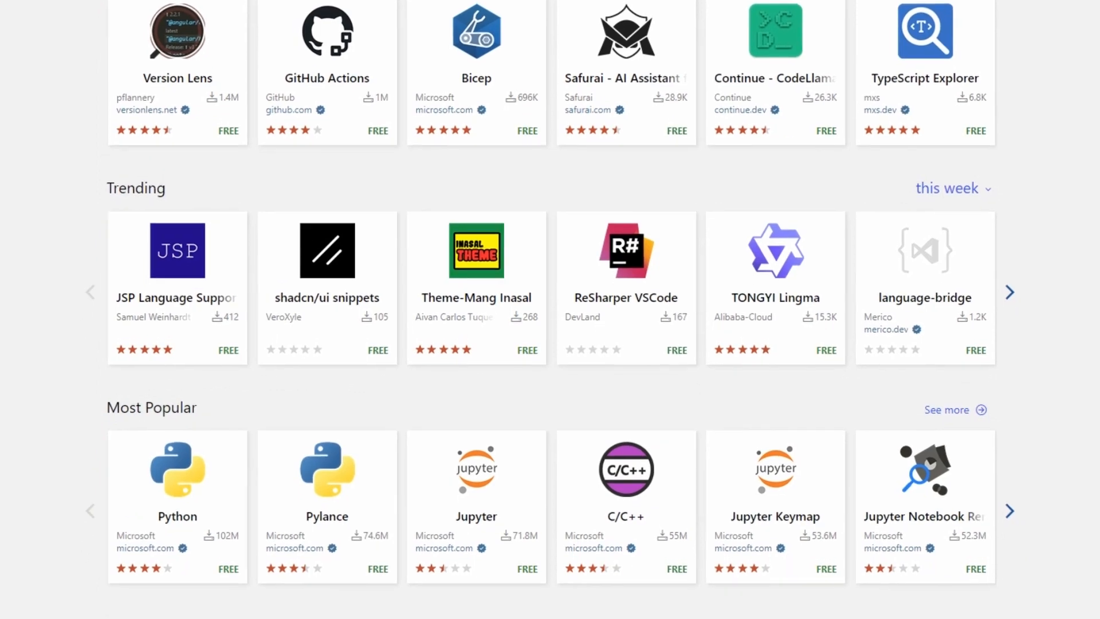
pyautogui.scroll(-3)
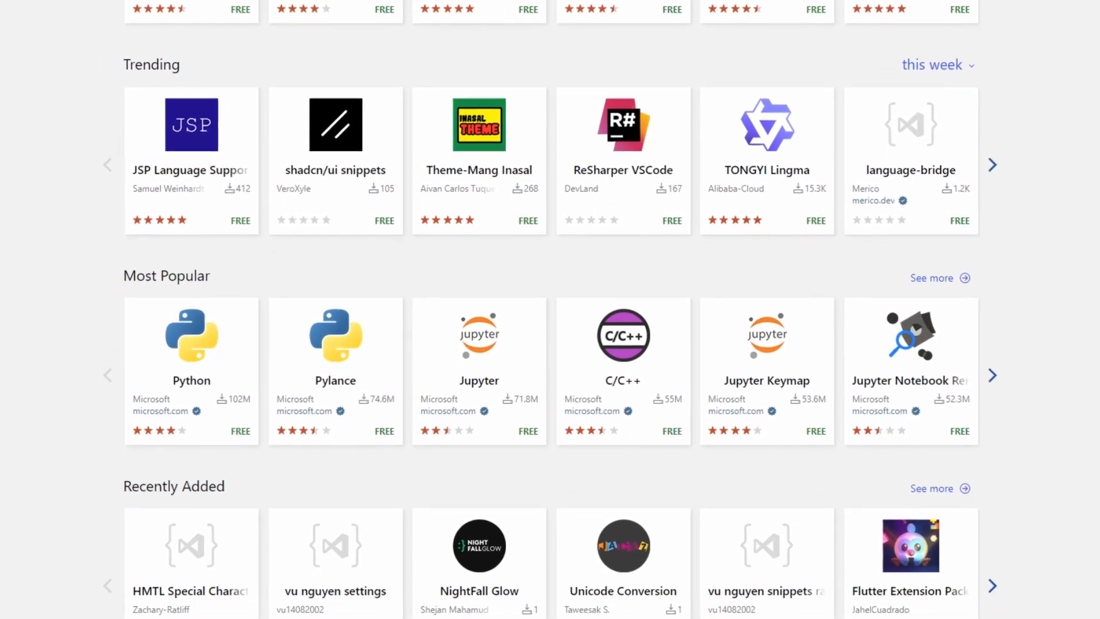
pyautogui.scroll(-3)
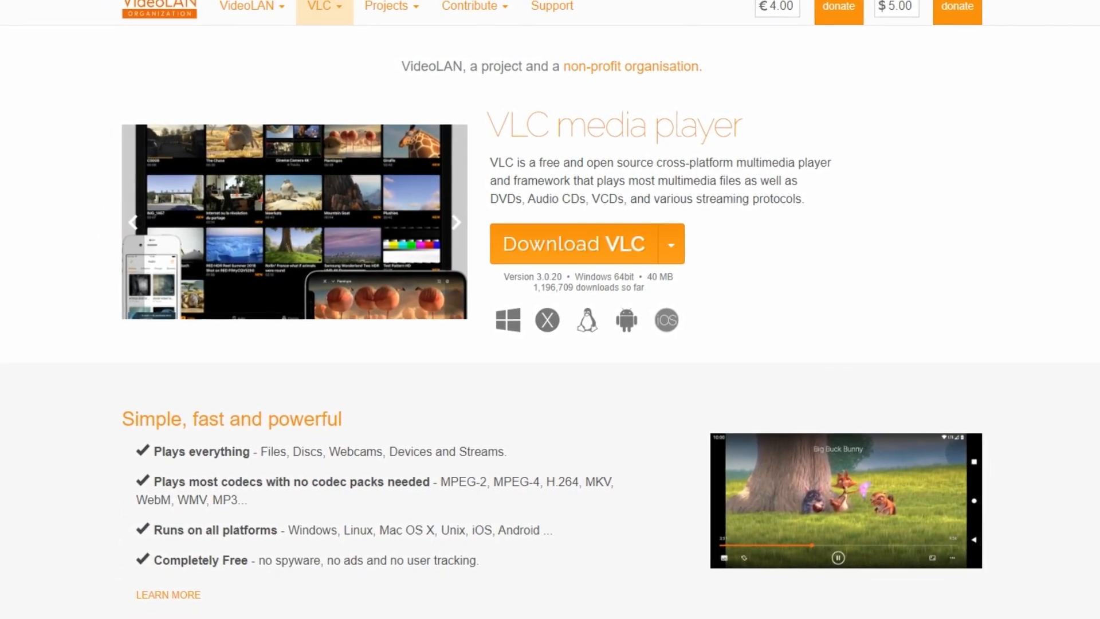
# - Scroll the VideoLAN VLC page past features and screenshots down to Official Downloads
pyautogui.scroll(-3)
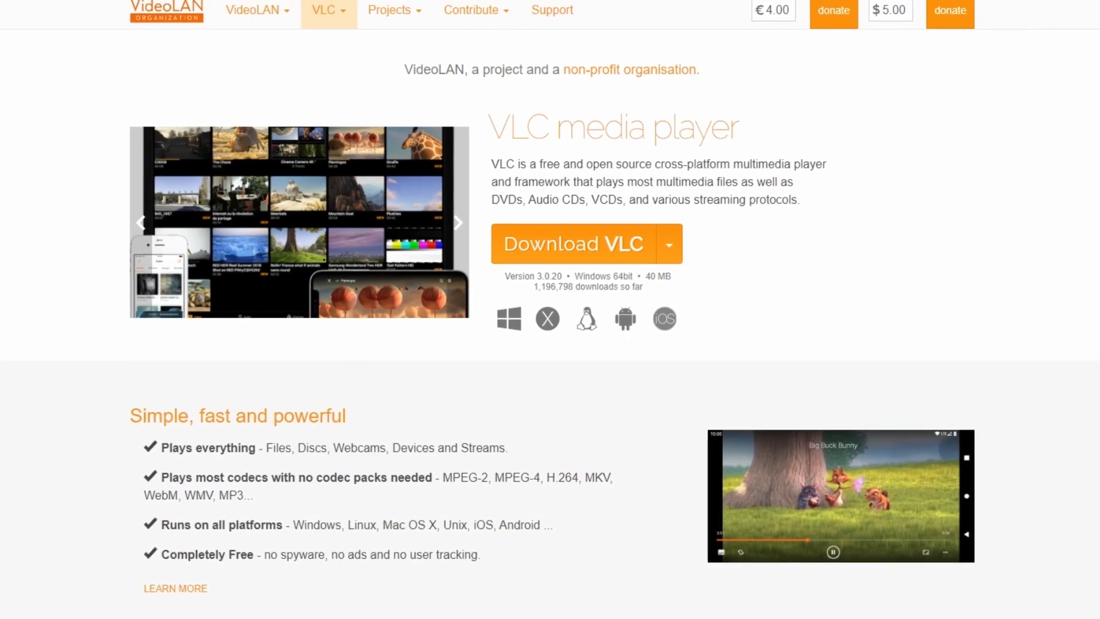
pyautogui.scroll(-3)
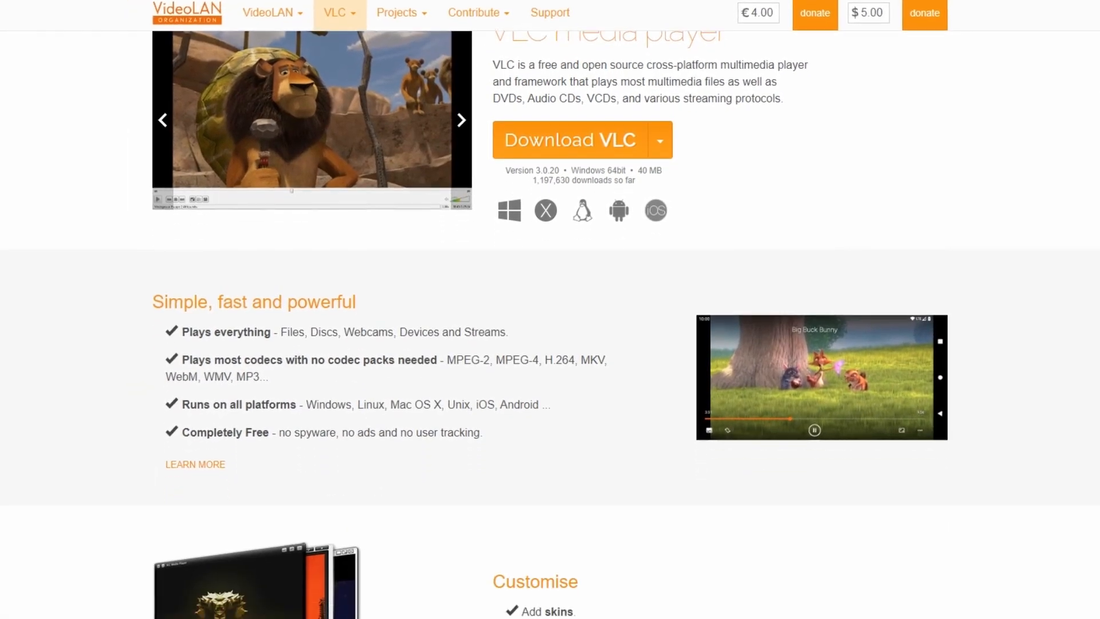
pyautogui.scroll(-3)
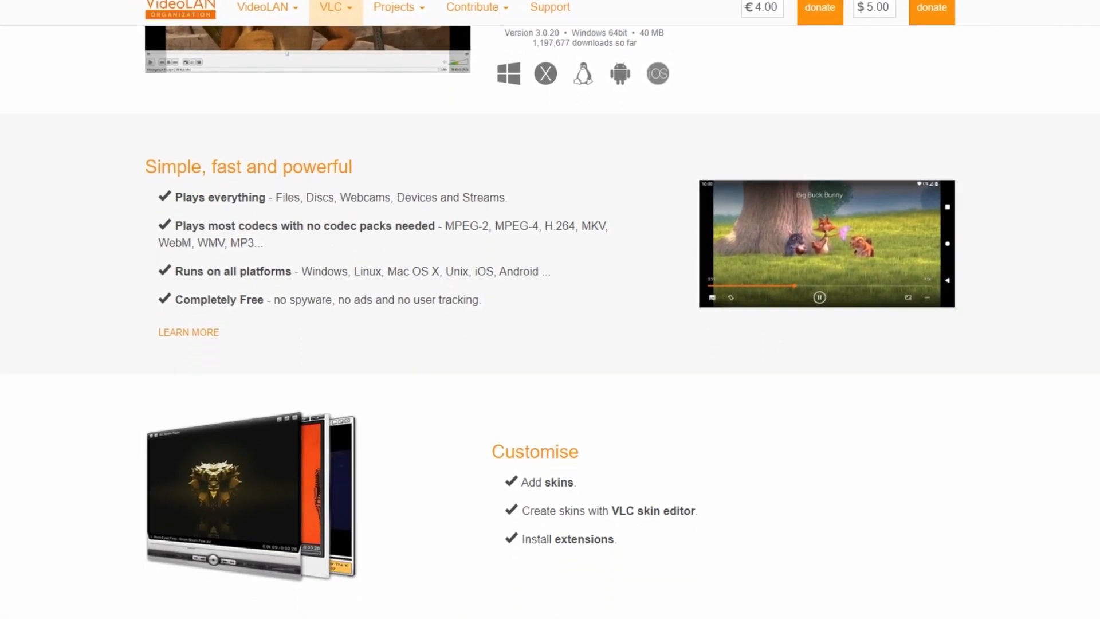
pyautogui.scroll(-3)
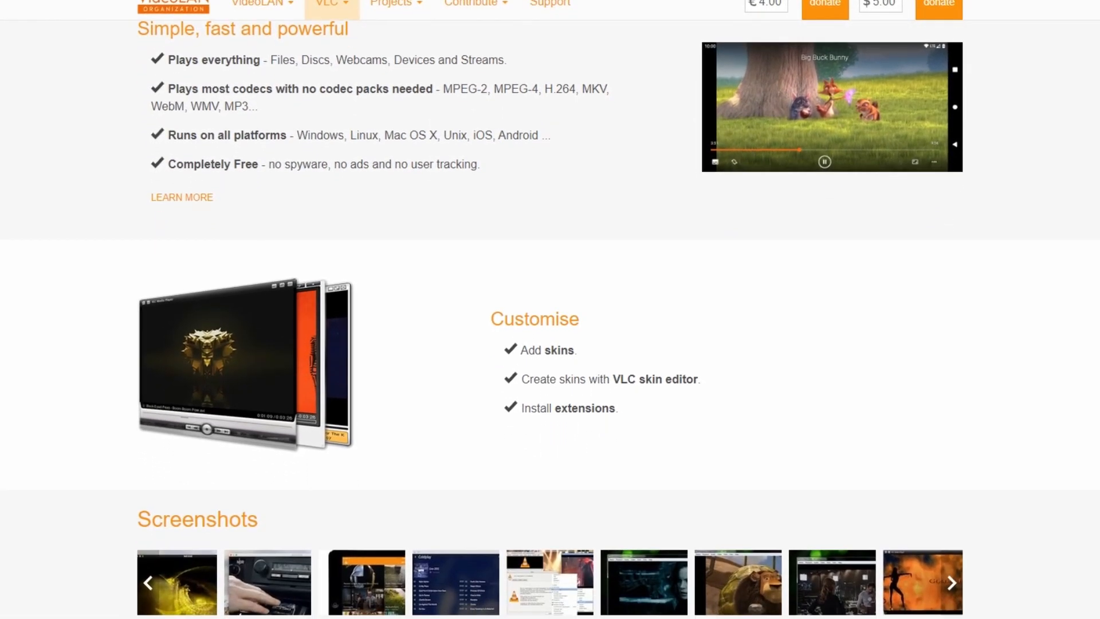
pyautogui.scroll(-3)
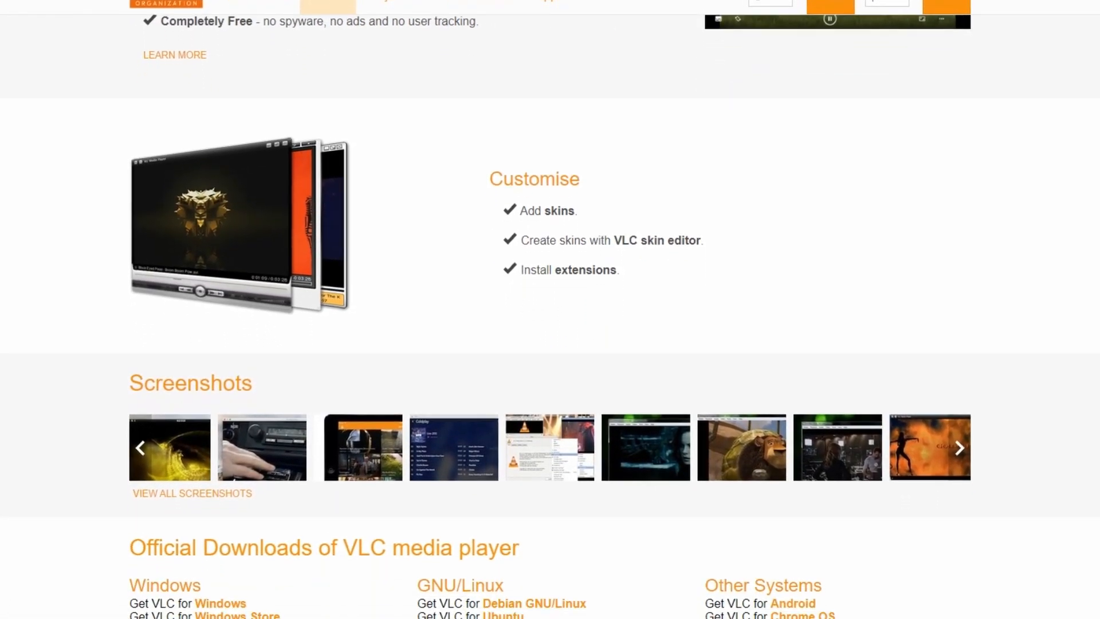
pyautogui.scroll(-3)
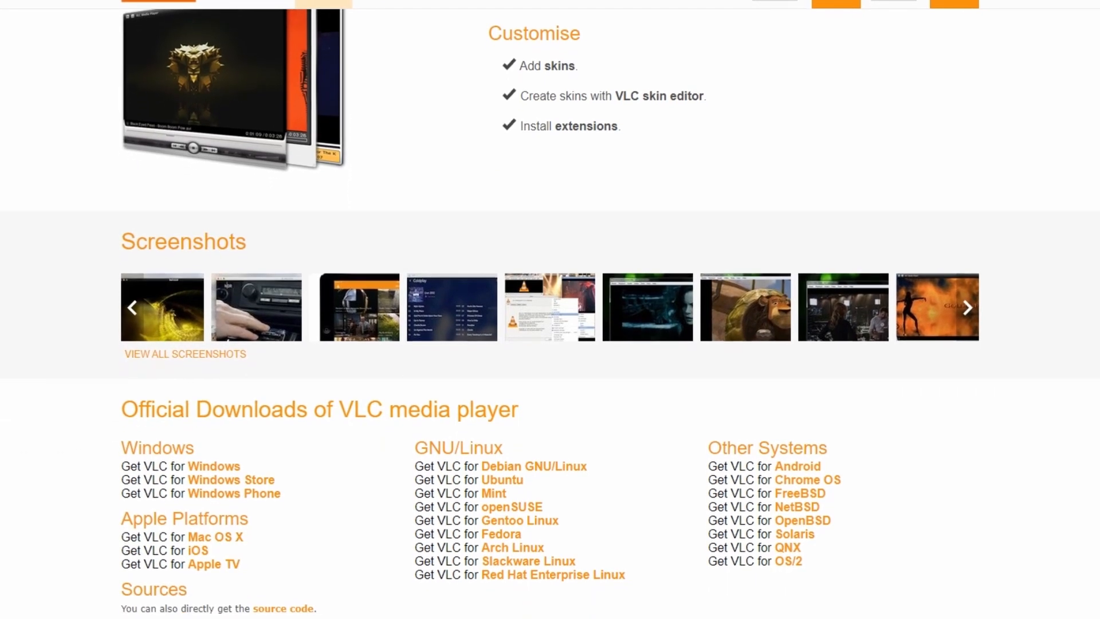
pyautogui.scroll(-3)
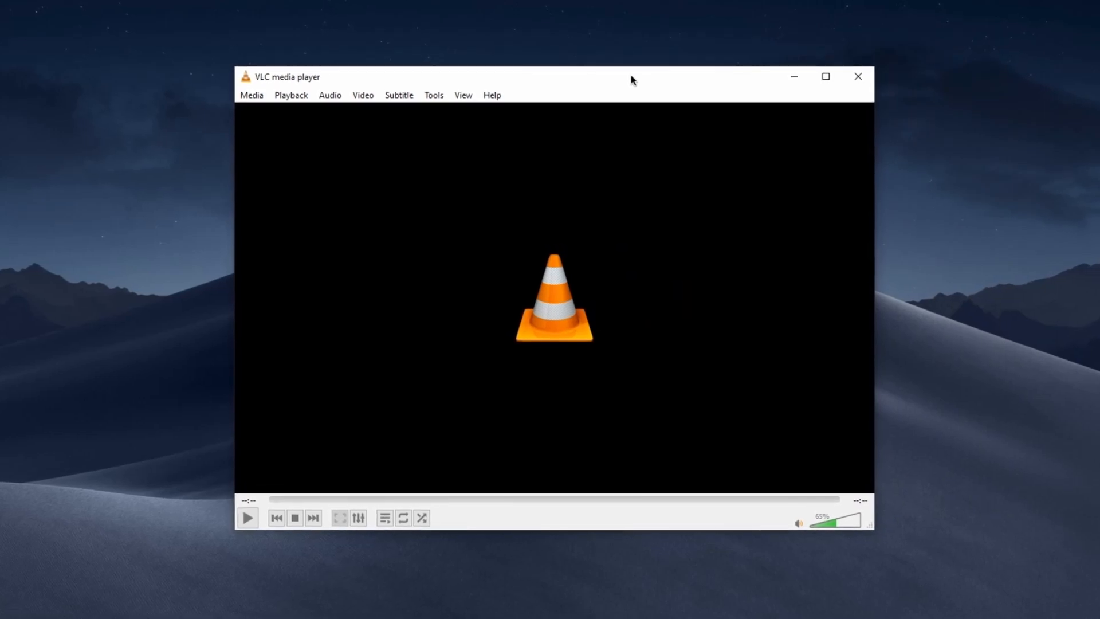
# - Look through VLC's Media, Audio, Tools and Help menus with no media loaded
pyautogui.click(251, 95)
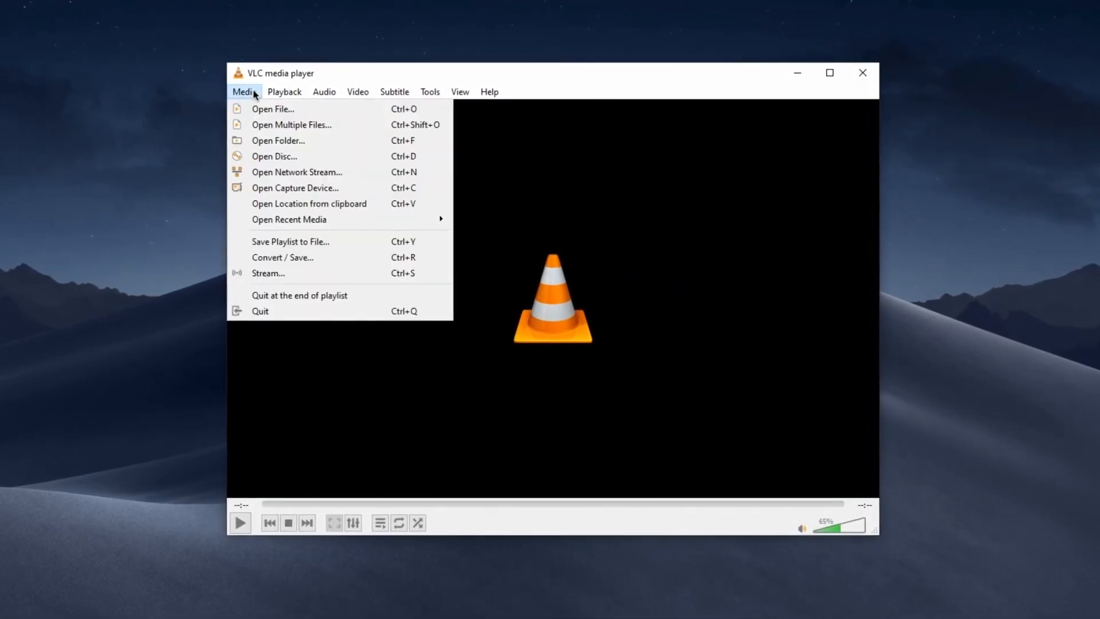
pyautogui.click(317, 88)
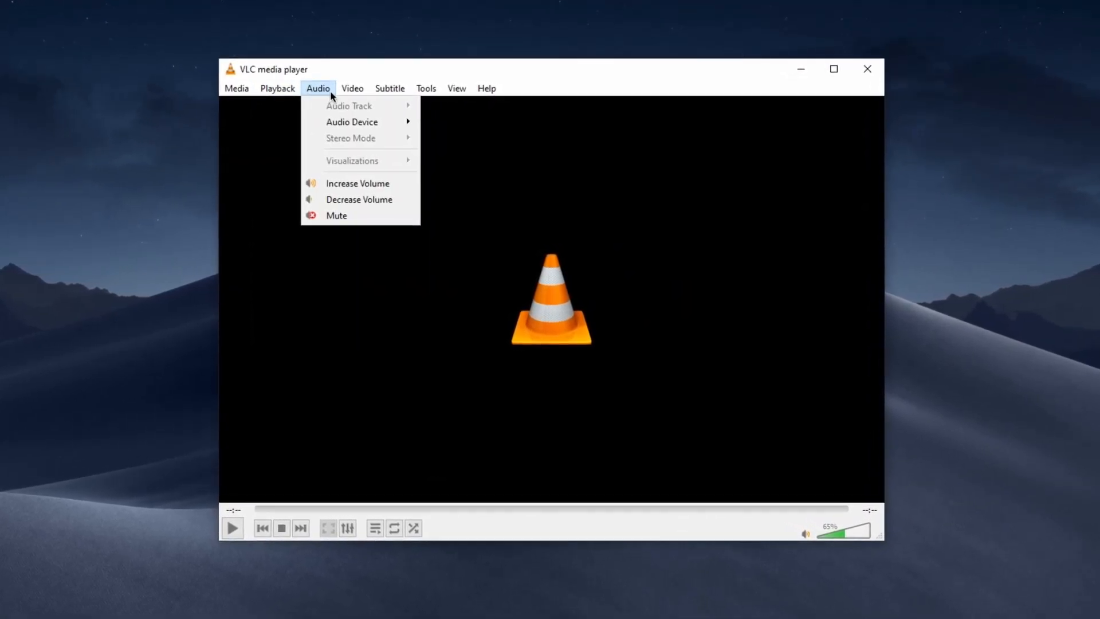
pyautogui.click(421, 84)
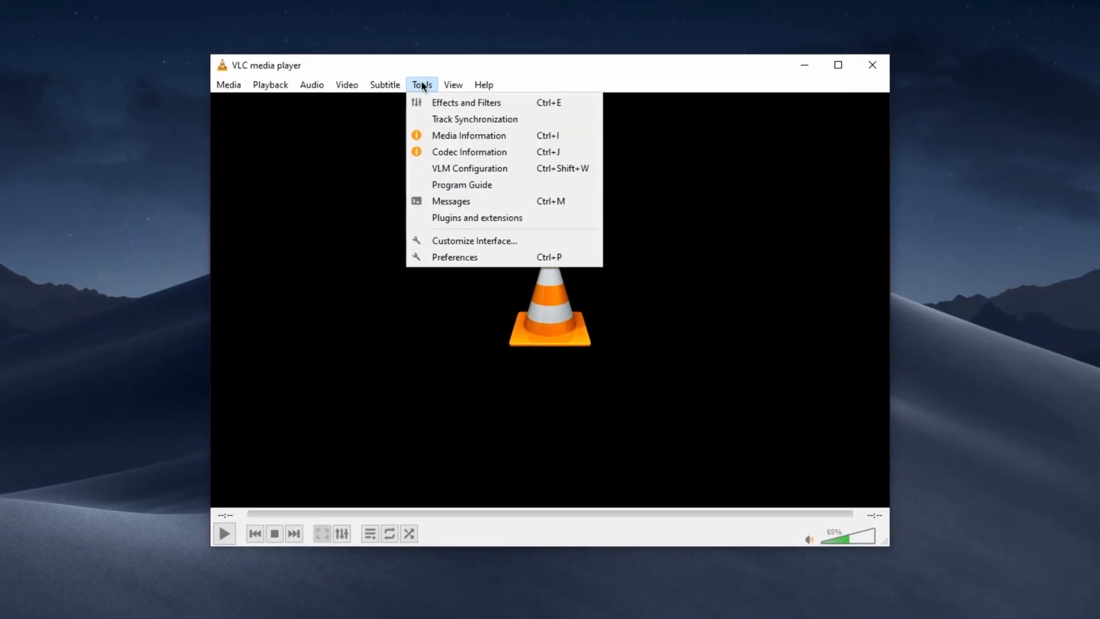
pyautogui.click(480, 80)
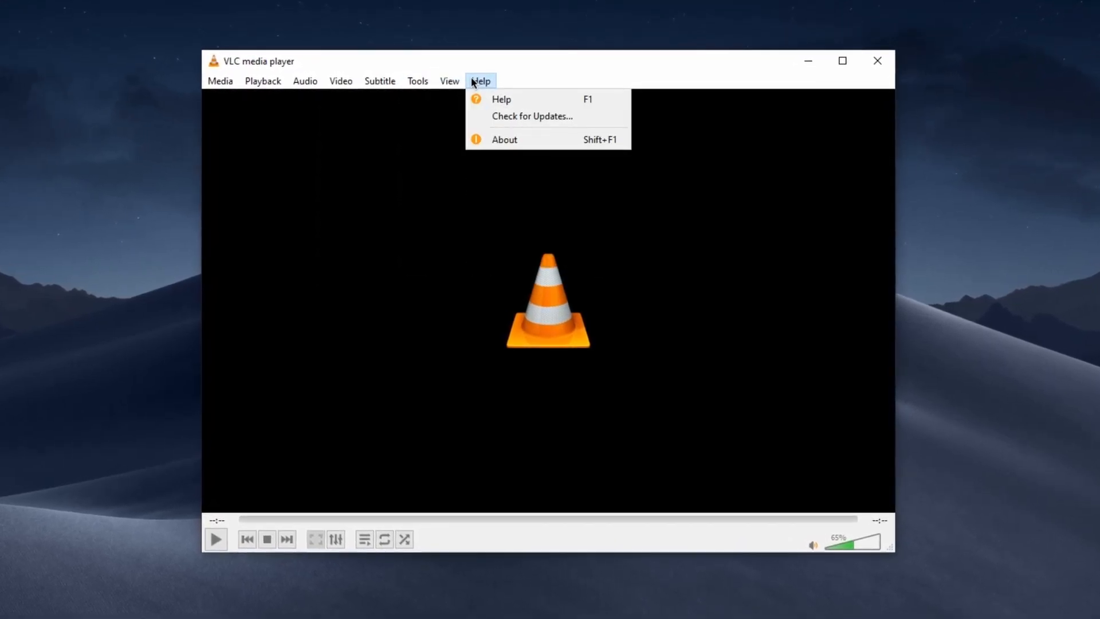
pyautogui.click(446, 77)
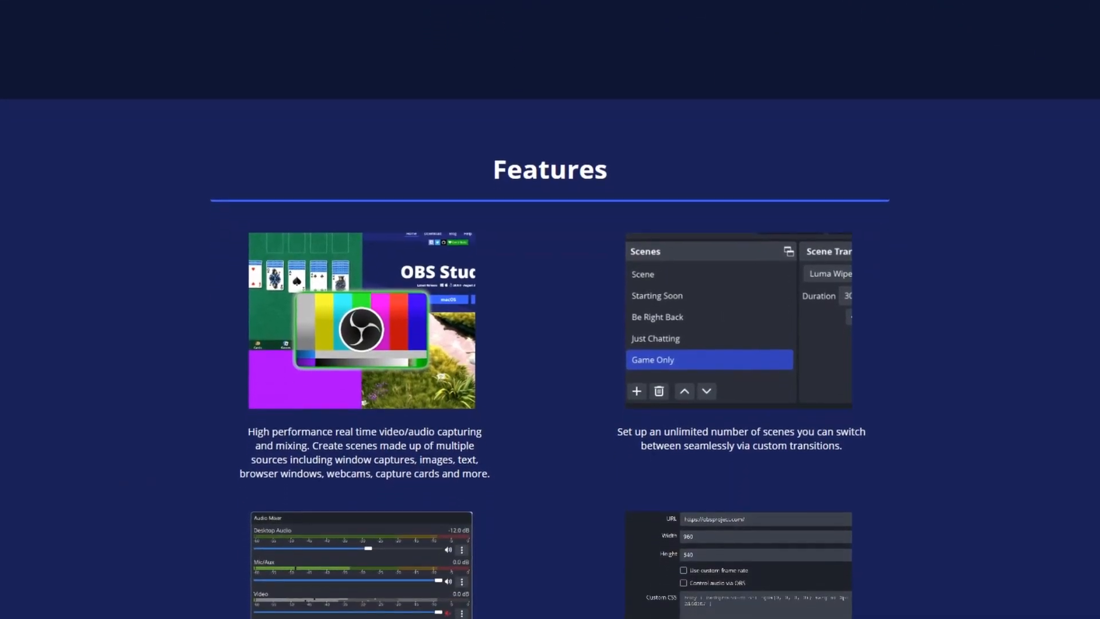
# - Scroll through the OBS Studio Features section down to the Windows, macOS and Linux downloads
pyautogui.scroll(-3)
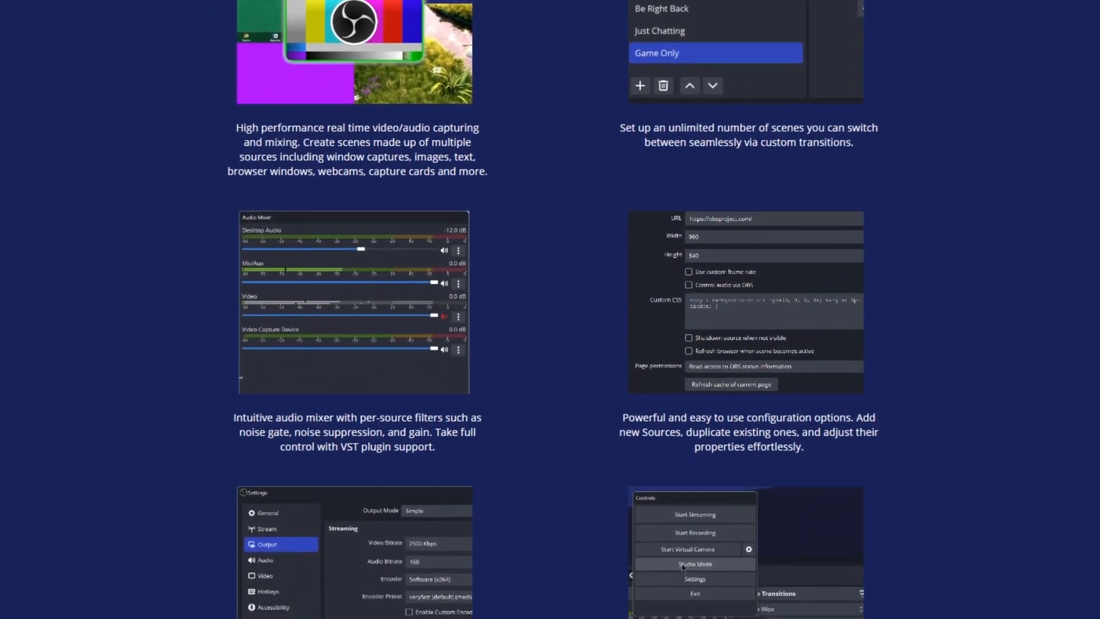
pyautogui.scroll(-3)
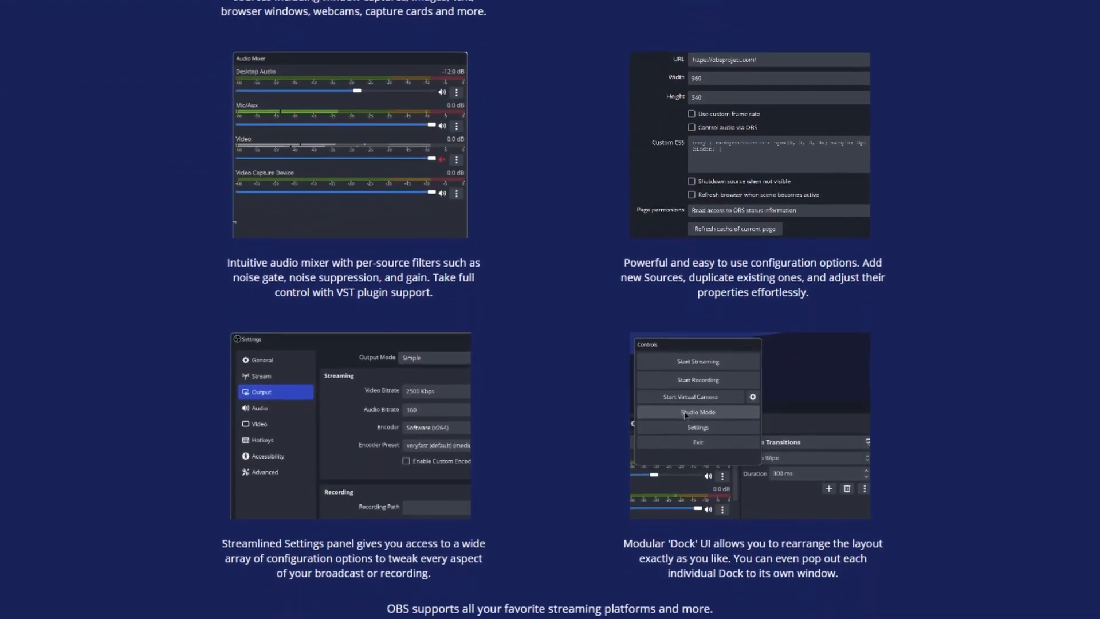
pyautogui.scroll(-3)
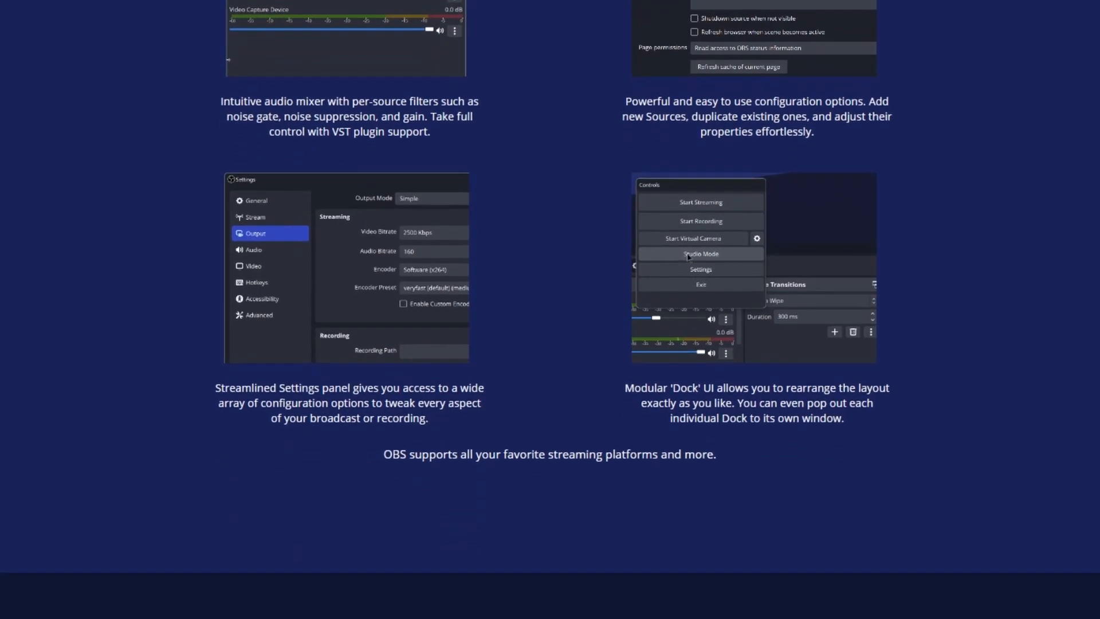
pyautogui.scroll(-3)
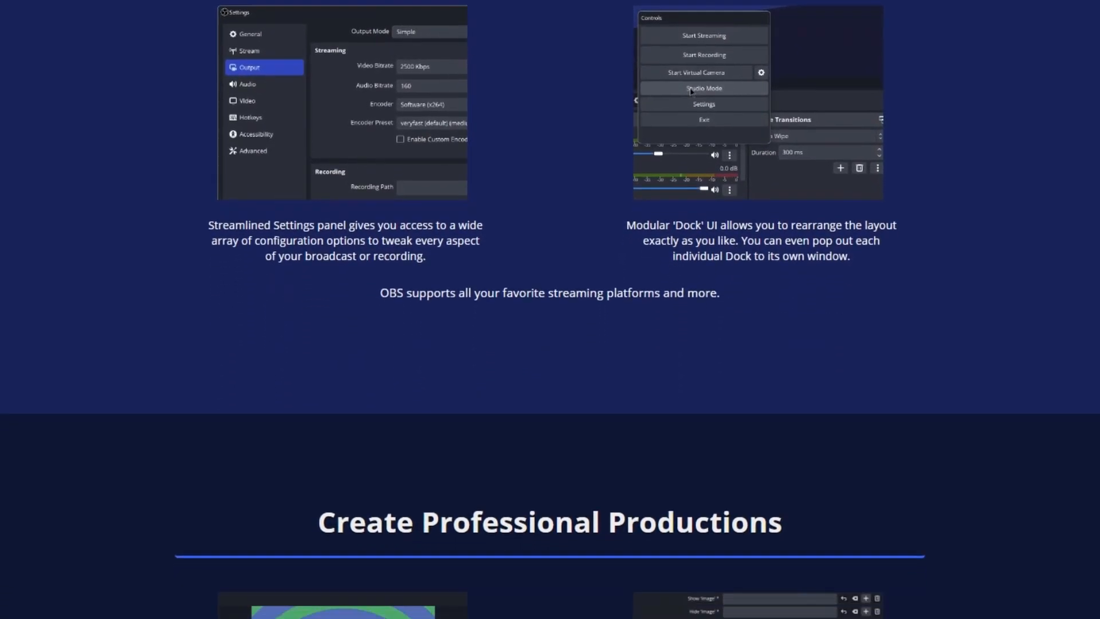
pyautogui.scroll(-3)
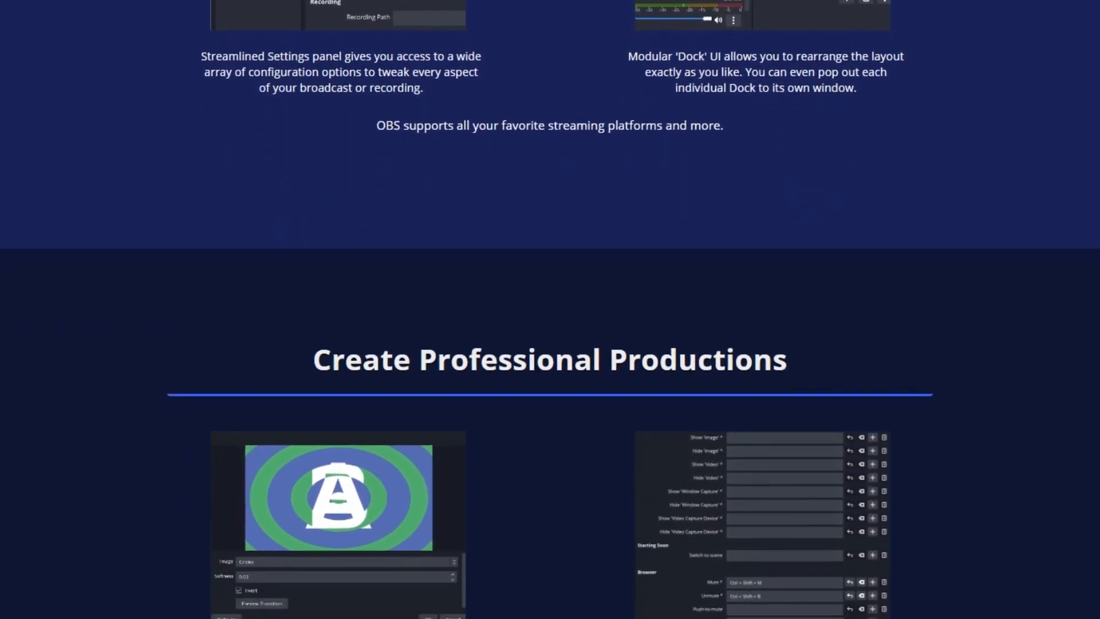
pyautogui.scroll(-3)
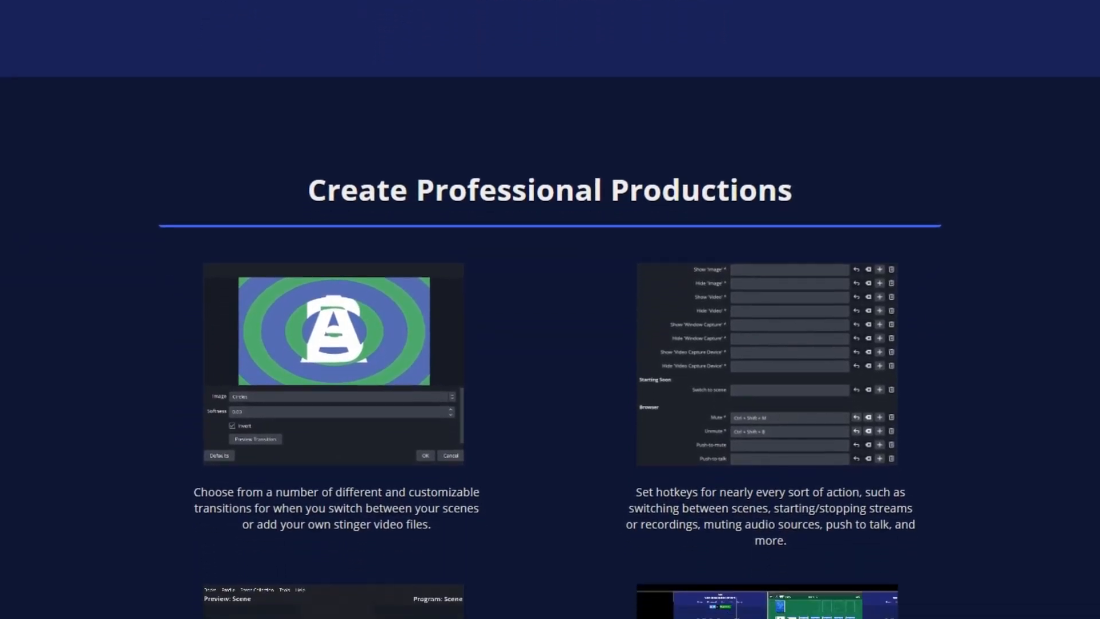
pyautogui.scroll(-3)
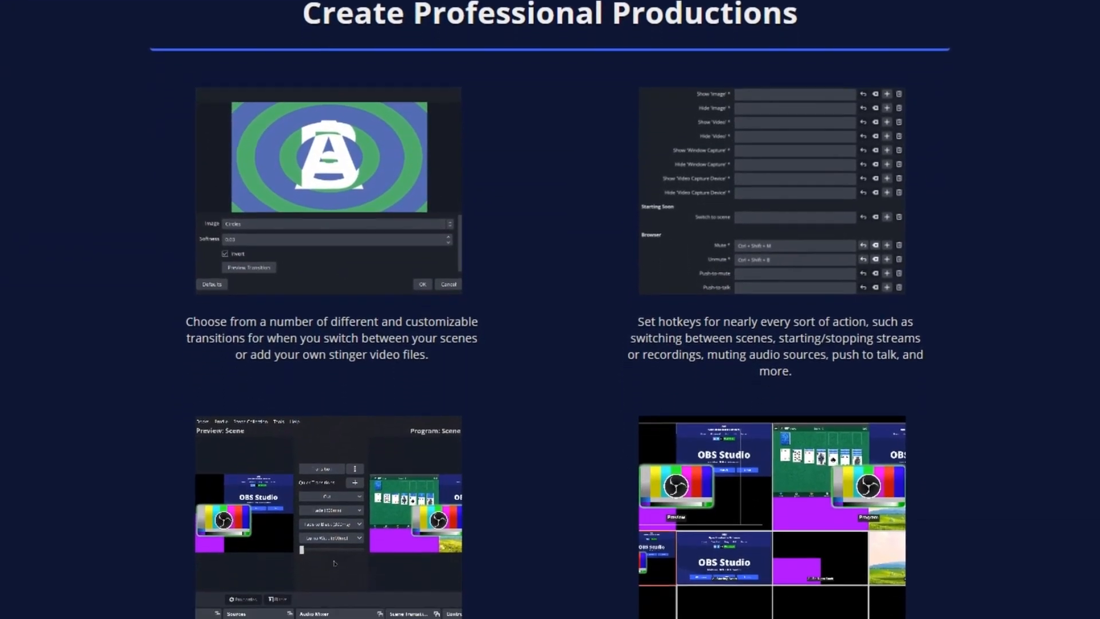
pyautogui.scroll(-3)
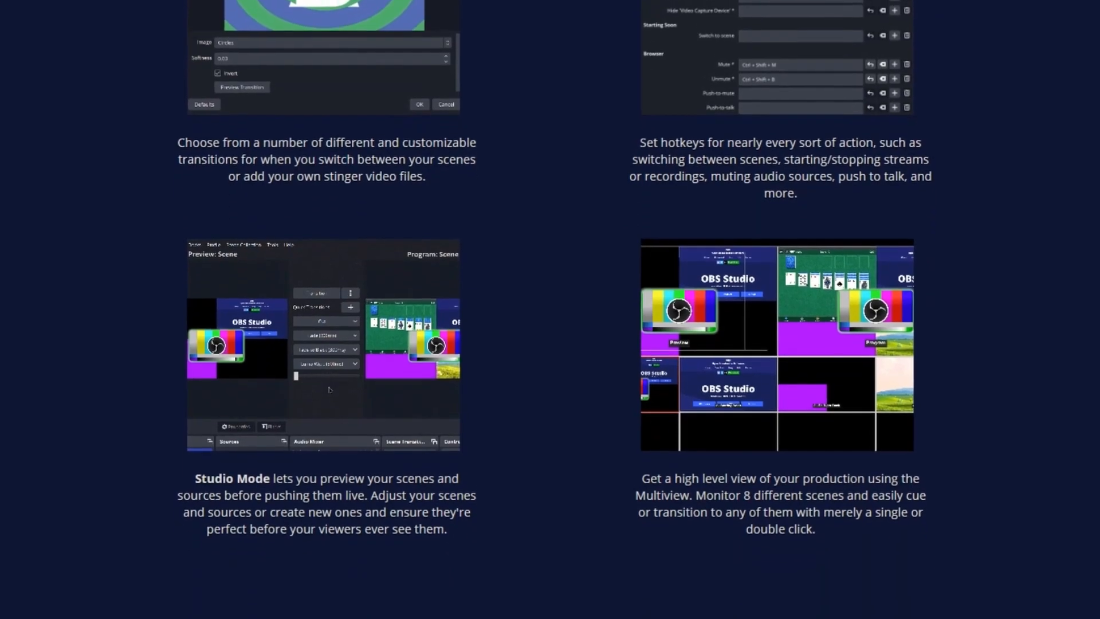
pyautogui.scroll(3)
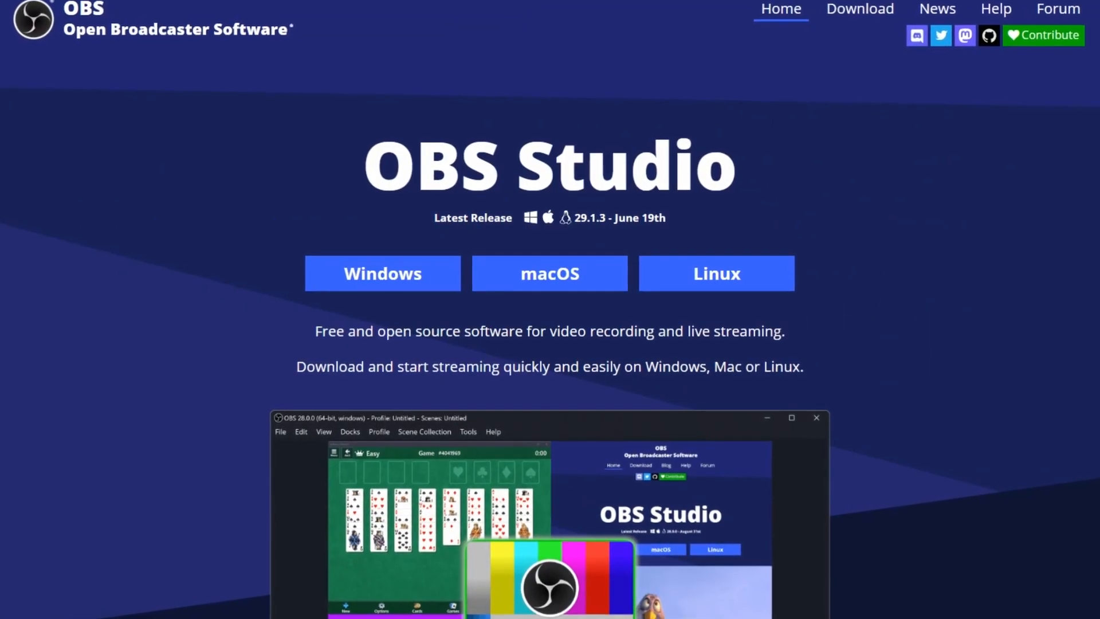
pyautogui.scroll(-3)
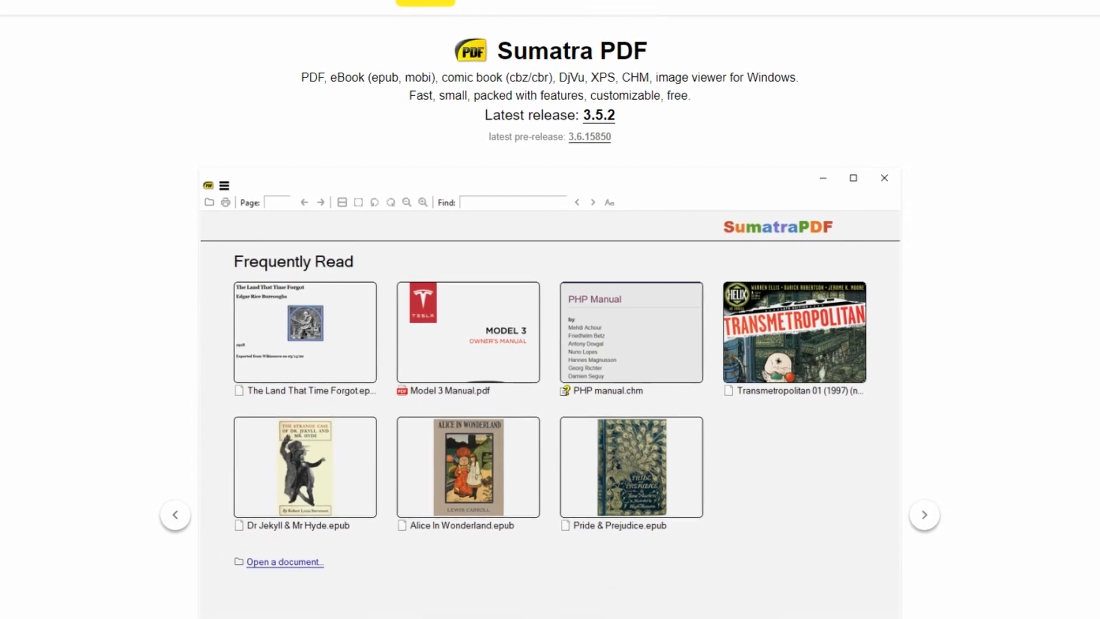
# - Scroll through the Sumatra PDF home page past the latest release 3.5.2 to the screenshot gallery
pyautogui.scroll(3)
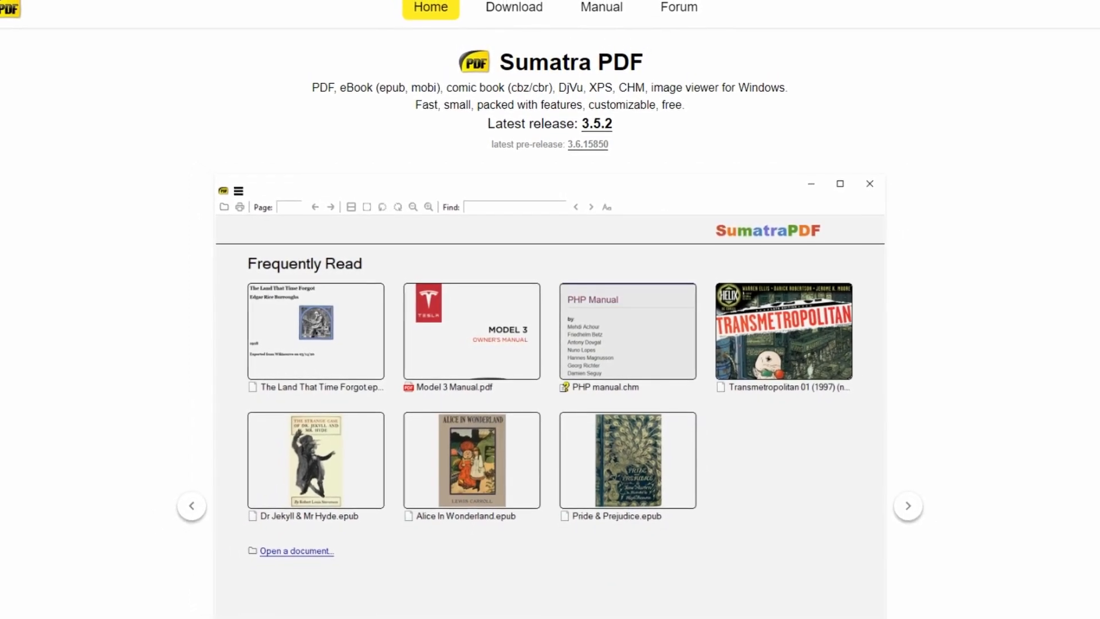
pyautogui.scroll(-3)
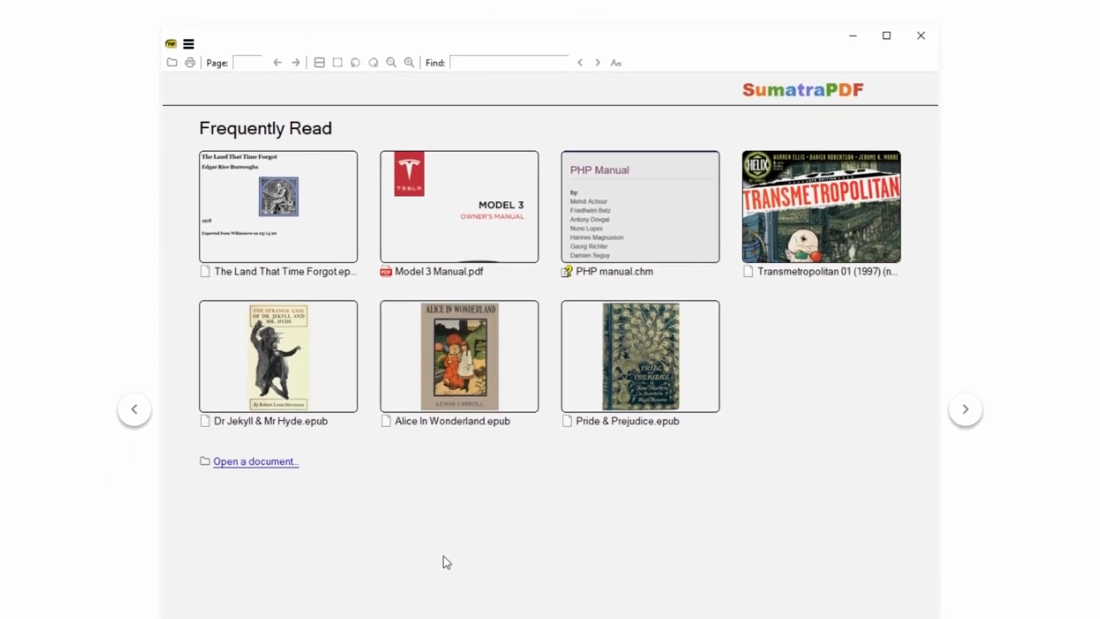
pyautogui.scroll(-3)
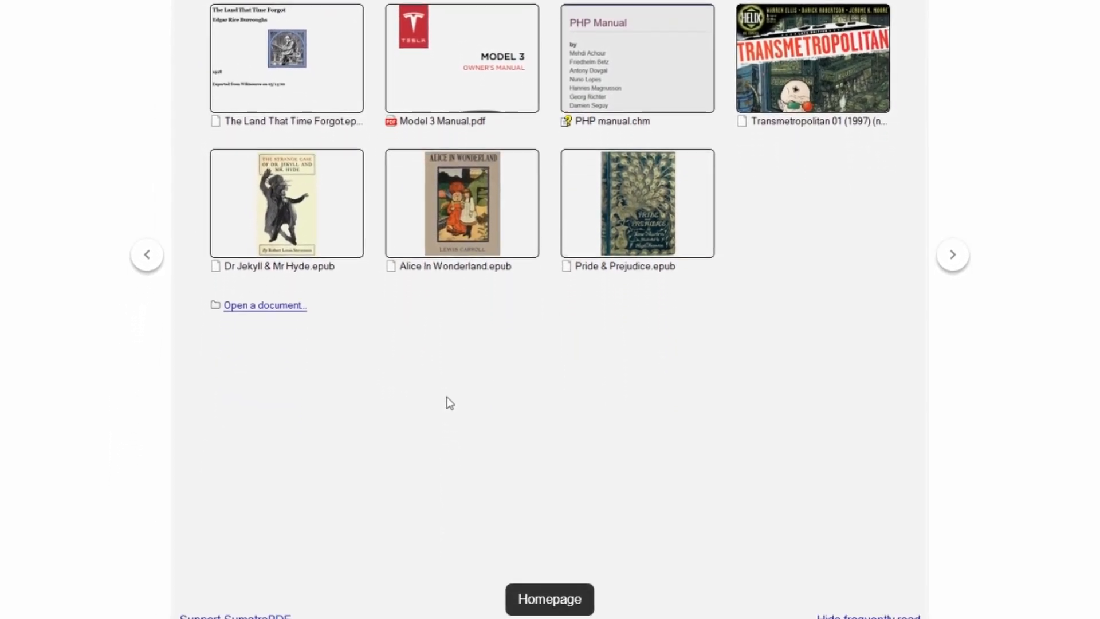
pyautogui.scroll(-3)
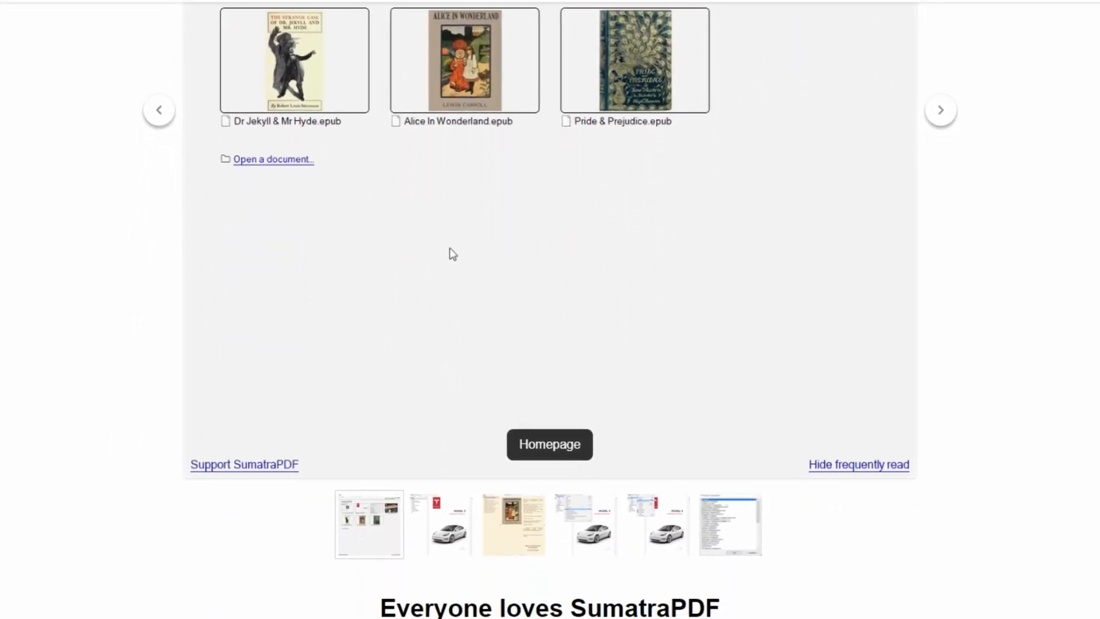
pyautogui.scroll(-3)
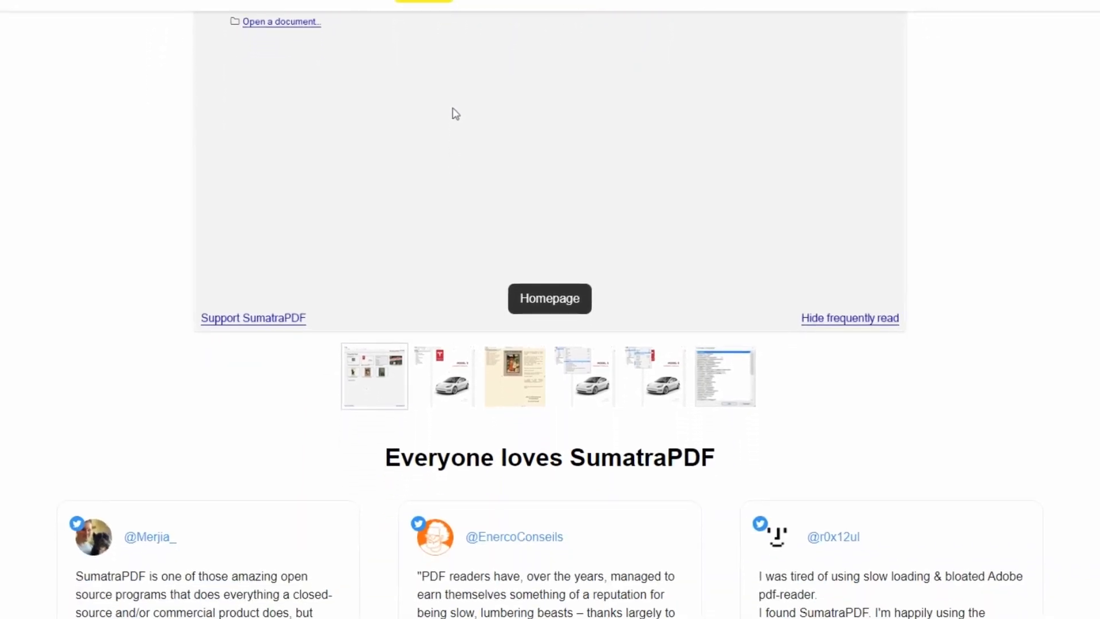
pyautogui.scroll(-3)
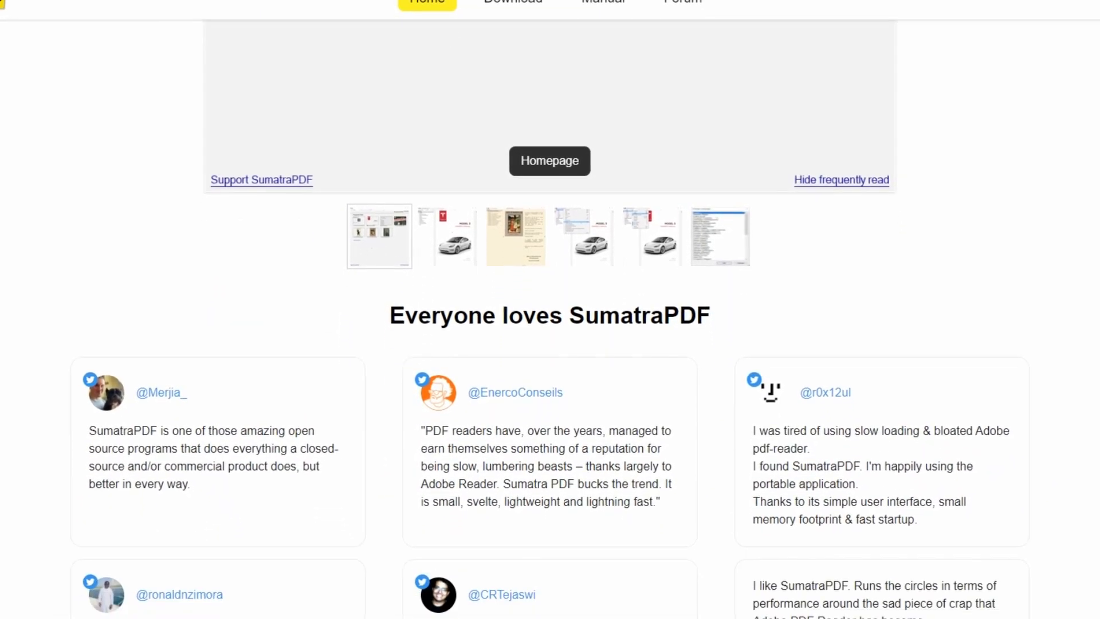
pyautogui.scroll(-3)
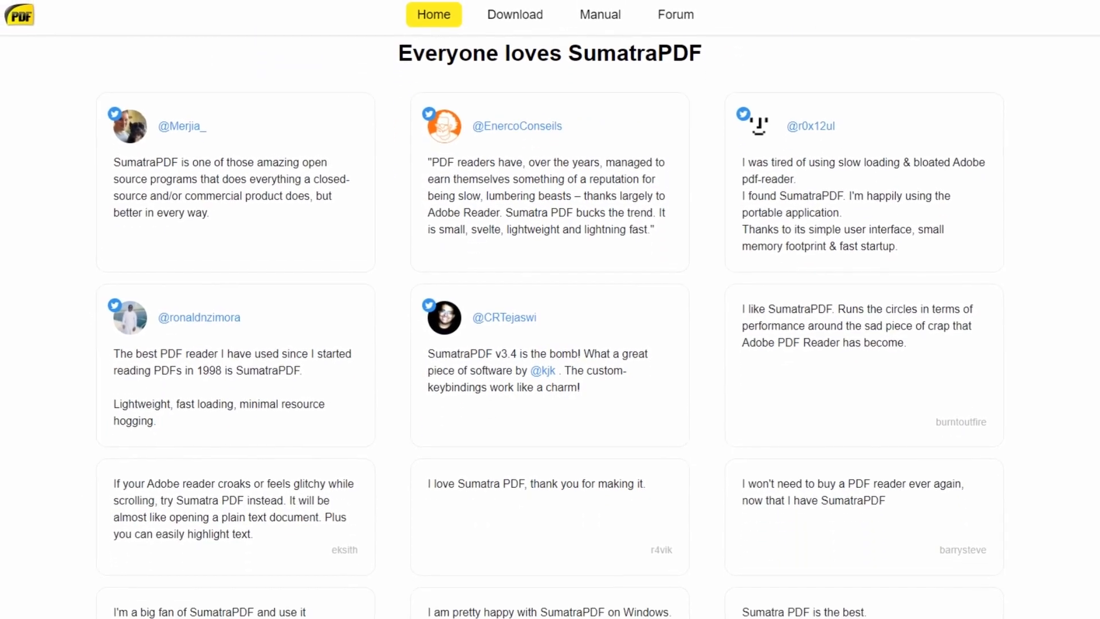
pyautogui.click(433, 14)
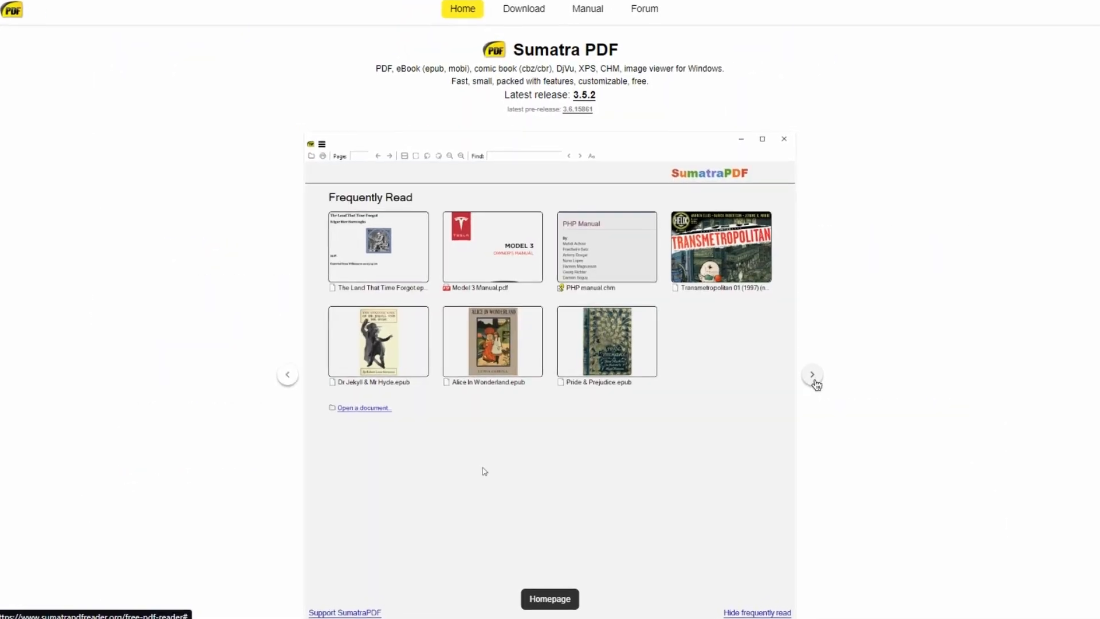
# - Flip the reader screenshot gallery forward three times with its next arrow
pyautogui.click(491, 247)
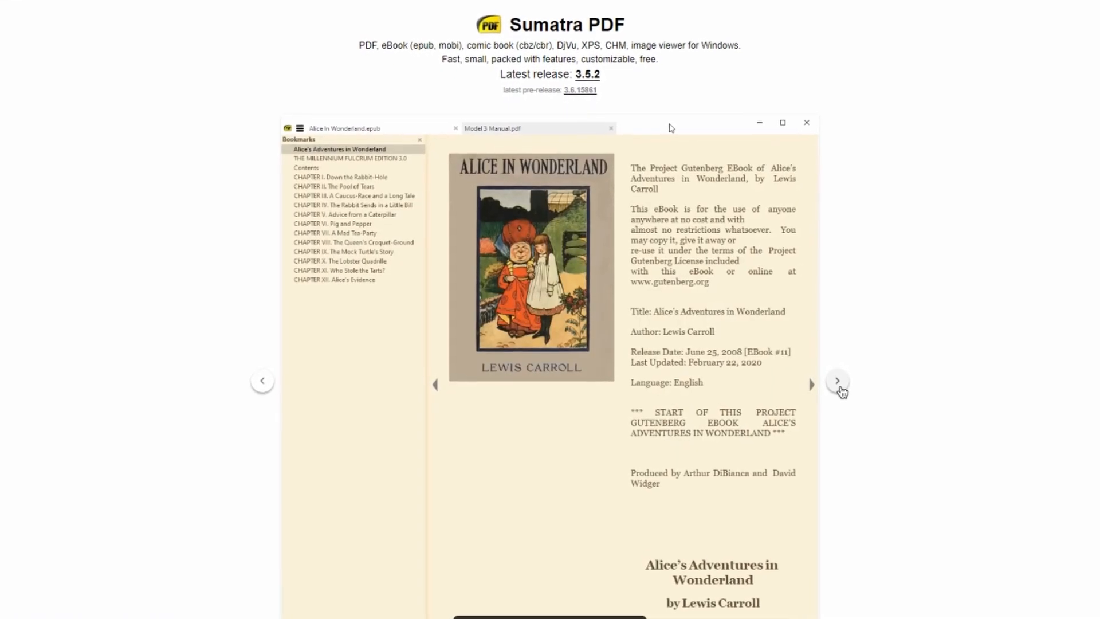
pyautogui.click(288, 119)
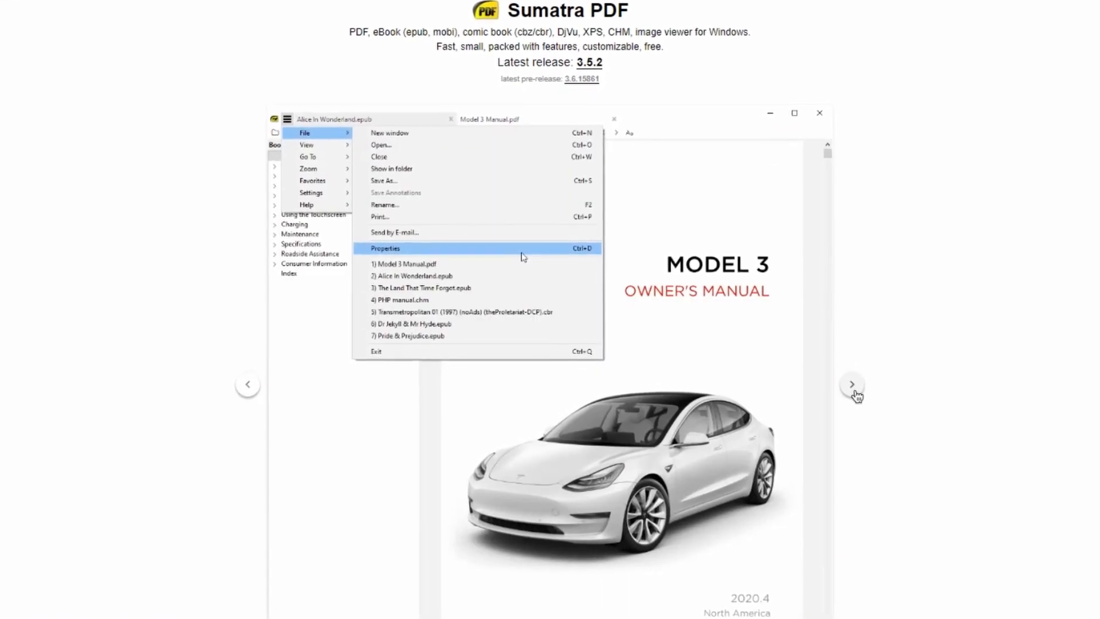
pyautogui.click(307, 145)
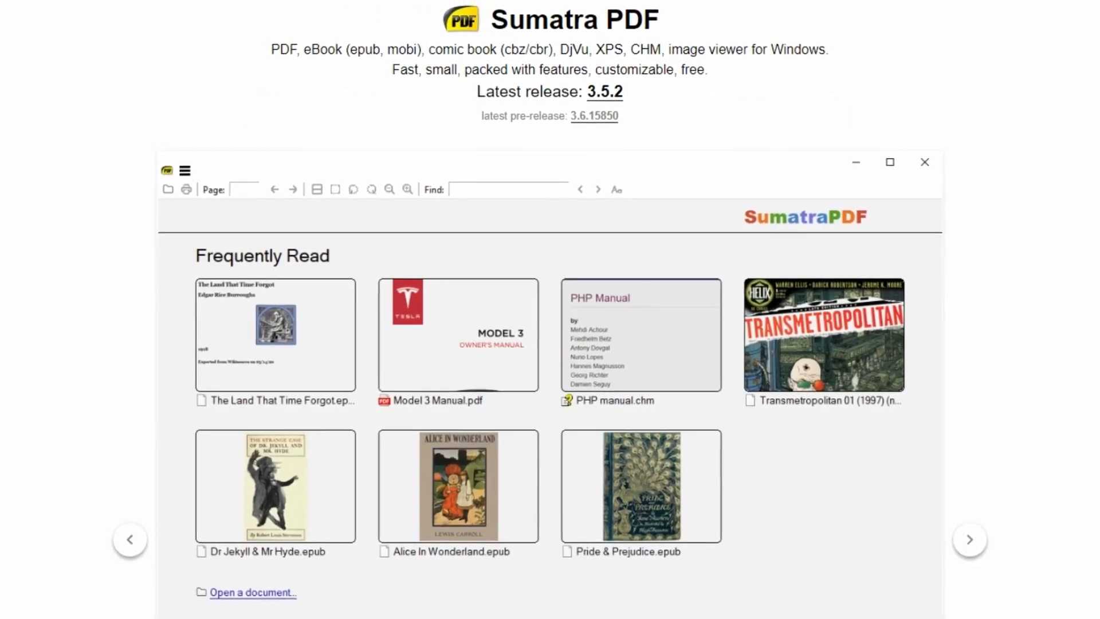
# - Scroll down to read the user testimonials, then back up slightly
pyautogui.scroll(-3)
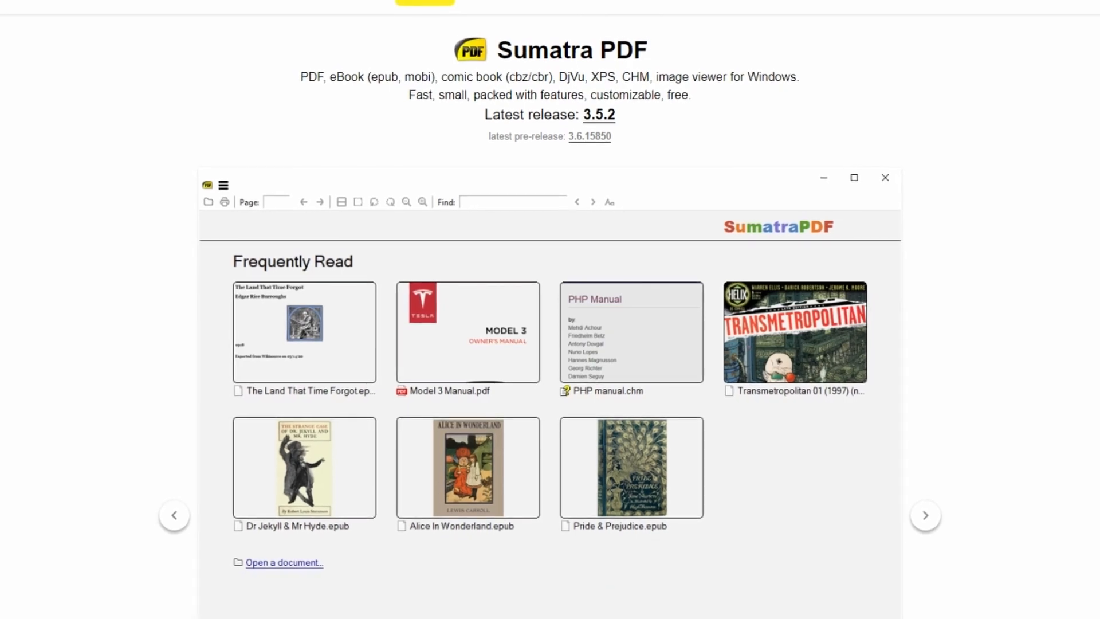
pyautogui.scroll(-3)
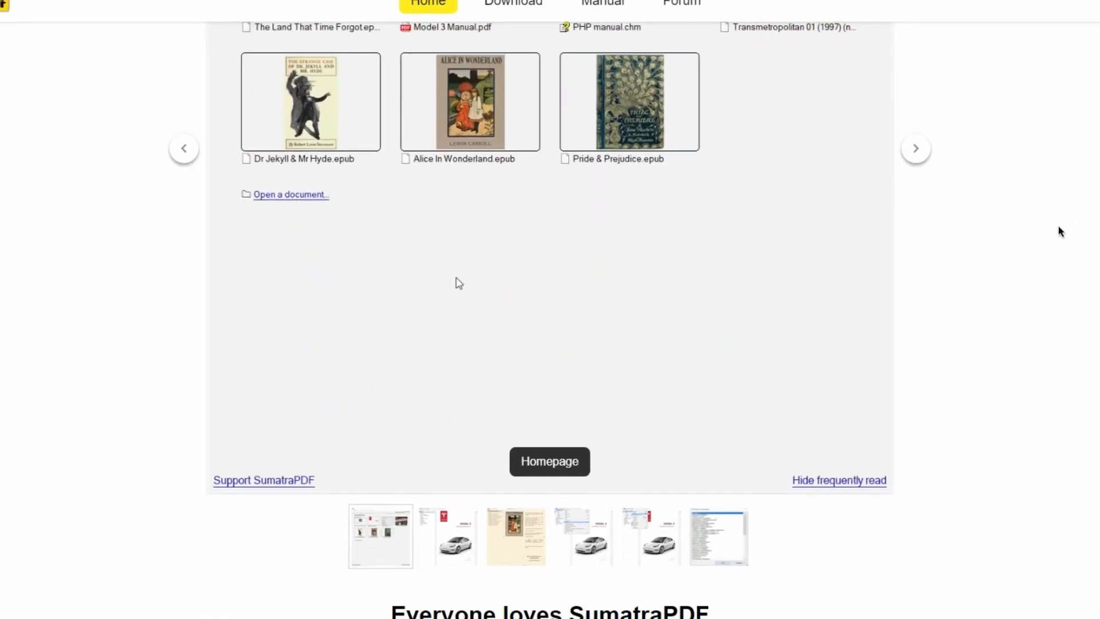
pyautogui.scroll(-3)
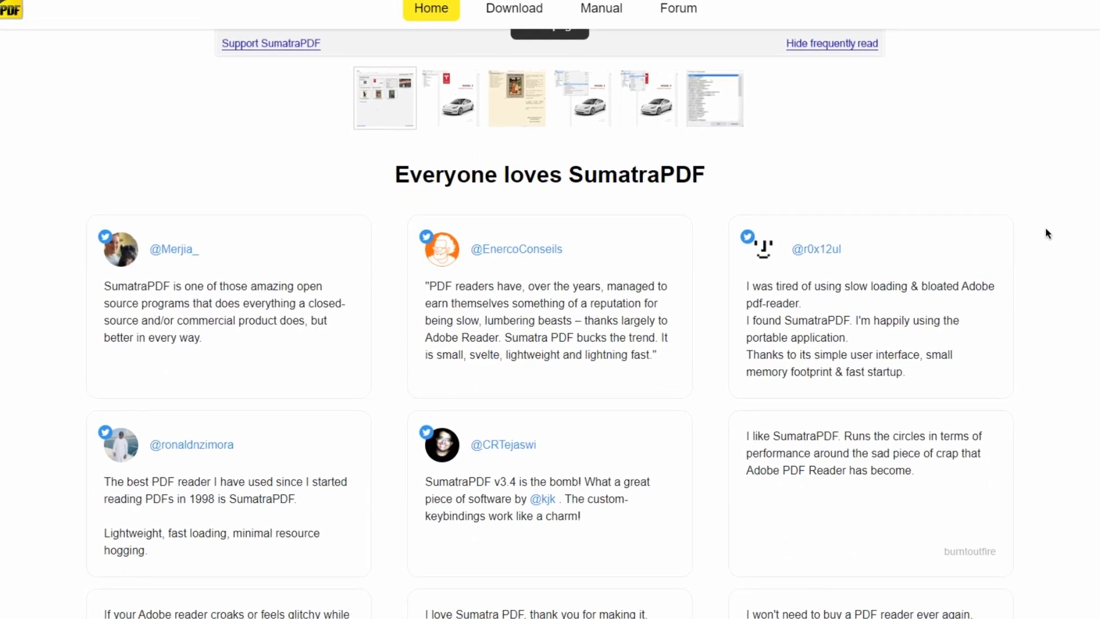
pyautogui.scroll(3)
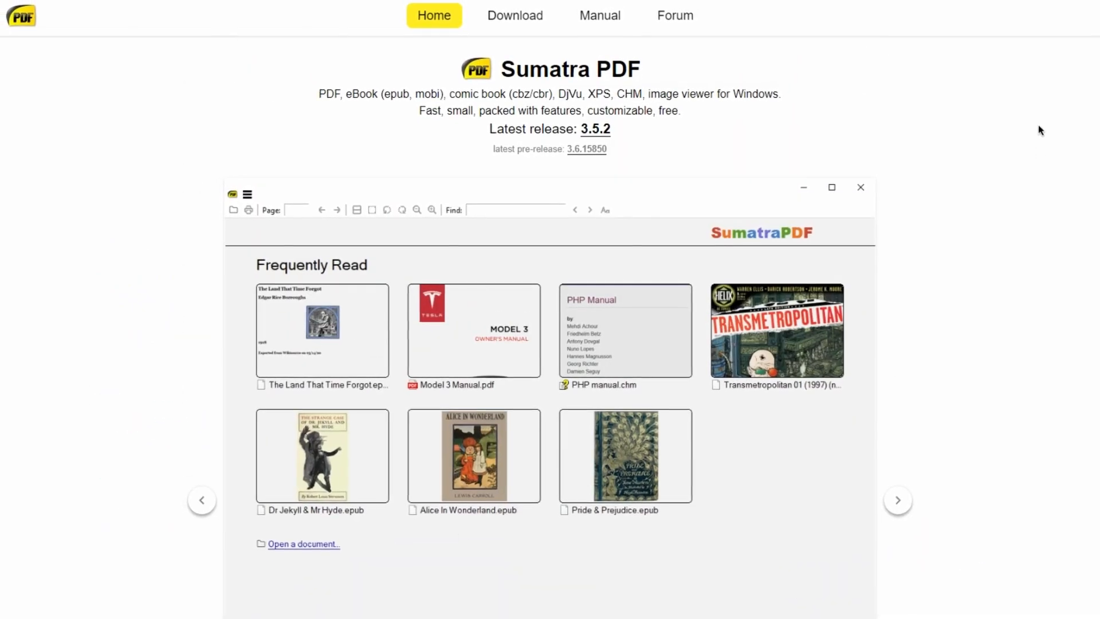